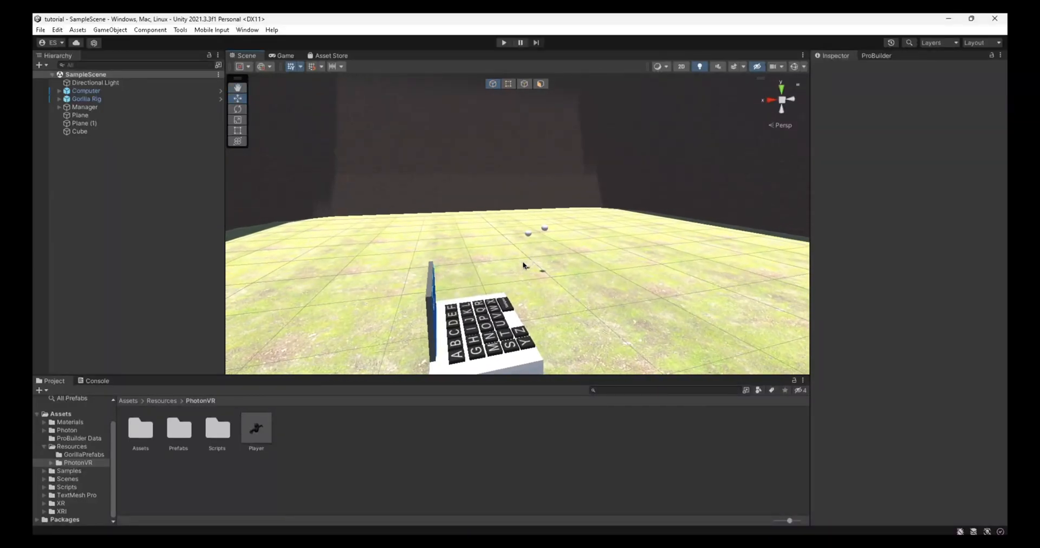
pyautogui.moveTo(512, 272)
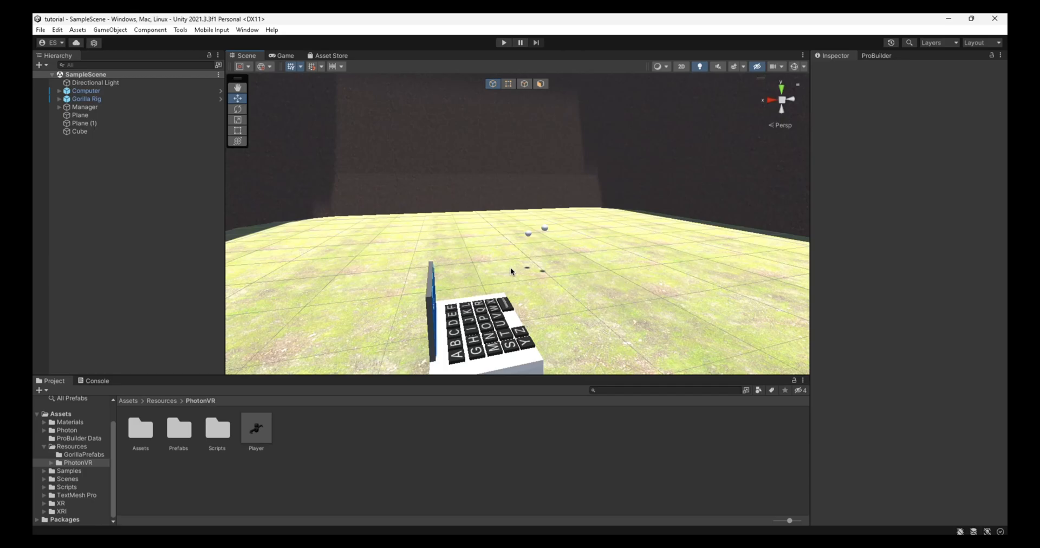
pyautogui.moveTo(484, 290)
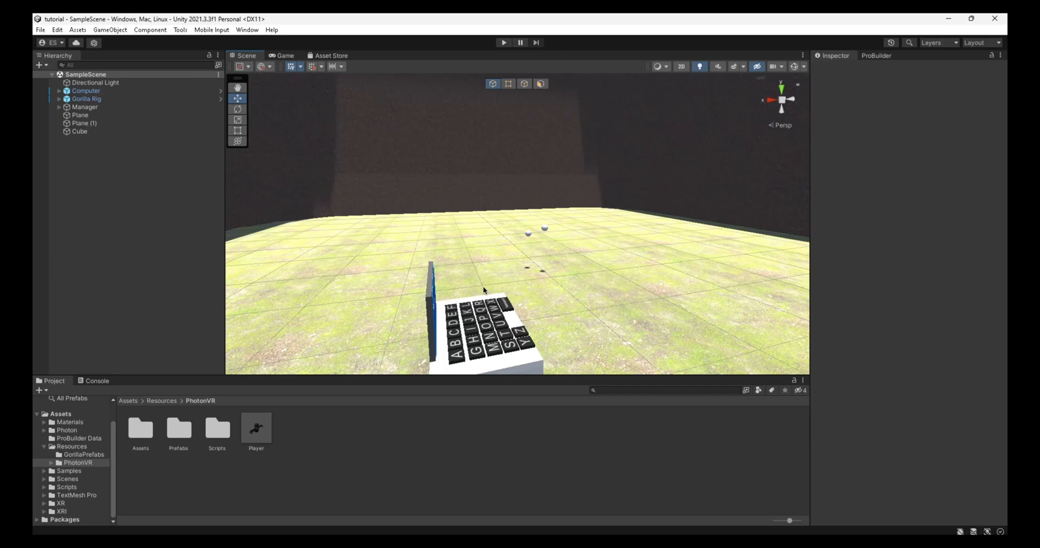
pyautogui.moveTo(407, 441)
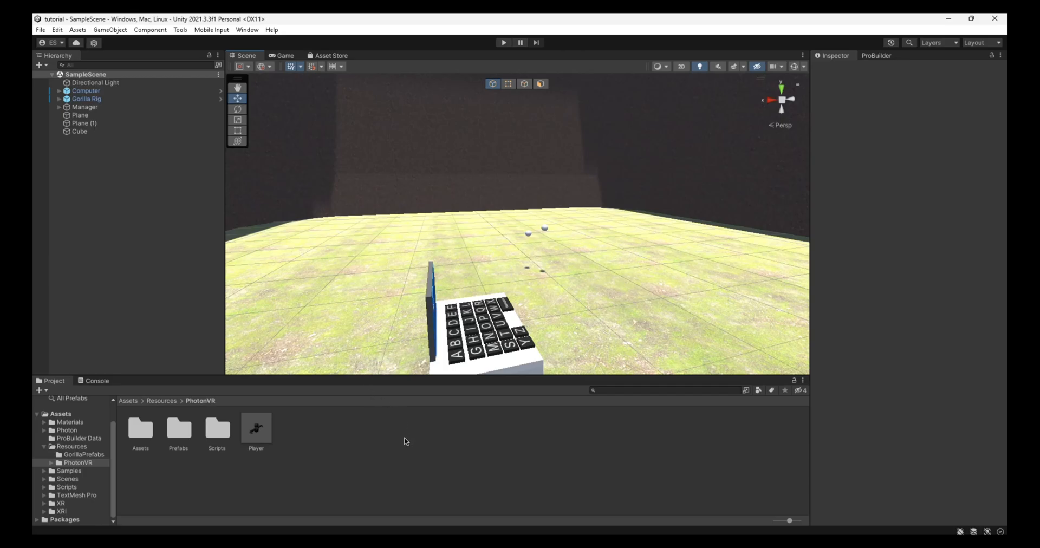
# - Select the Player prefab in Assets/Resources/PhotonVR to show its components in the Inspector
pyautogui.click(255, 428)
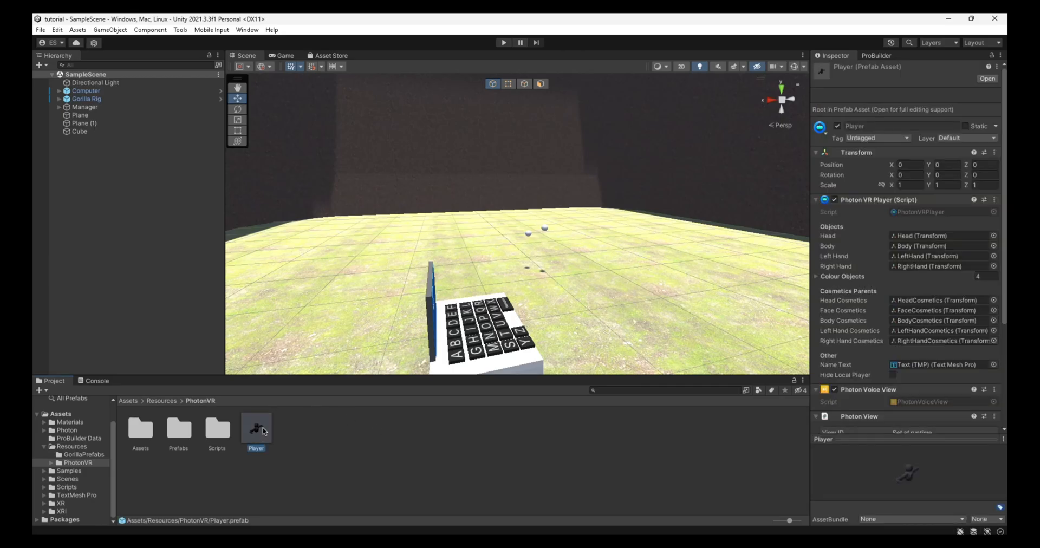
# - Enter the Player prefab's edit mode and reveal its avatar and hand bone hierarchy
pyautogui.doubleClick(256, 428)
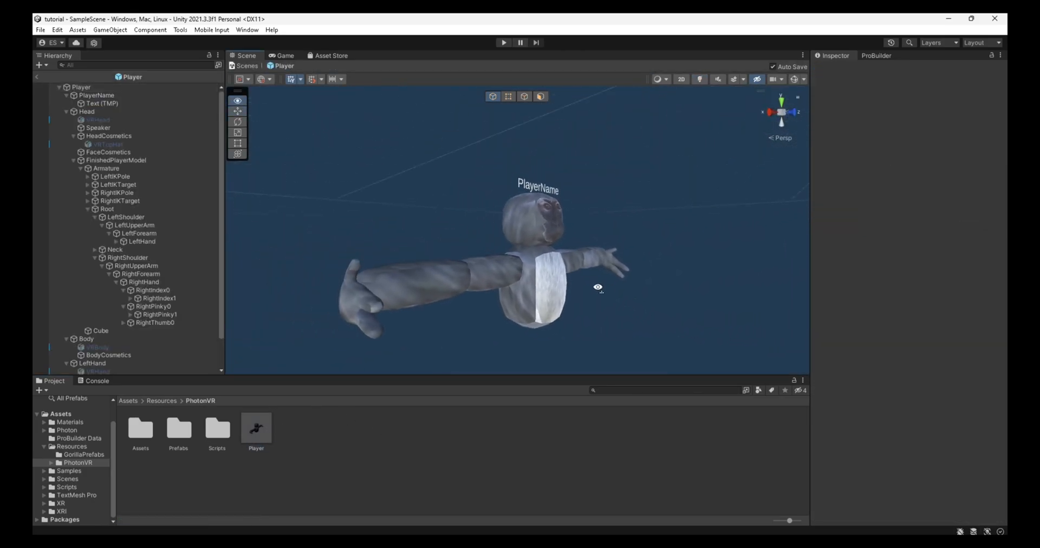
pyautogui.click(140, 241)
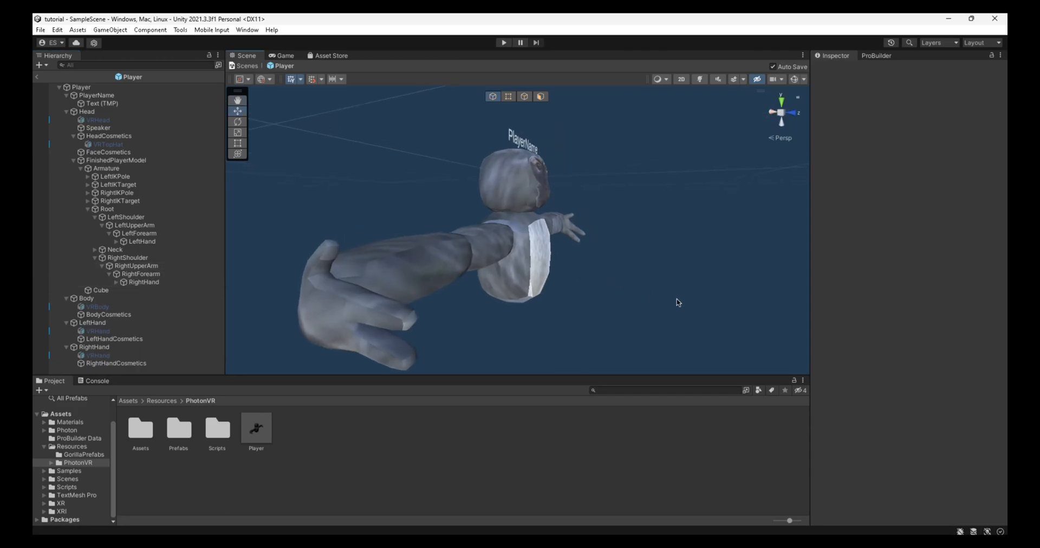
pyautogui.moveTo(593, 347)
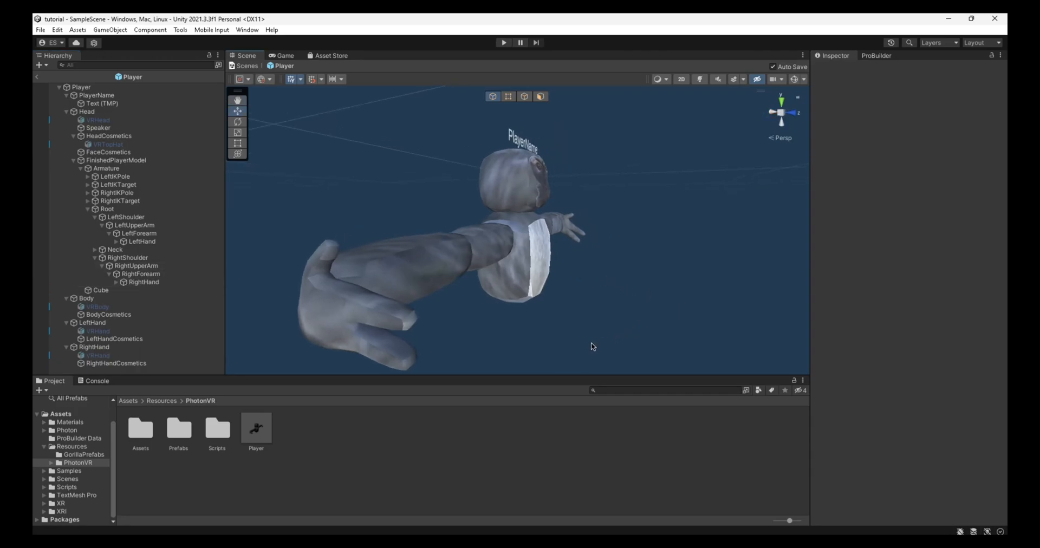
pyautogui.moveTo(265, 427)
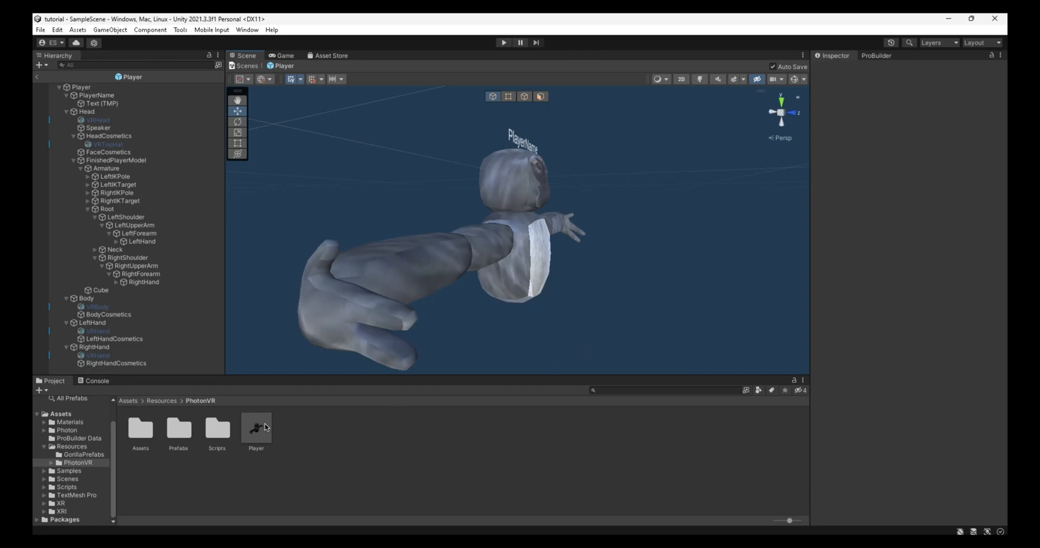
# - Create two C# scripts in Assets/Scripts named XRHandL and XRHandController
pyautogui.click(66, 488)
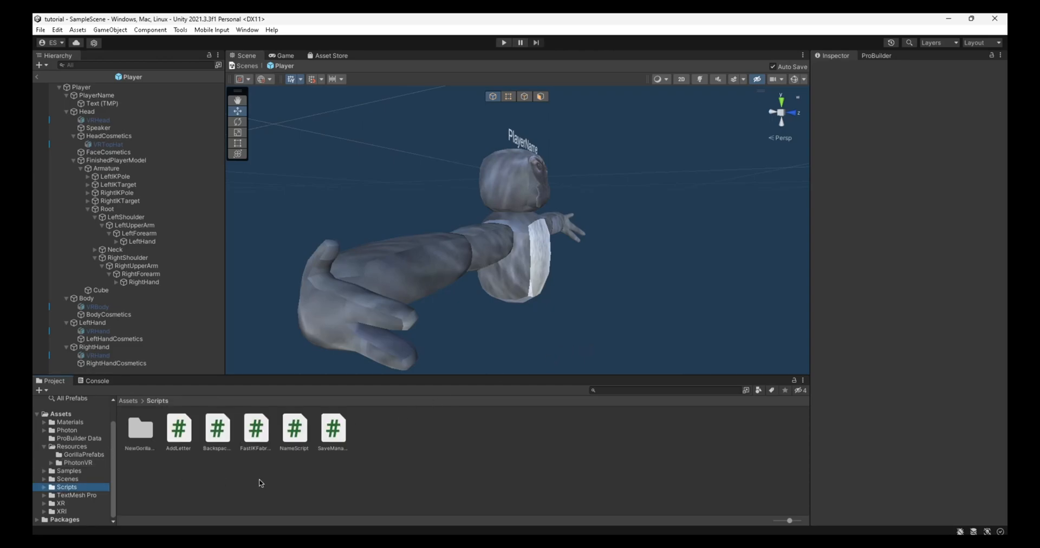
pyautogui.rightClick(259, 484)
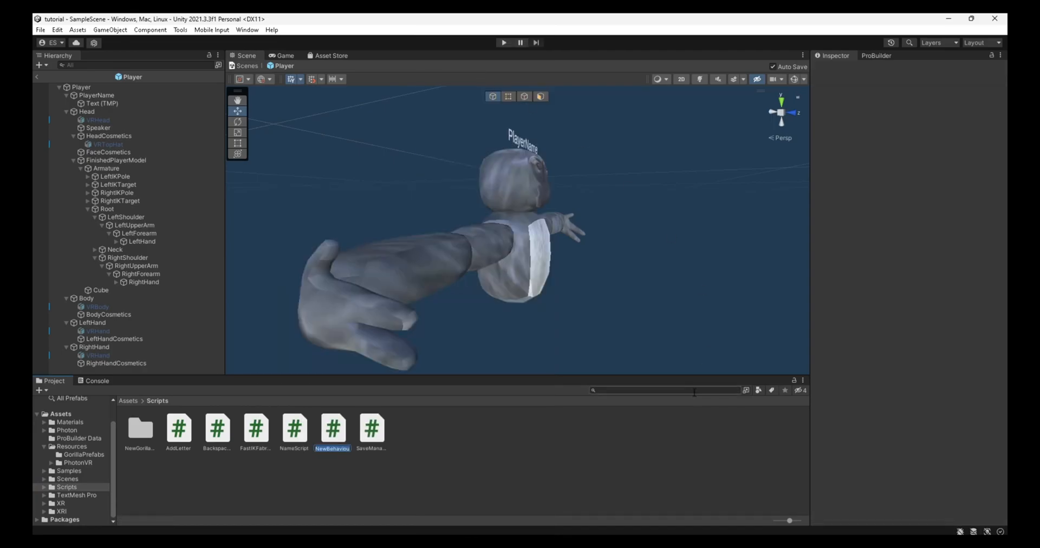
pyautogui.doubleClick(333, 447)
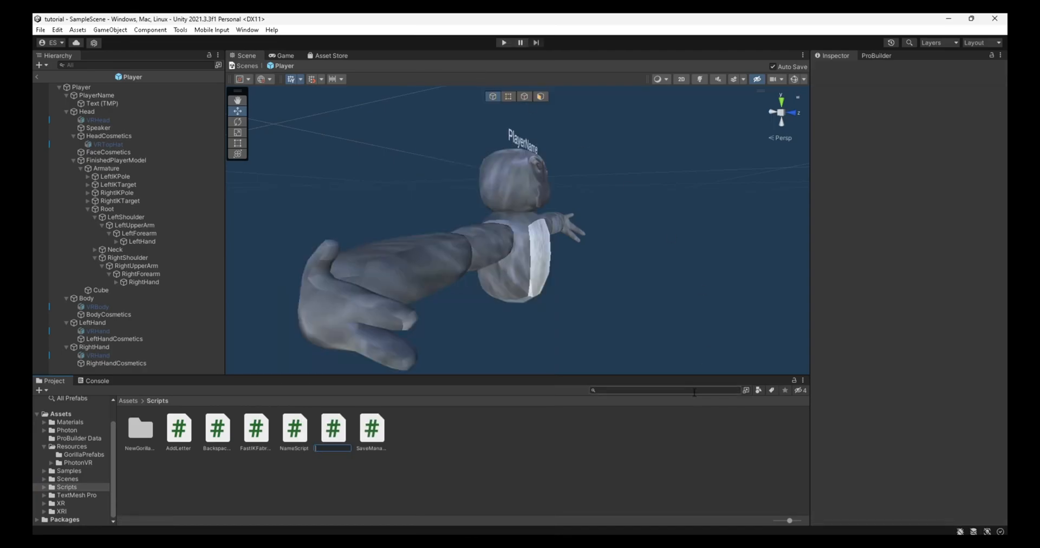
pyautogui.write('XRHandL')
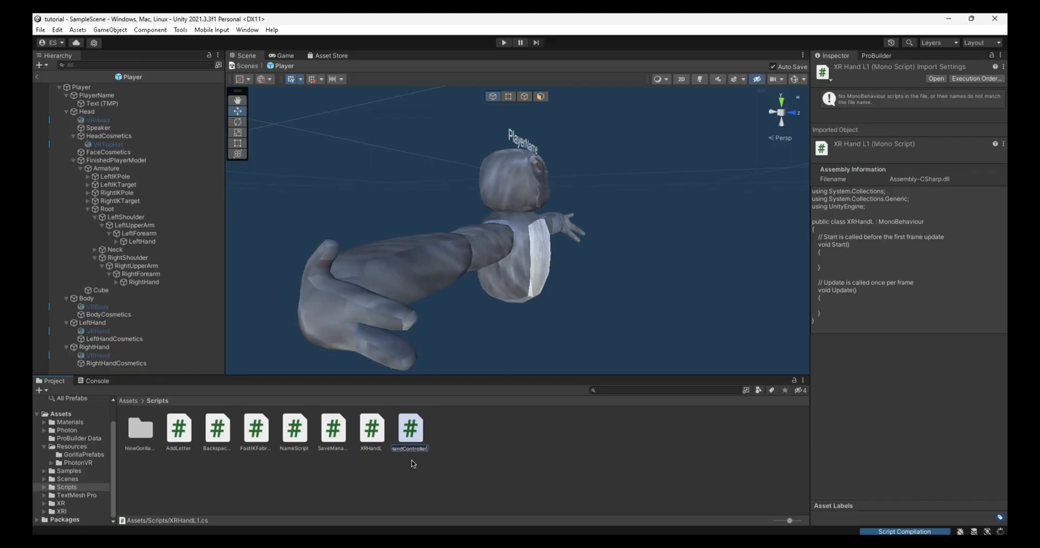
pyautogui.click(370, 428)
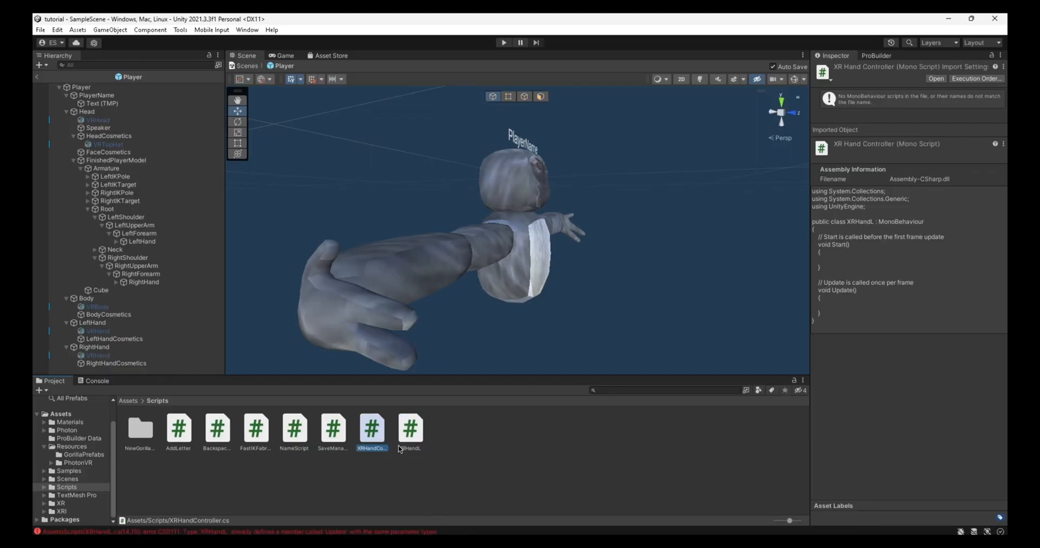
pyautogui.click(409, 429)
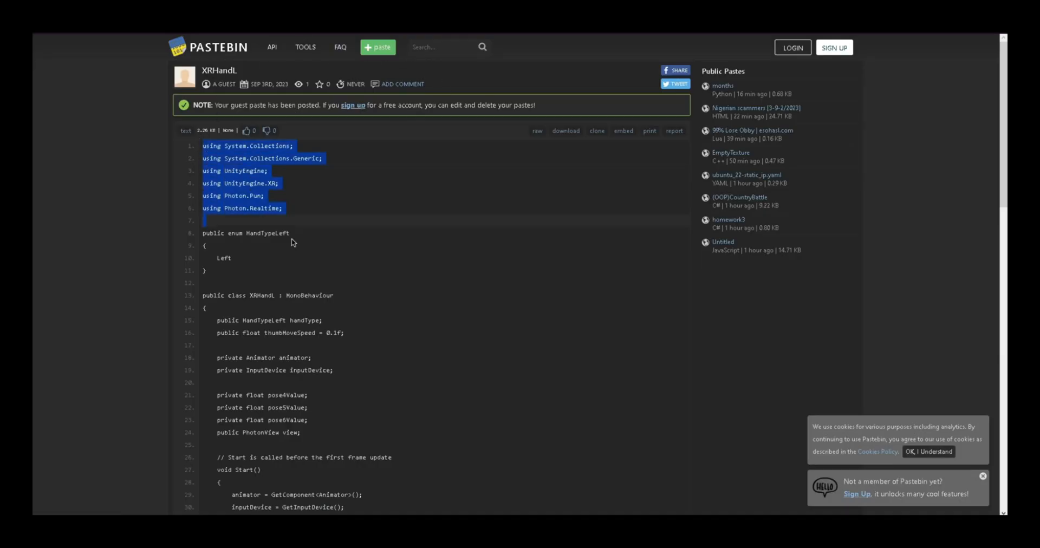
# - Replace the XRHandL and XRHandController templates with the Pastebin hand-pose code
pyautogui.scroll(-3)
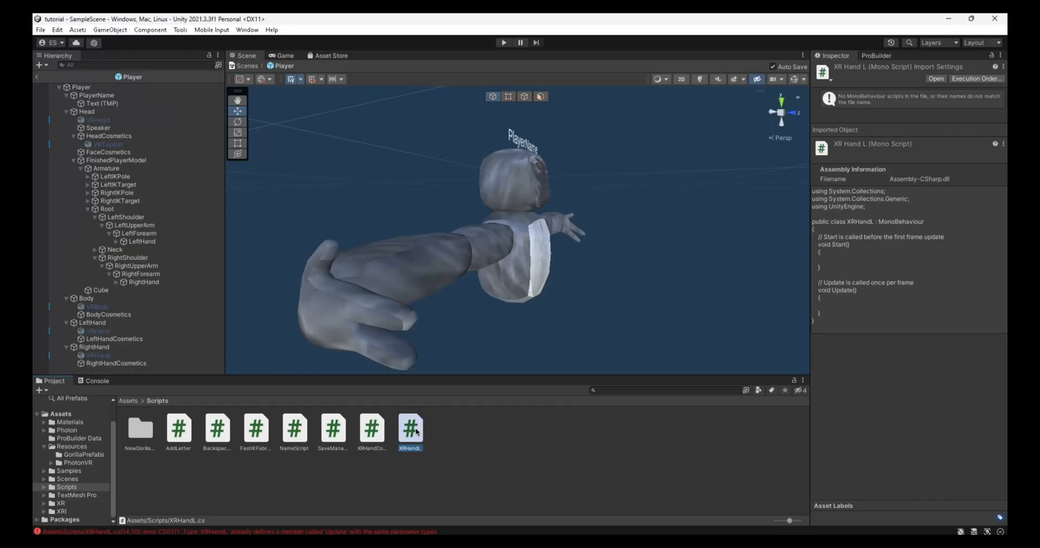
pyautogui.doubleClick(410, 428)
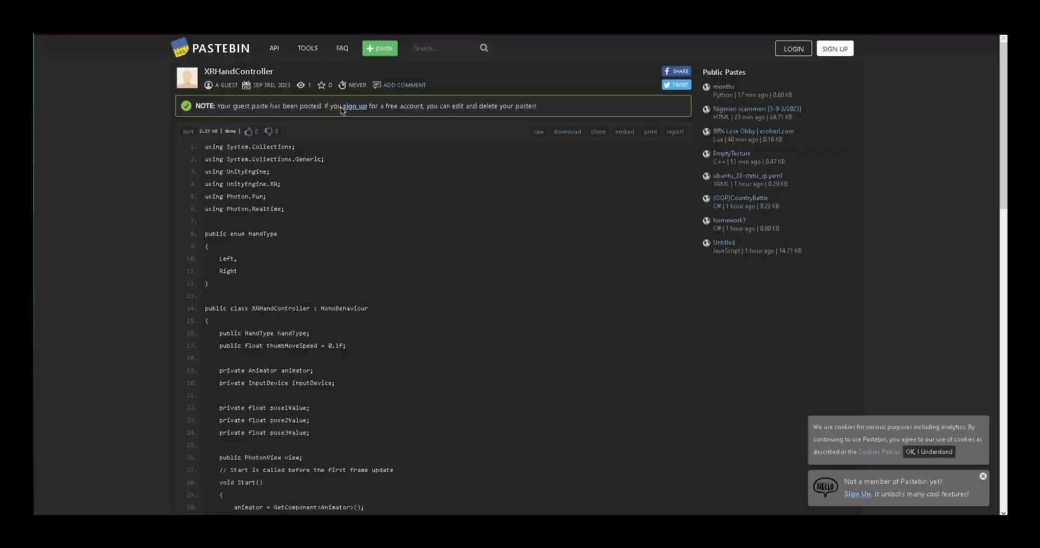
pyautogui.scroll(-3)
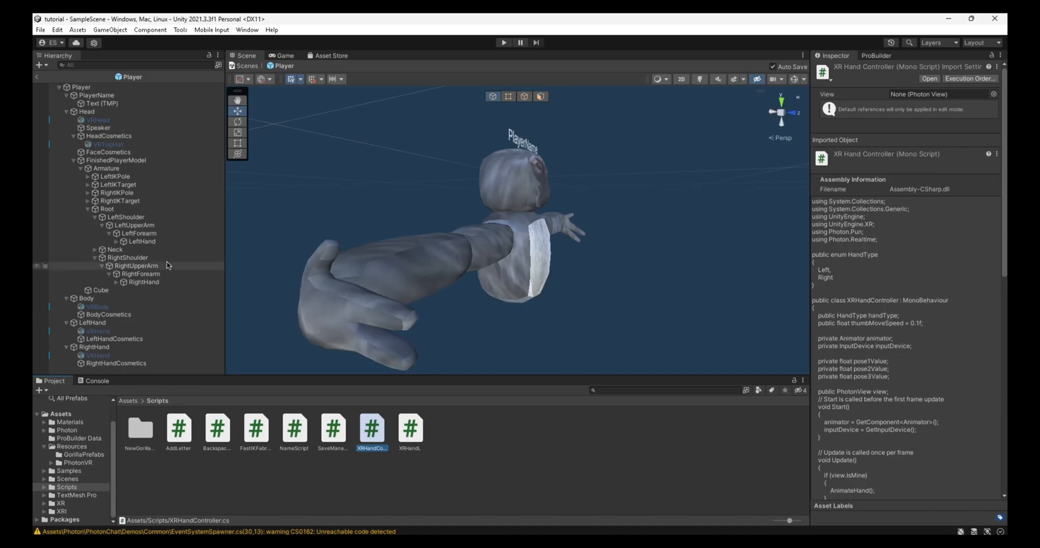
# - Set the RightHand bone's XRHandController Hand Type to Right
pyautogui.click(141, 241)
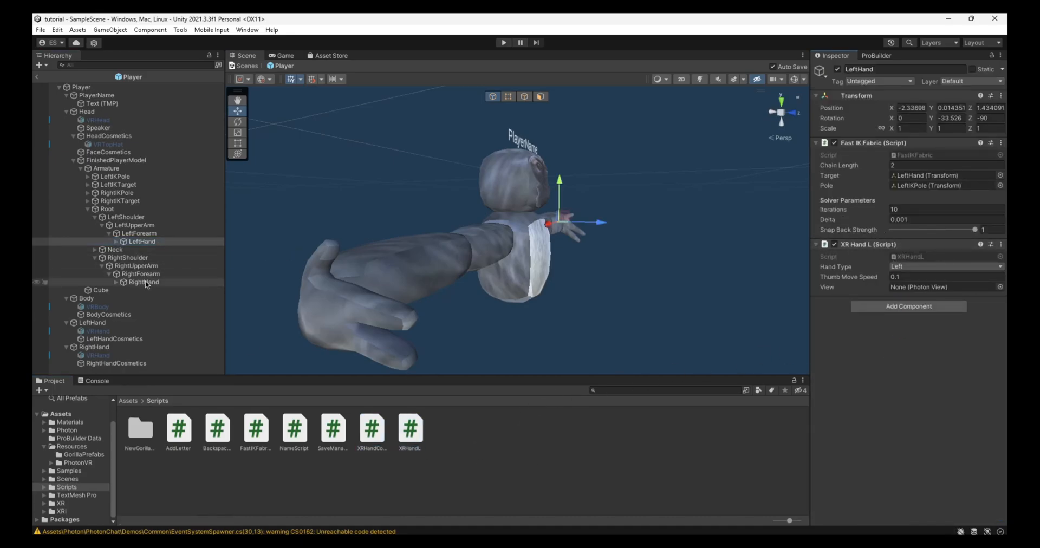
pyautogui.click(143, 282)
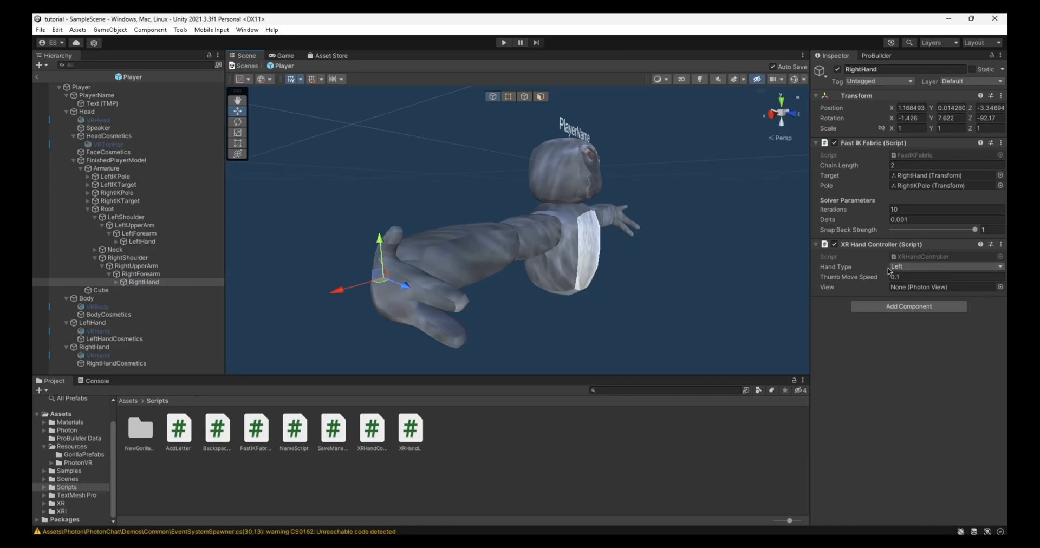
pyautogui.click(945, 267)
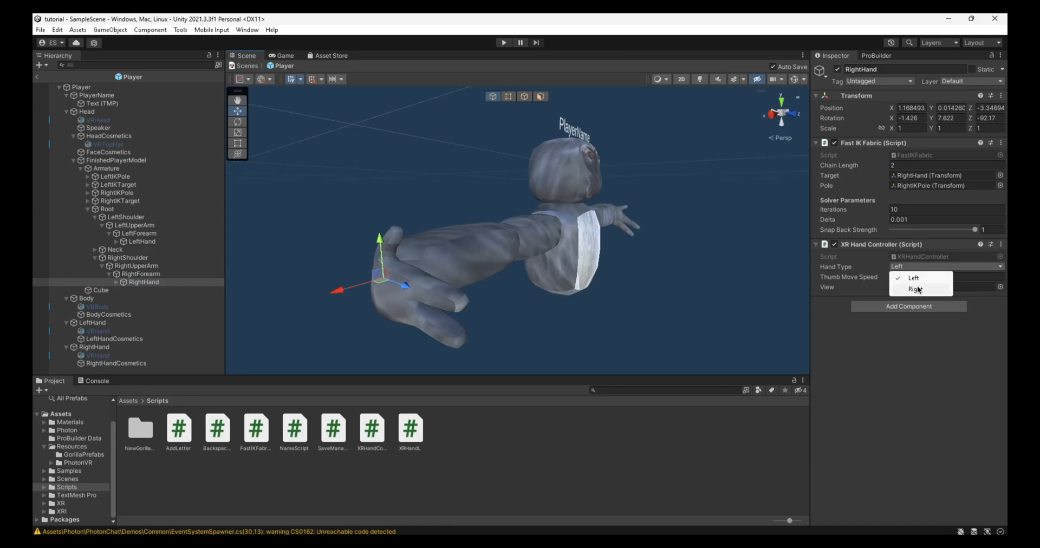
pyautogui.click(916, 289)
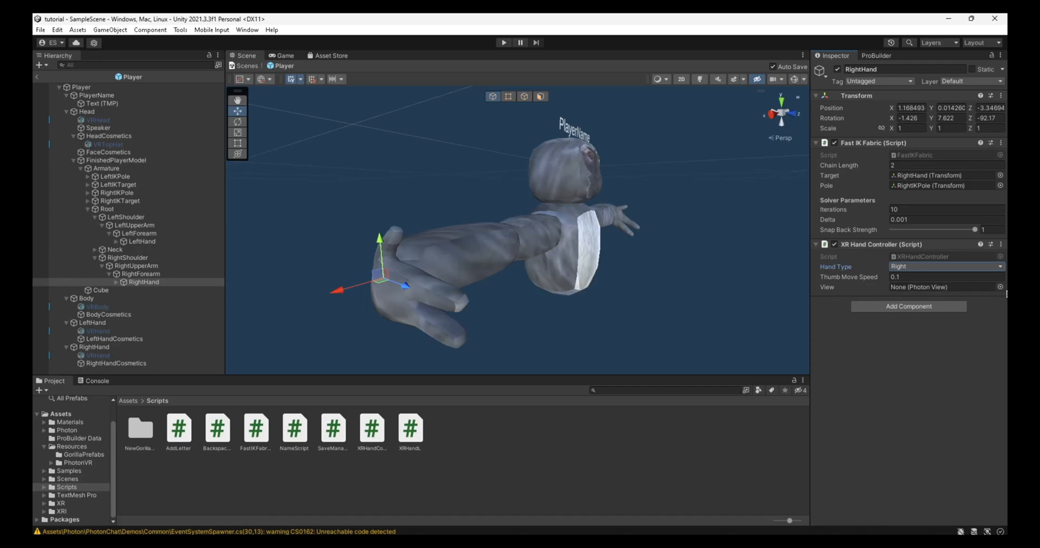
# - Assign the Player's Photon View to the LeftHand bone's XRHandL View field
pyautogui.click(1002, 287)
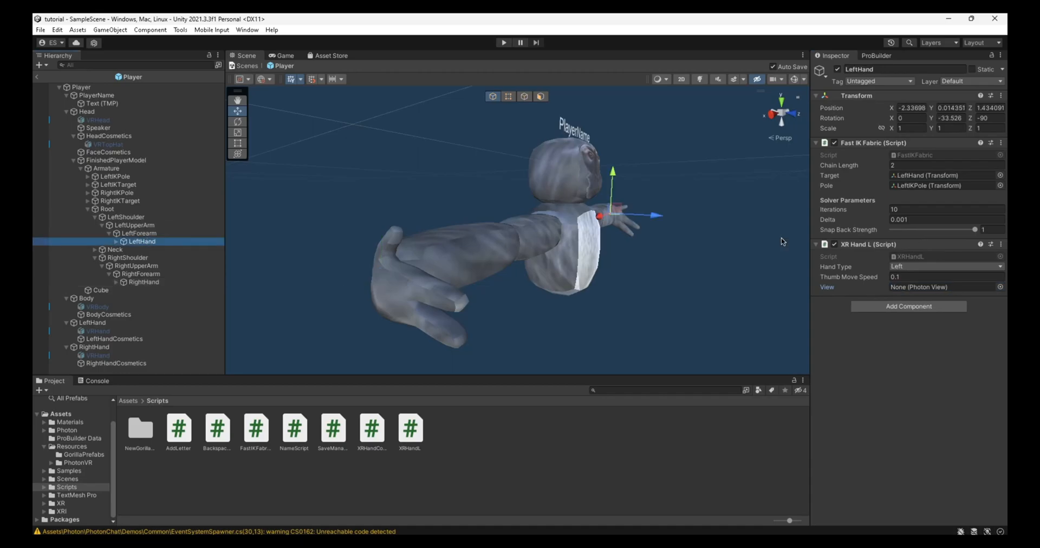
pyautogui.moveTo(998, 297)
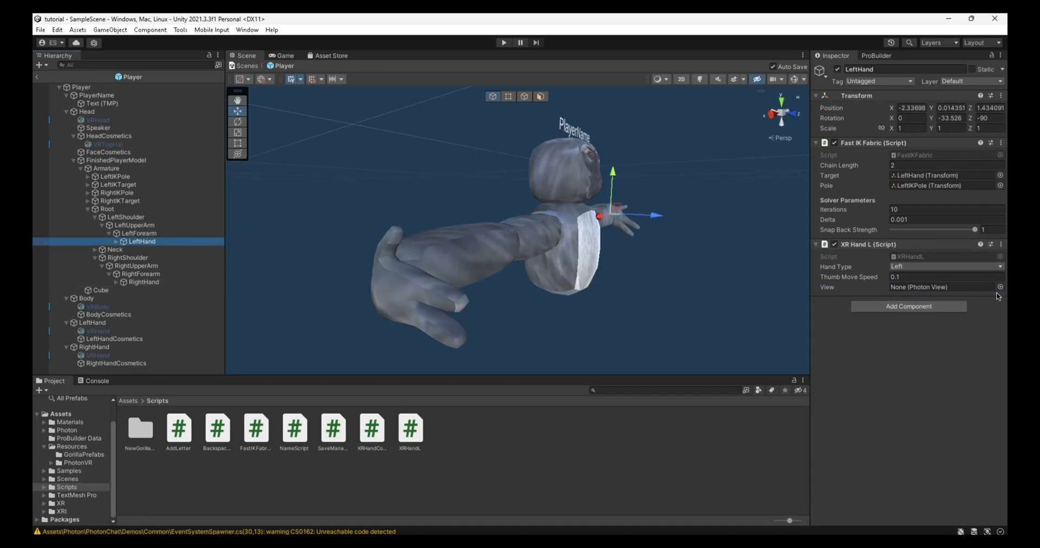
pyautogui.click(1000, 287)
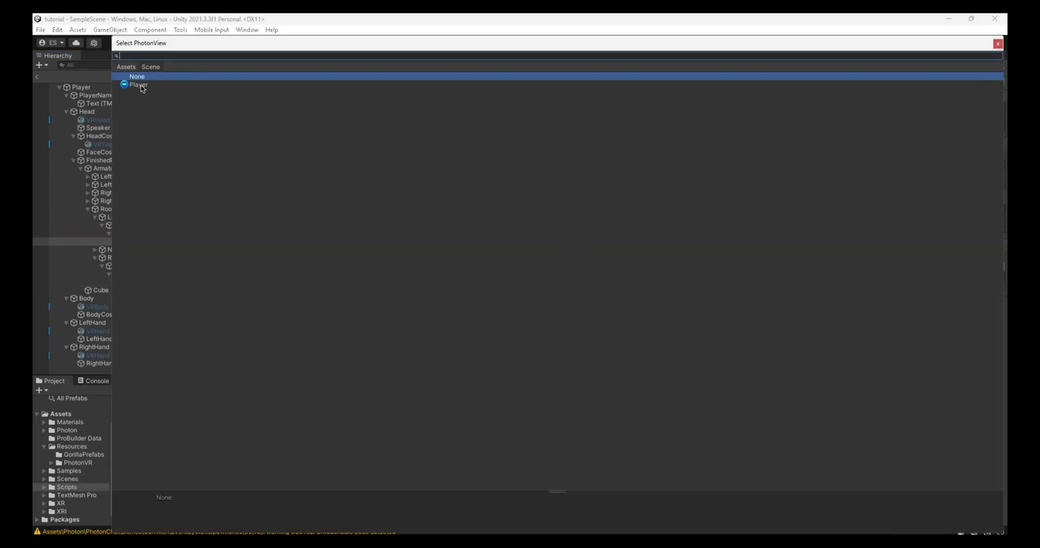
pyautogui.click(140, 84)
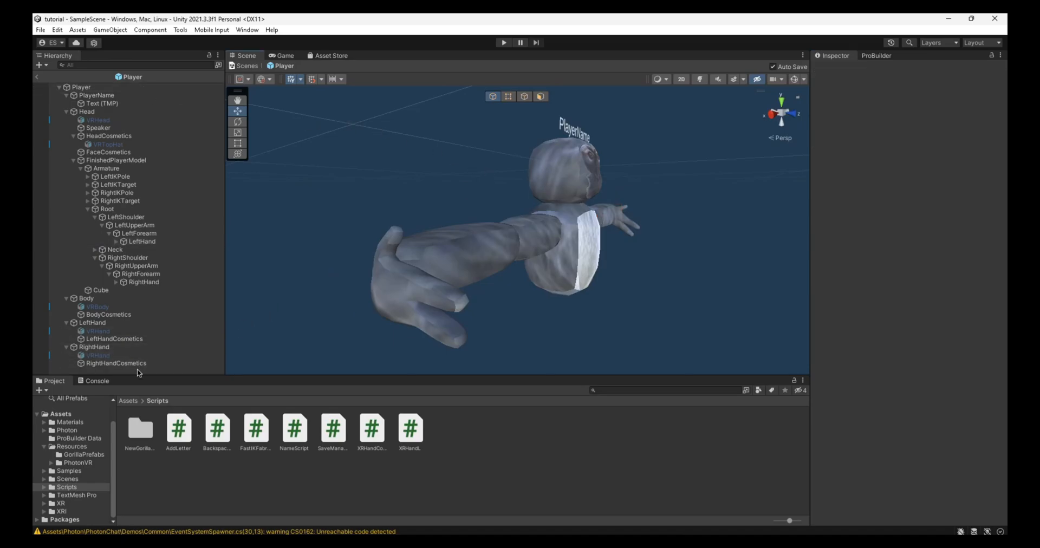
# - Add an Animations folder under Assets and reselect the LeftHand bone
pyautogui.rightClick(295, 488)
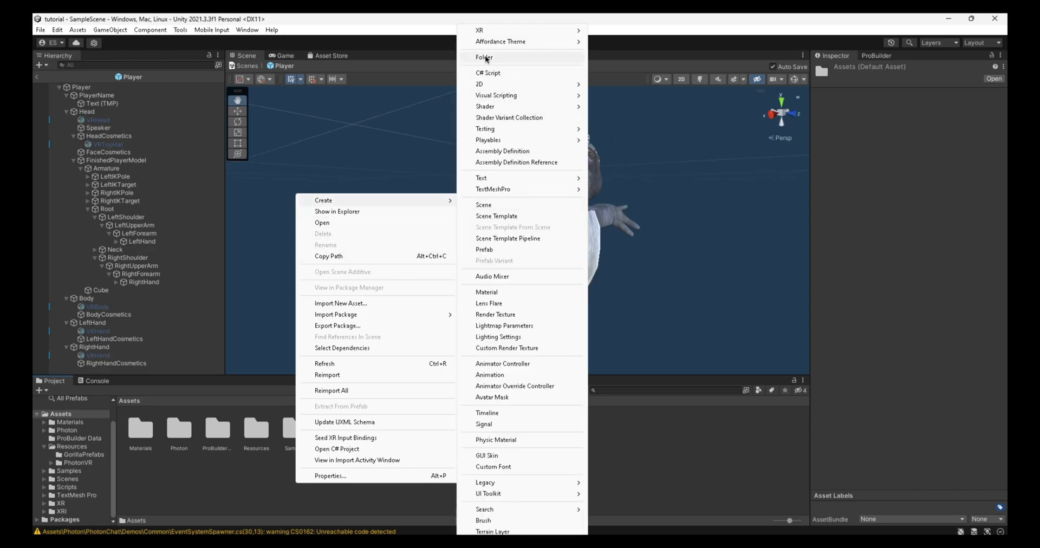
pyautogui.click(485, 57)
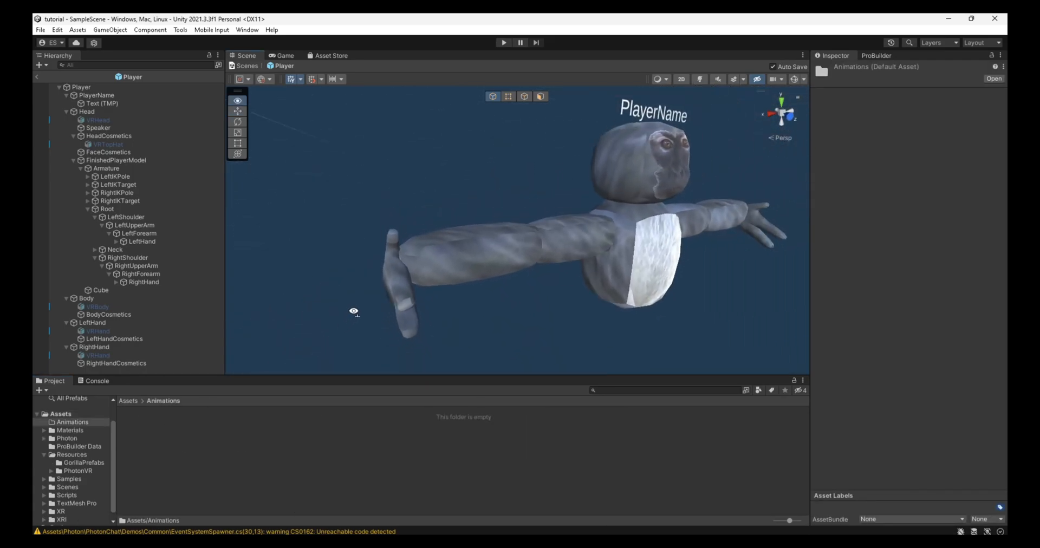
pyautogui.click(141, 242)
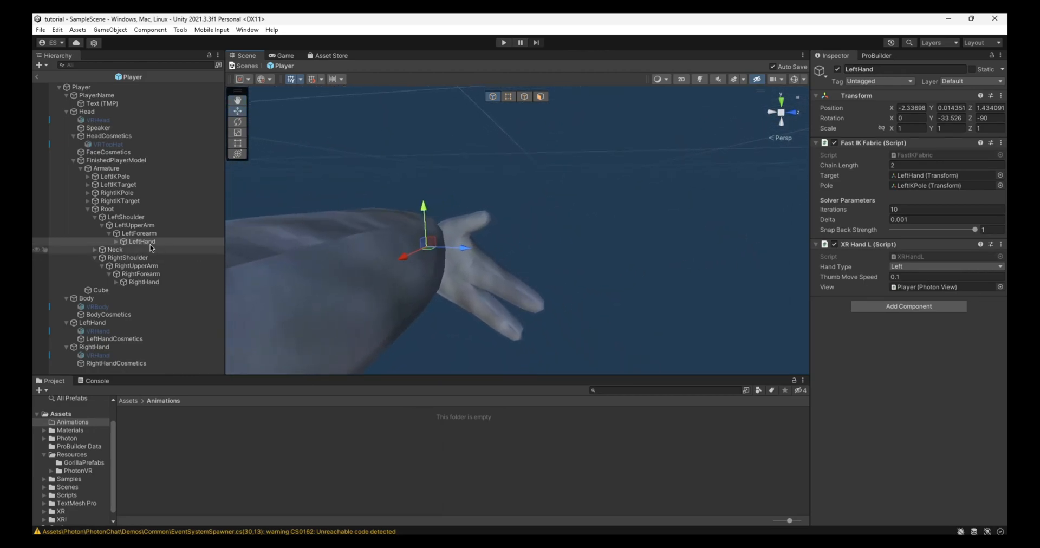
# - Create a LeftHandAnimations clip in Assets/Animations, giving LeftHand an Animator and controller
pyautogui.click(139, 241)
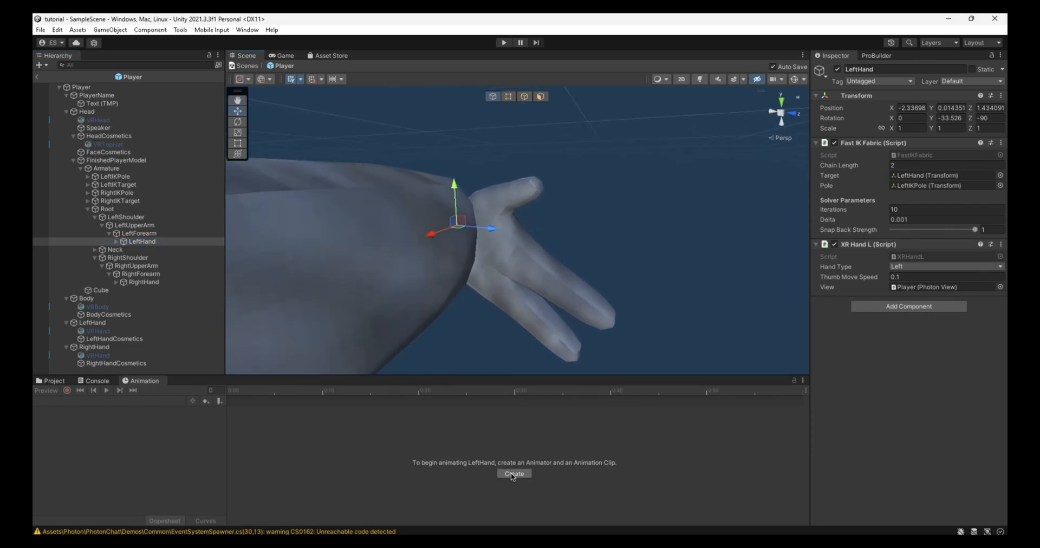
pyautogui.click(514, 474)
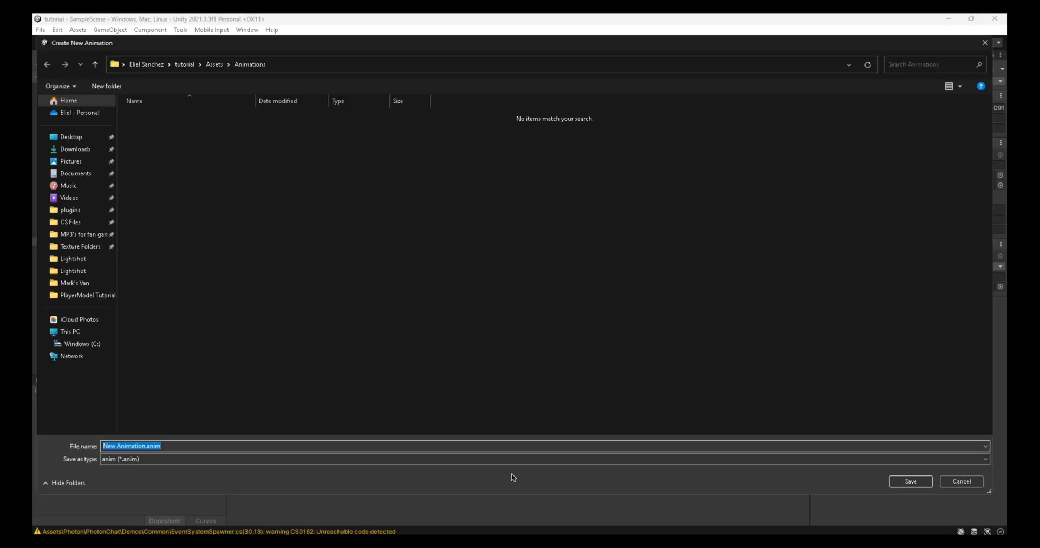
pyautogui.write('LeftHan')
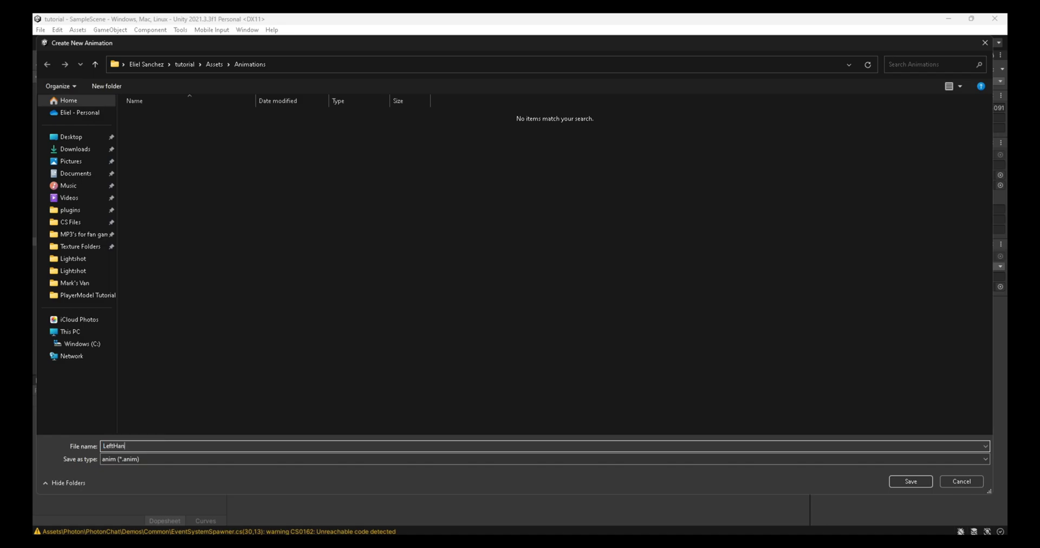
pyautogui.click(910, 482)
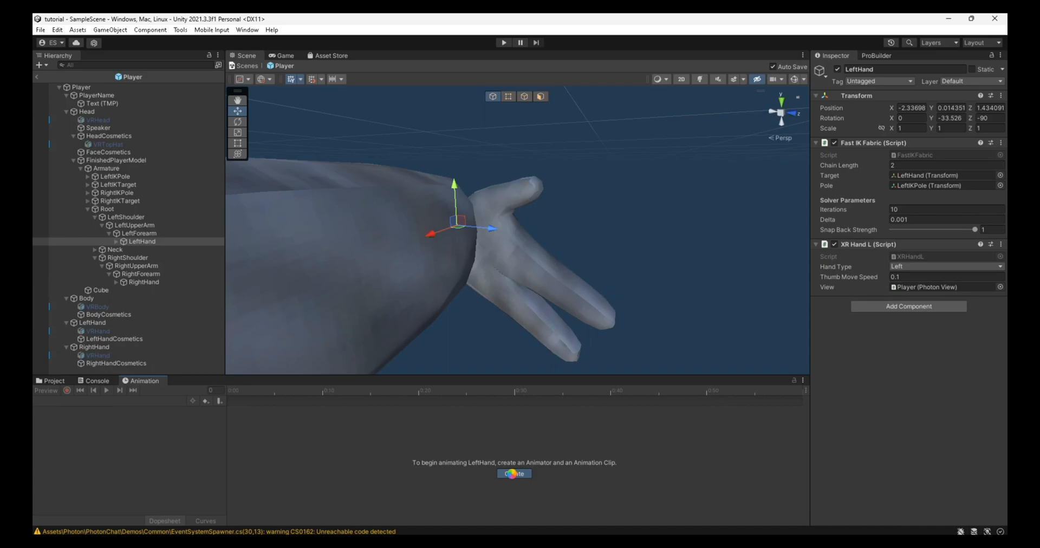
pyautogui.click(513, 474)
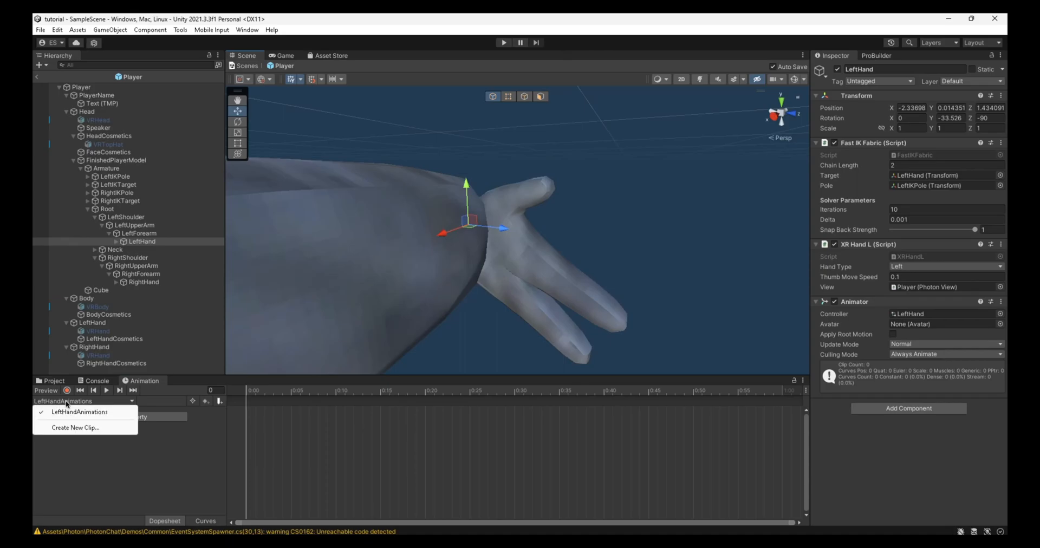
# - Add a new empty clip named pose1 to the LeftHand Animator
pyautogui.click(76, 428)
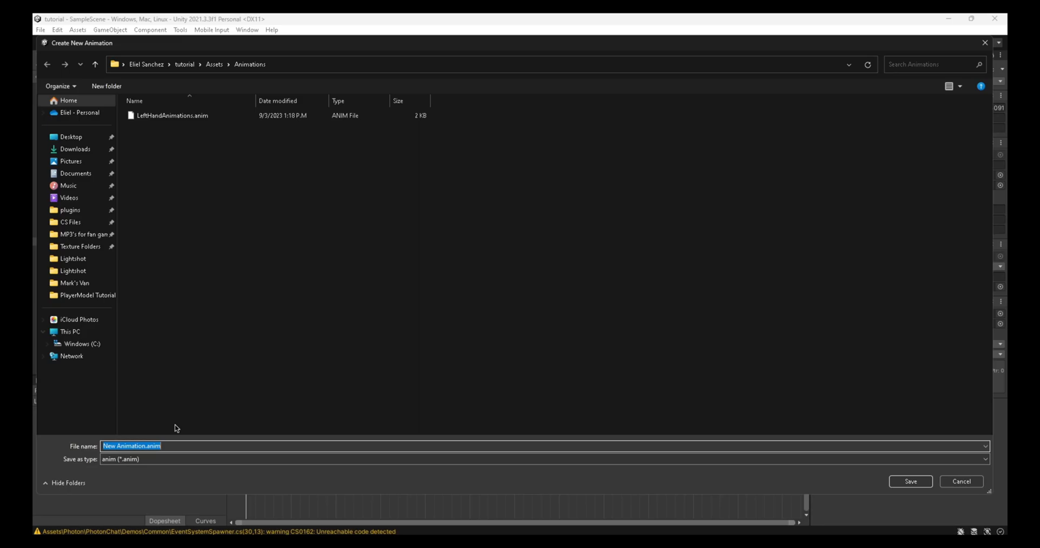
pyautogui.write('pose1')
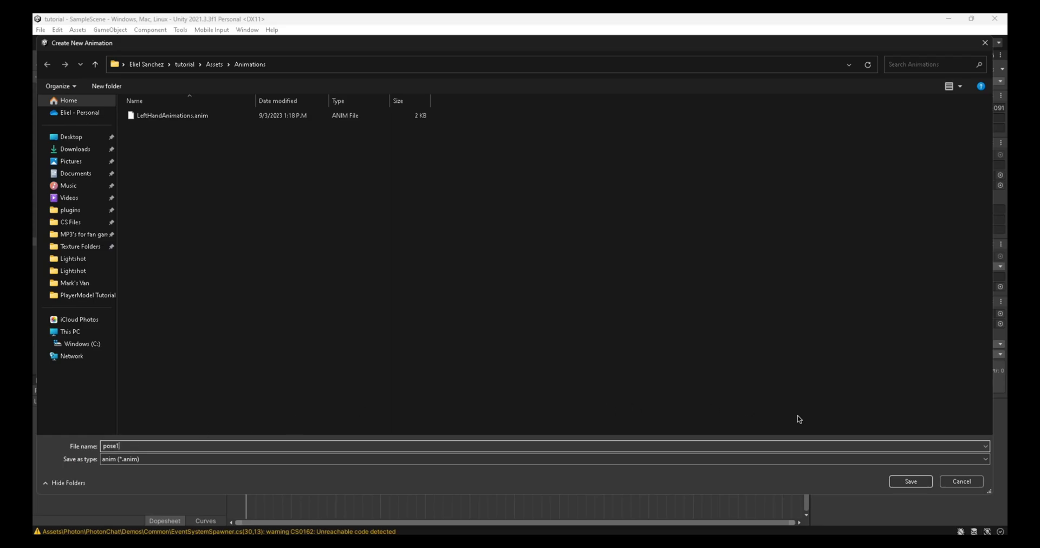
pyautogui.click(909, 481)
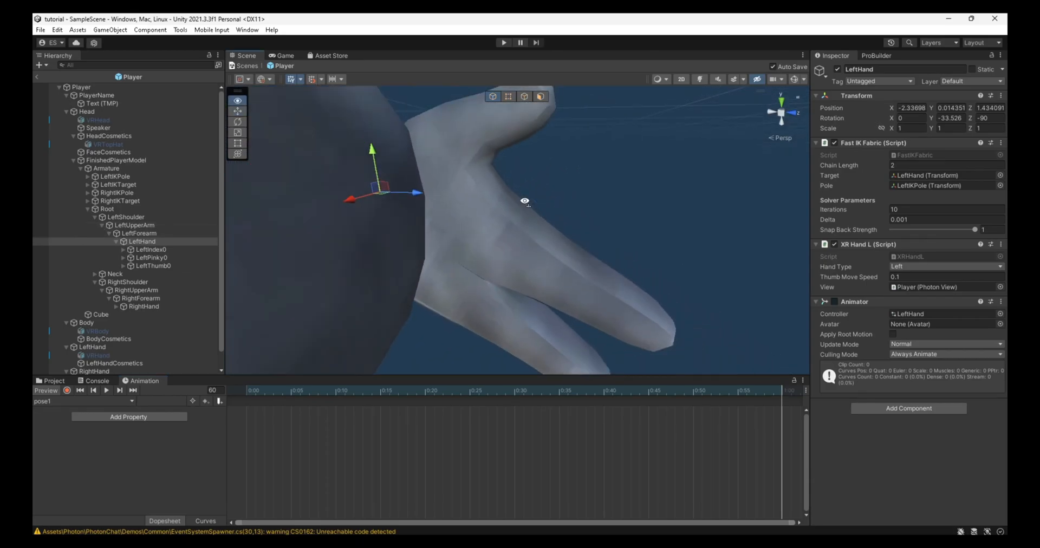
# - Record pose1 by rotating LeftIndex1, LeftIndex2 and LeftIndex3 into a curled index finger
pyautogui.click(152, 249)
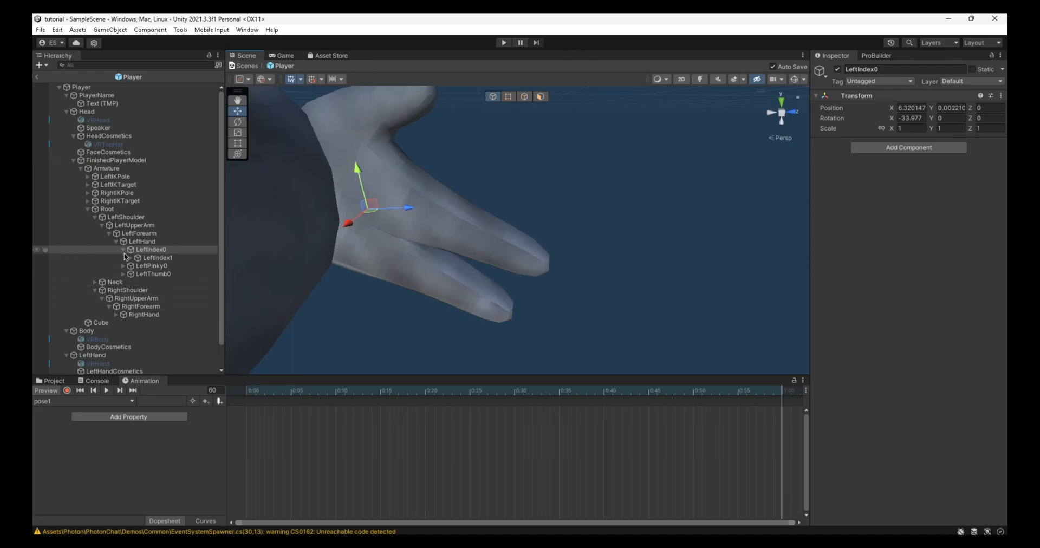
pyautogui.click(135, 249)
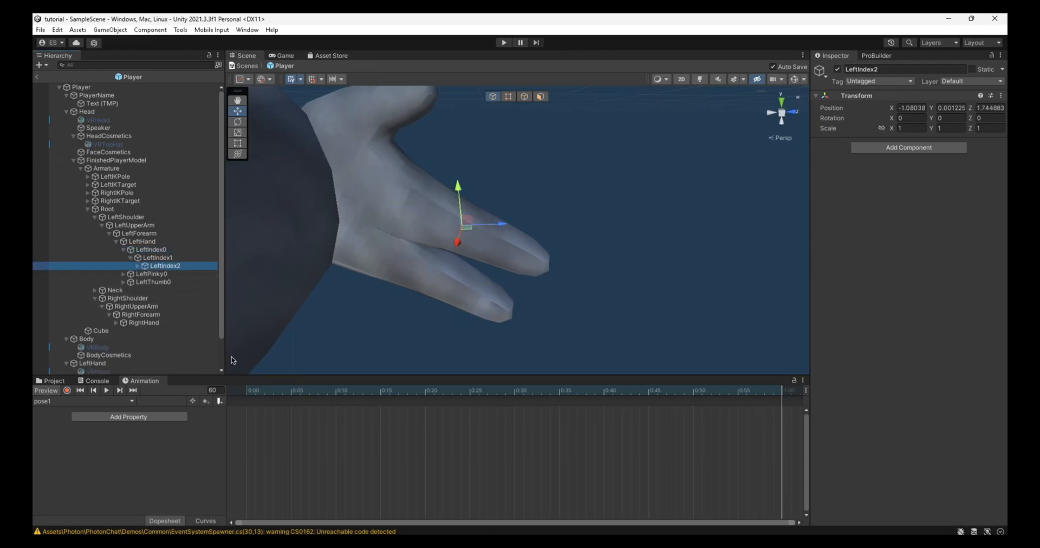
pyautogui.click(66, 392)
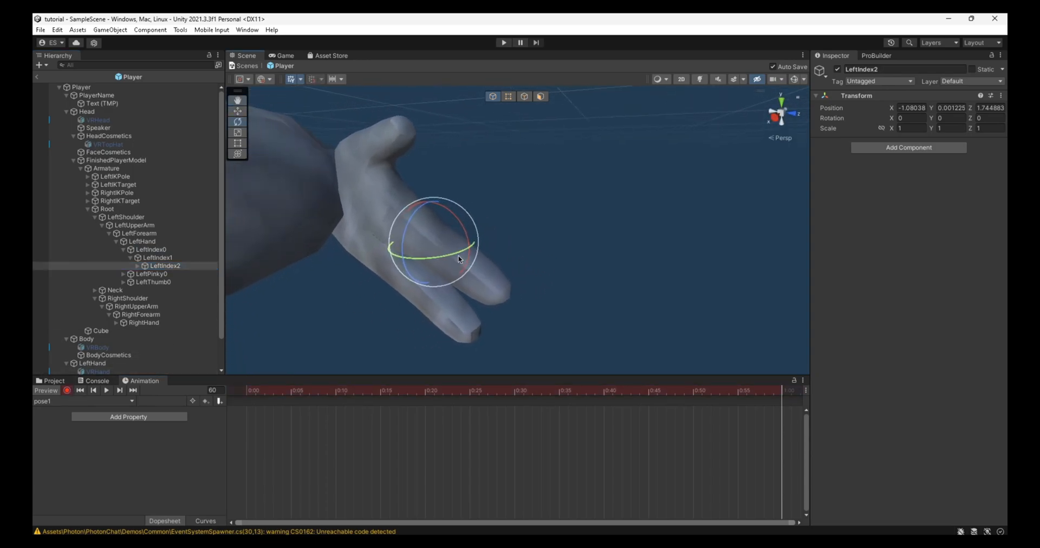
pyautogui.moveTo(457, 259); pyautogui.dragTo(412, 268)
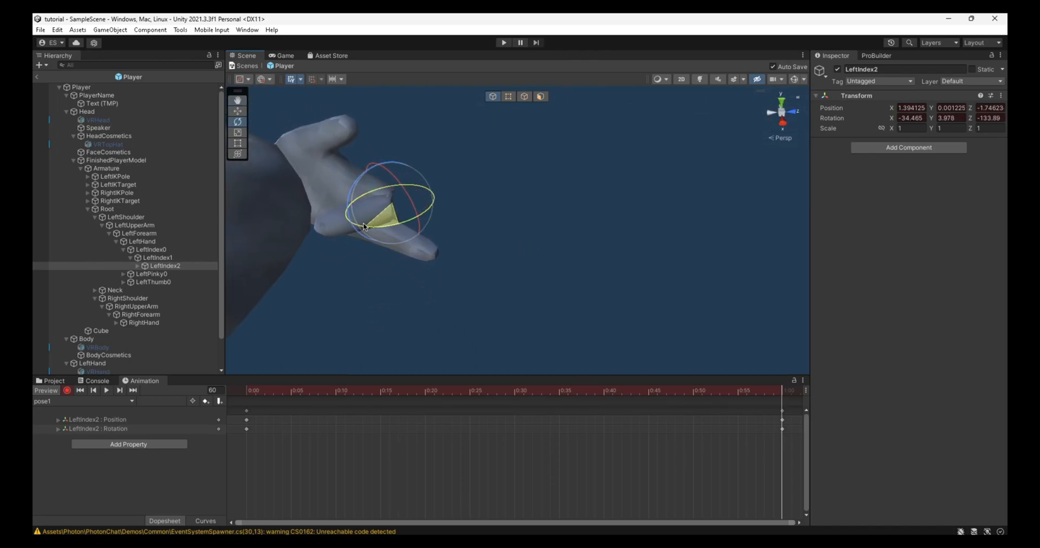
pyautogui.moveTo(364, 225); pyautogui.dragTo(401, 184)
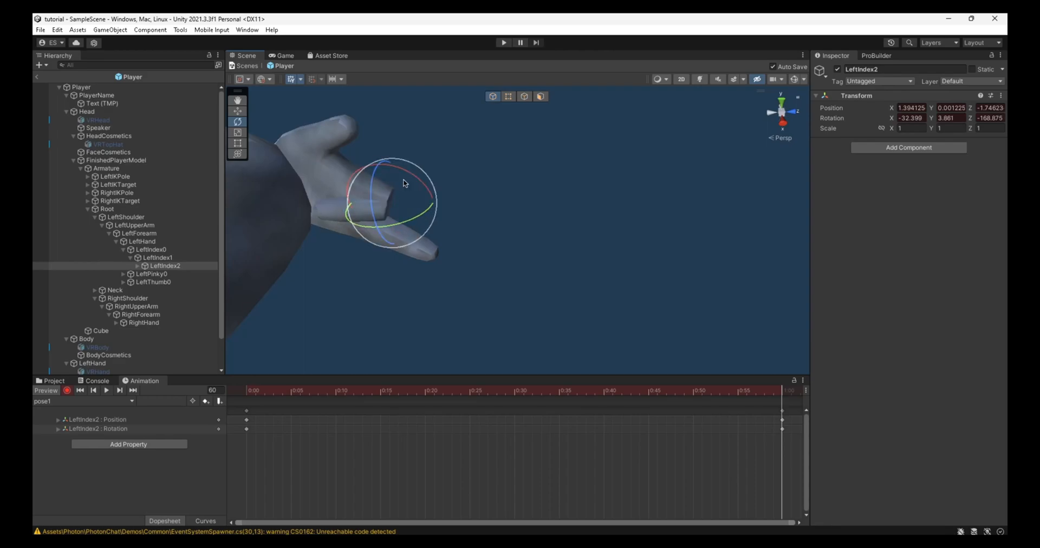
pyautogui.moveTo(404, 182); pyautogui.dragTo(436, 187)
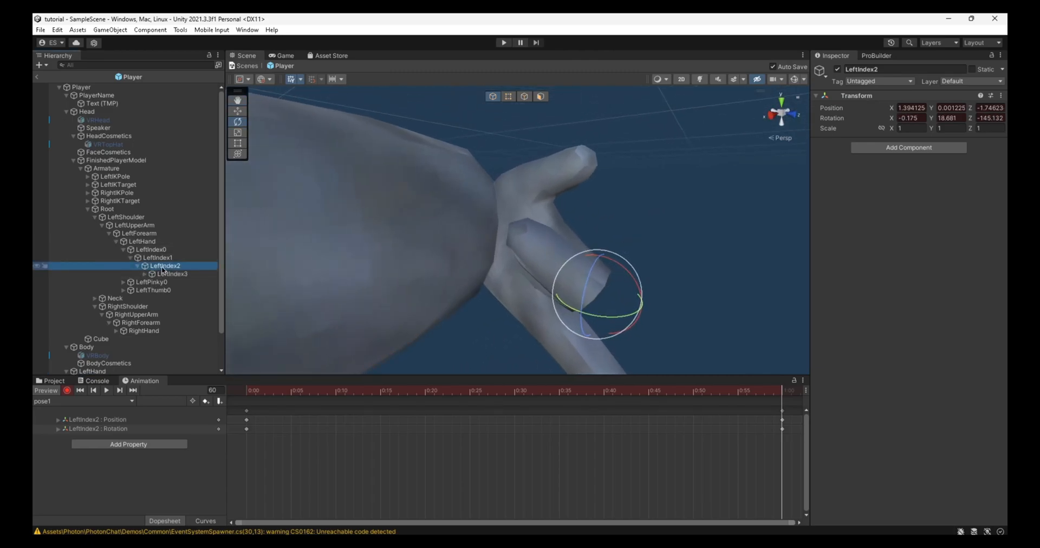
pyautogui.click(172, 274)
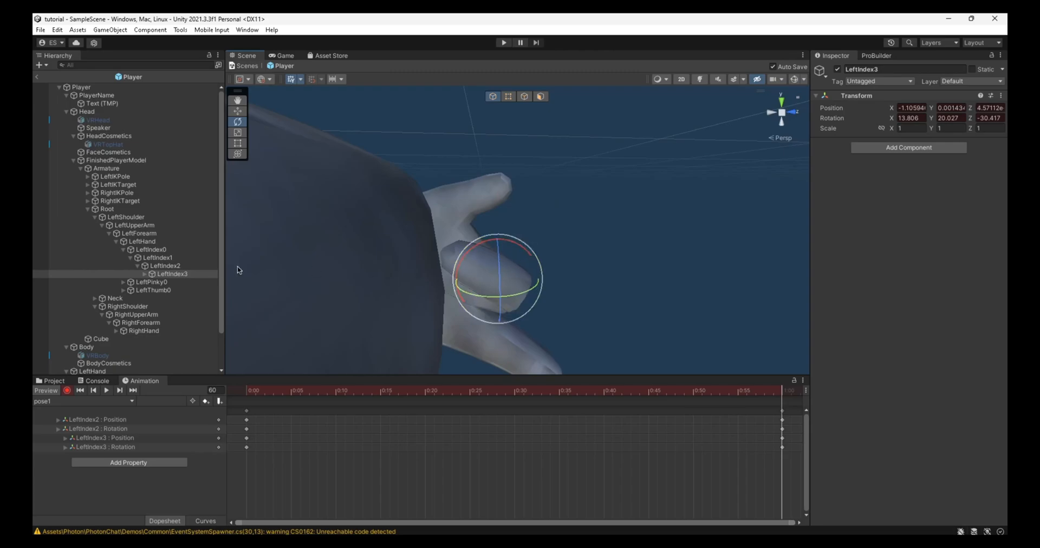
pyautogui.click(155, 258)
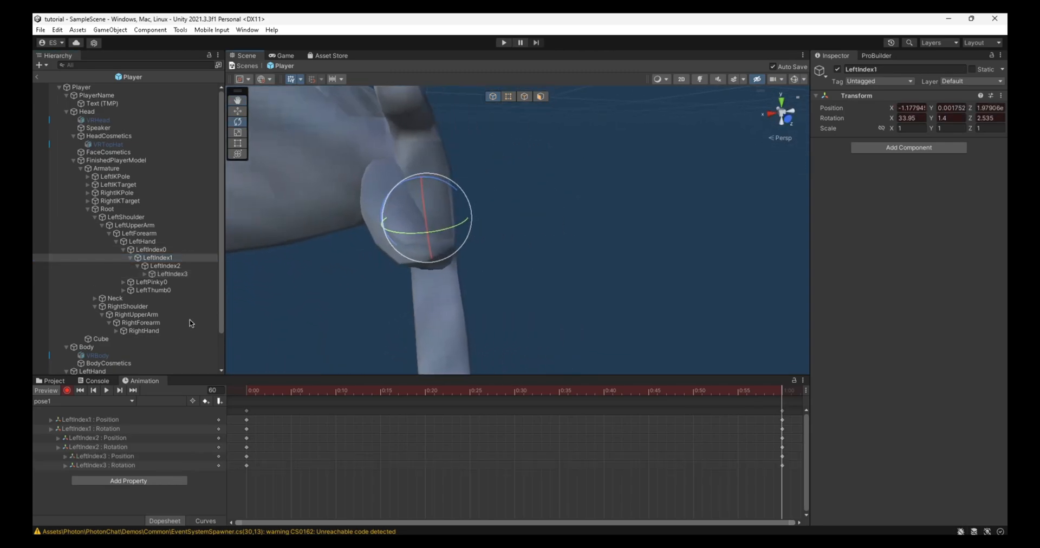
pyautogui.click(66, 391)
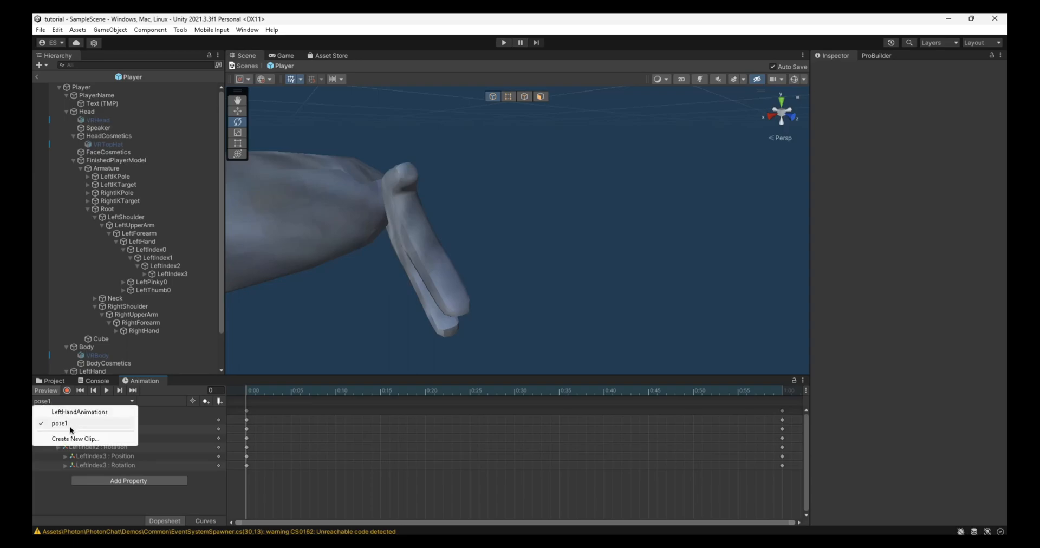
# - Add a new clip named pose2 to the LeftHand Animator
pyautogui.click(73, 439)
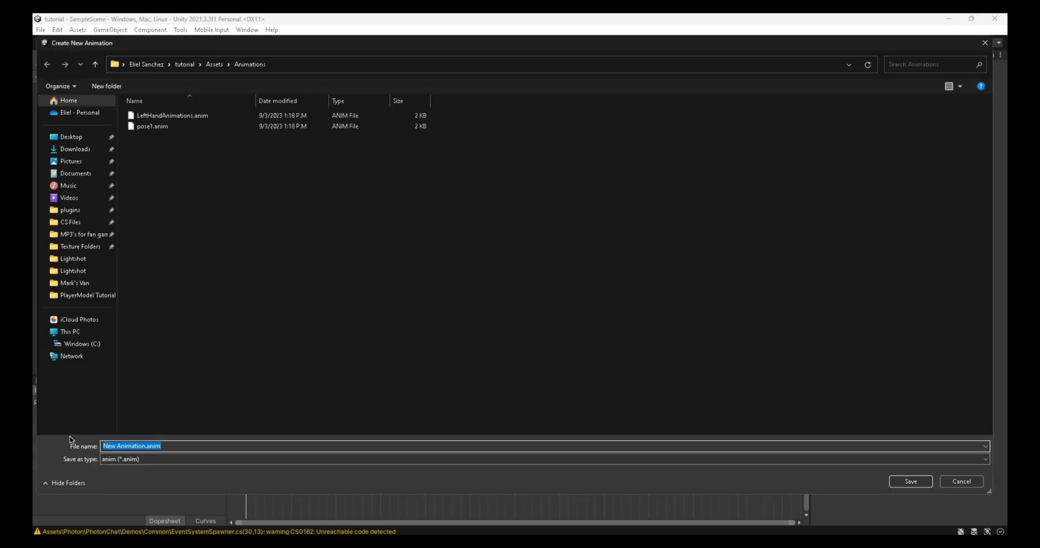
pyautogui.write('pose2')
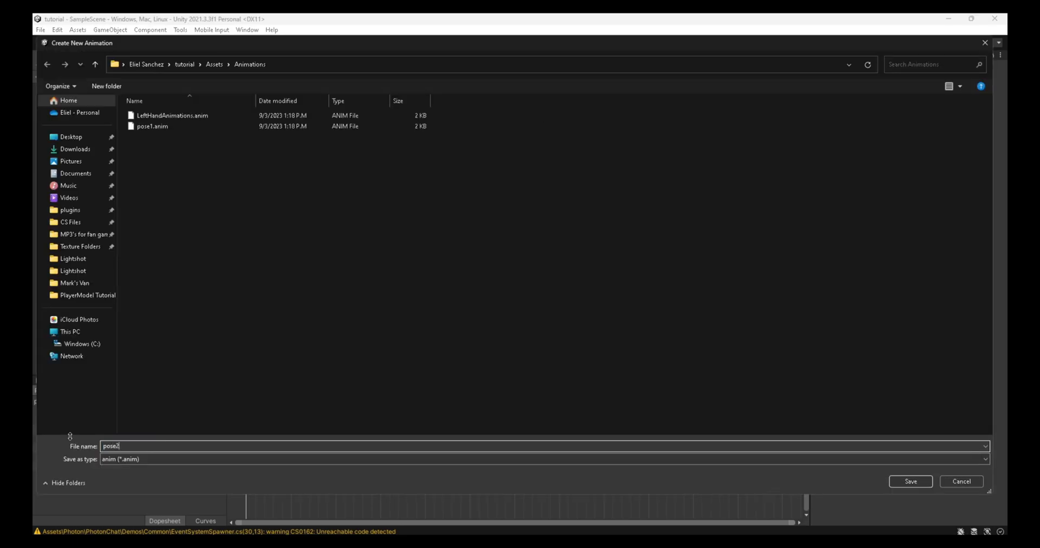
pyautogui.click(911, 481)
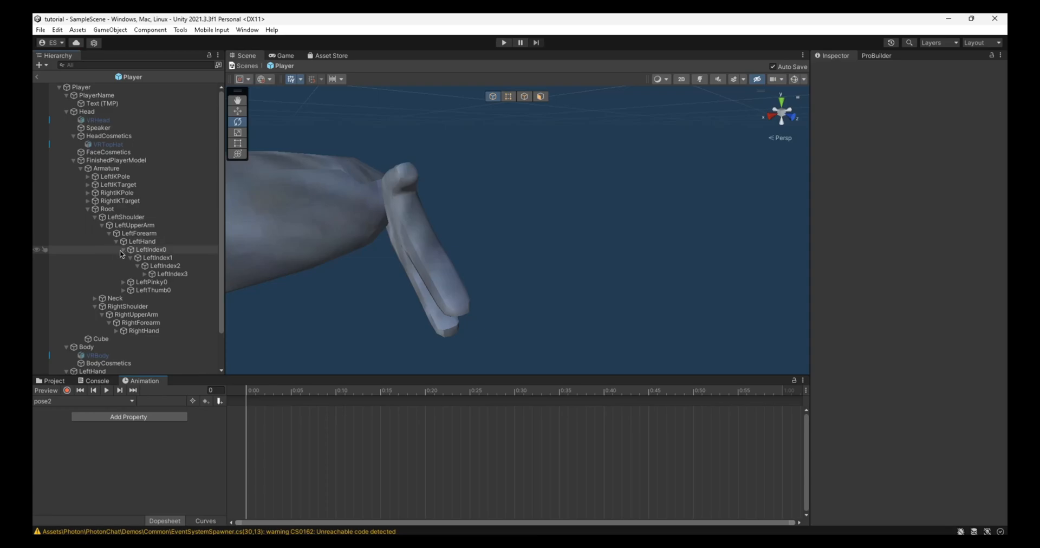
# - Record a LeftPinky2 curl in pose2, preview it, and start another new clip
pyautogui.click(121, 249)
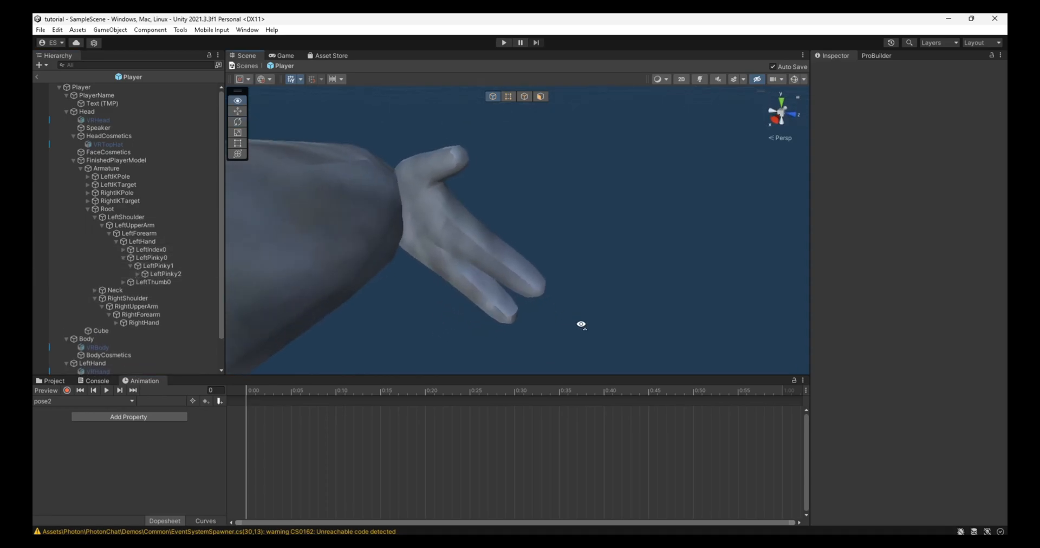
pyautogui.moveTo(582, 325); pyautogui.dragTo(559, 370)
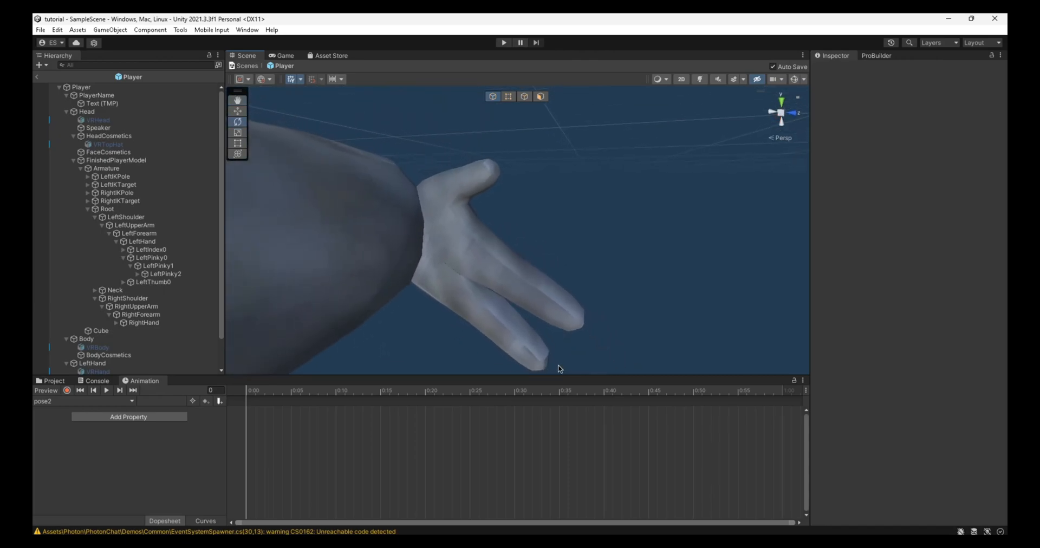
pyautogui.click(158, 265)
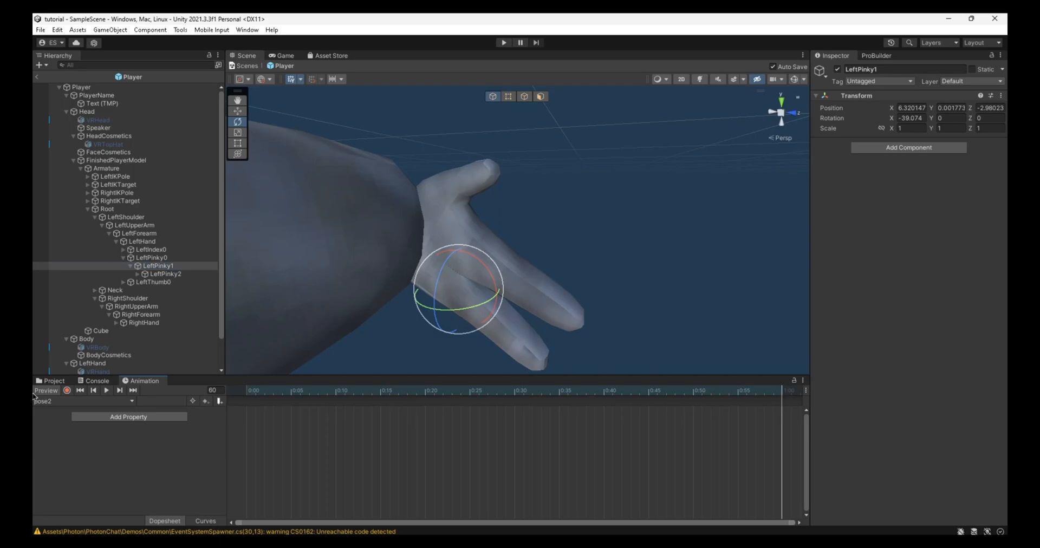
pyautogui.click(165, 275)
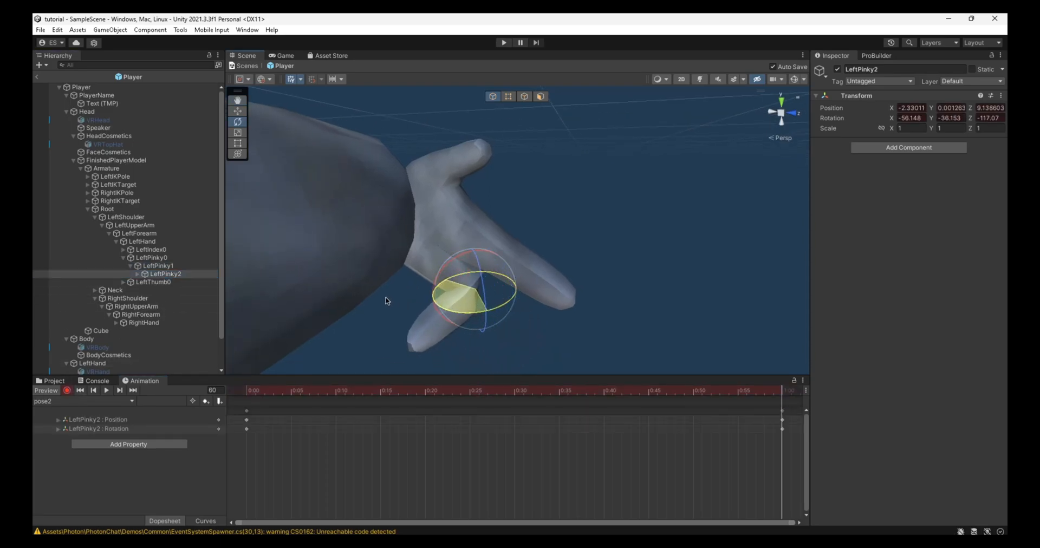
pyautogui.moveTo(471, 285); pyautogui.dragTo(521, 288)
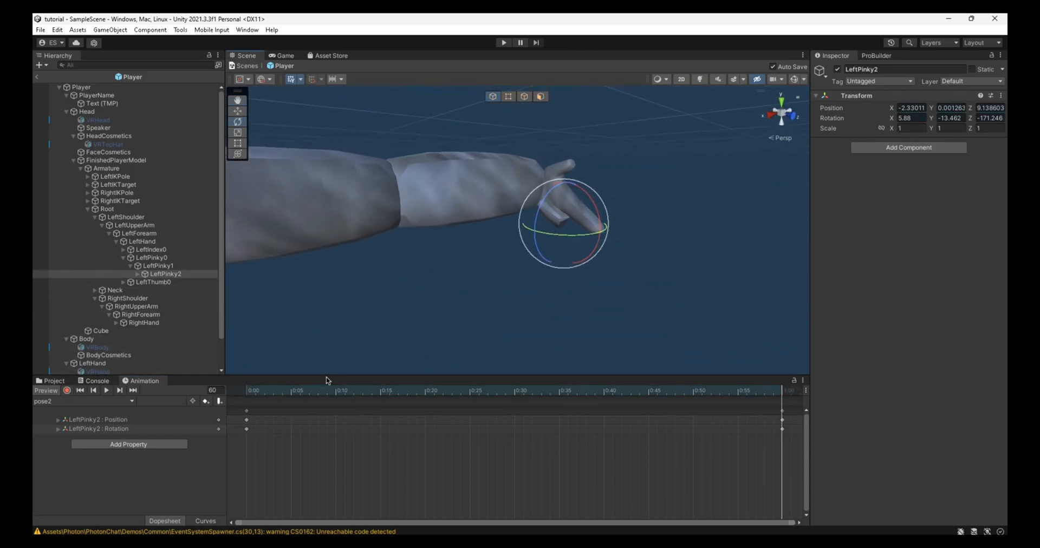
pyautogui.click(105, 391)
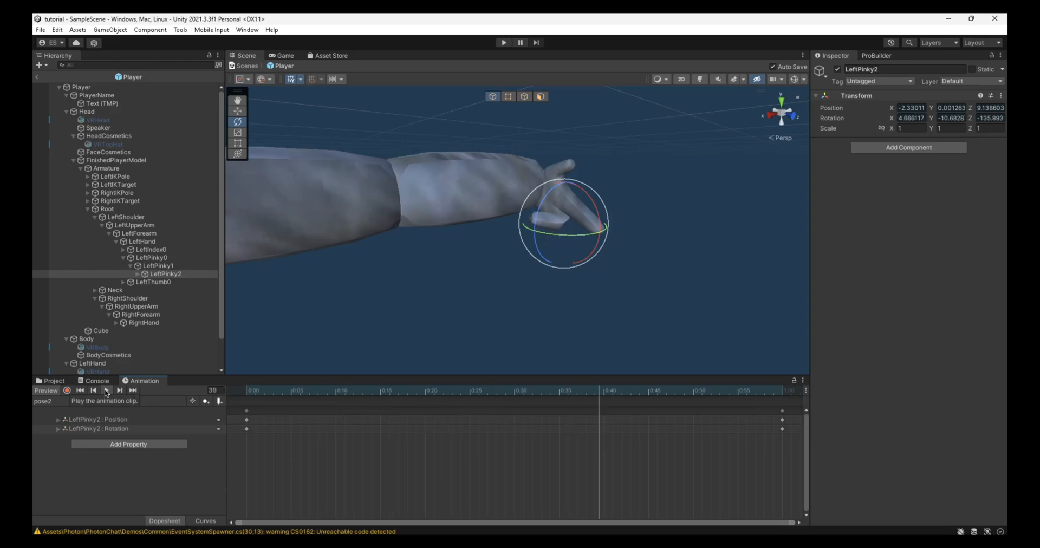
pyautogui.click(106, 391)
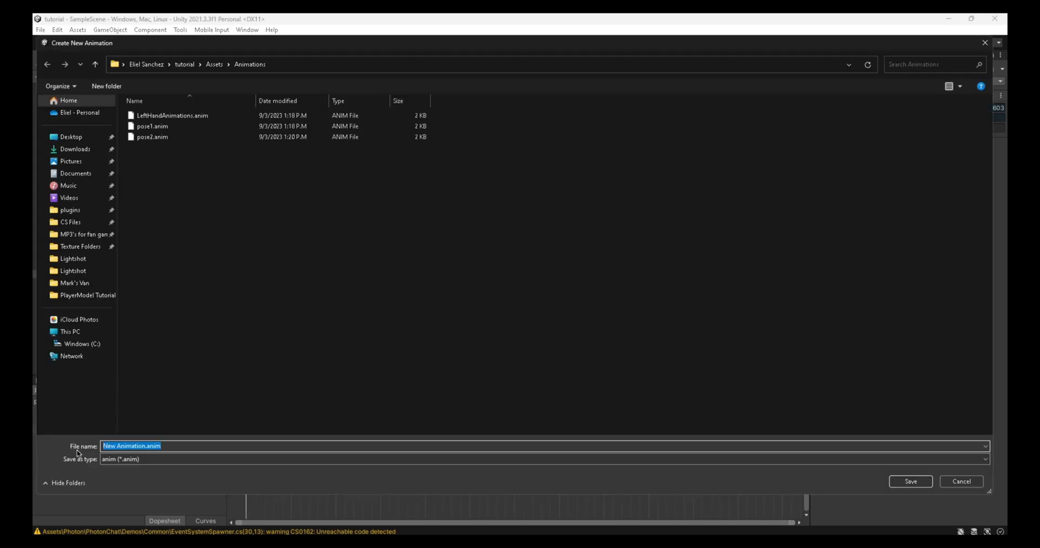
# - Save the new clip as pose3 and expand the left thumb bones in the hierarchy
pyautogui.click(910, 481)
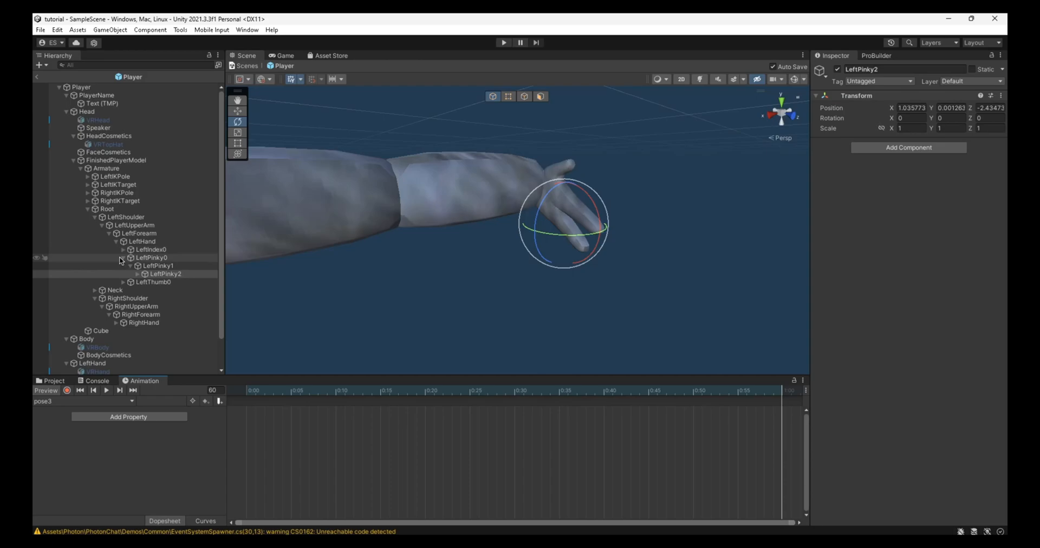
pyautogui.click(122, 258)
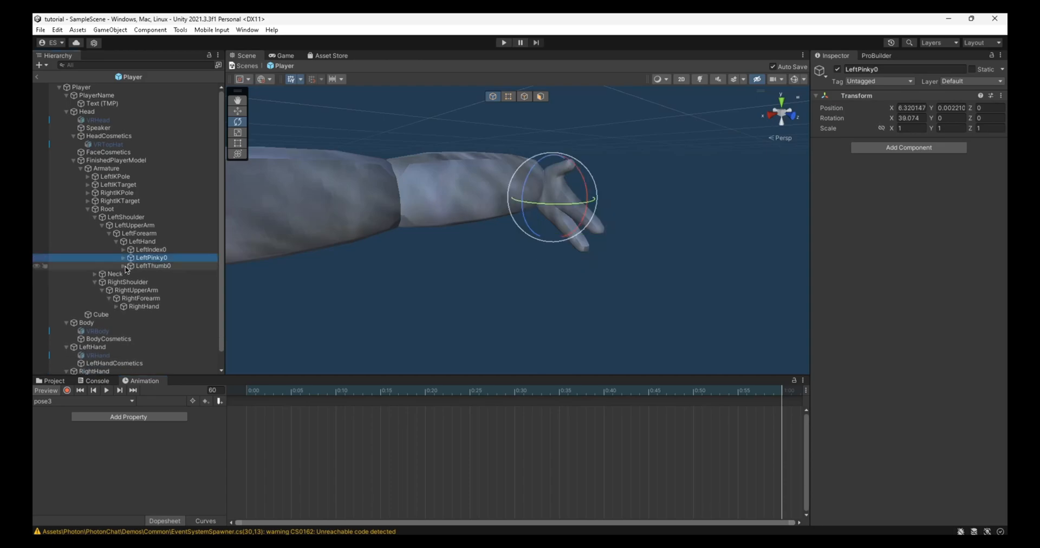
pyautogui.click(131, 265)
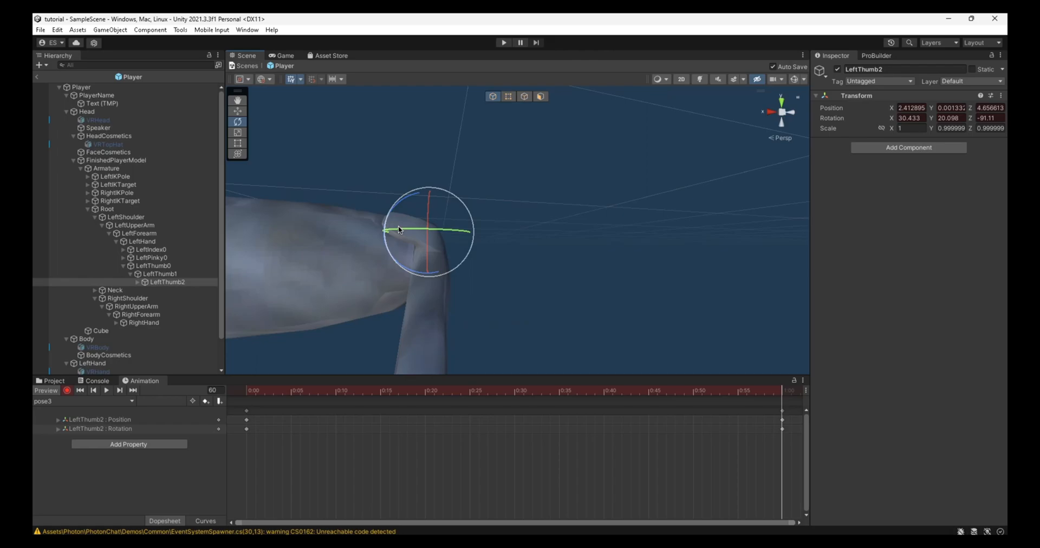
# - Rotate LeftThumb2 inward in record mode so the thumb tip is bent
pyautogui.moveTo(428, 231); pyautogui.dragTo(491, 232)
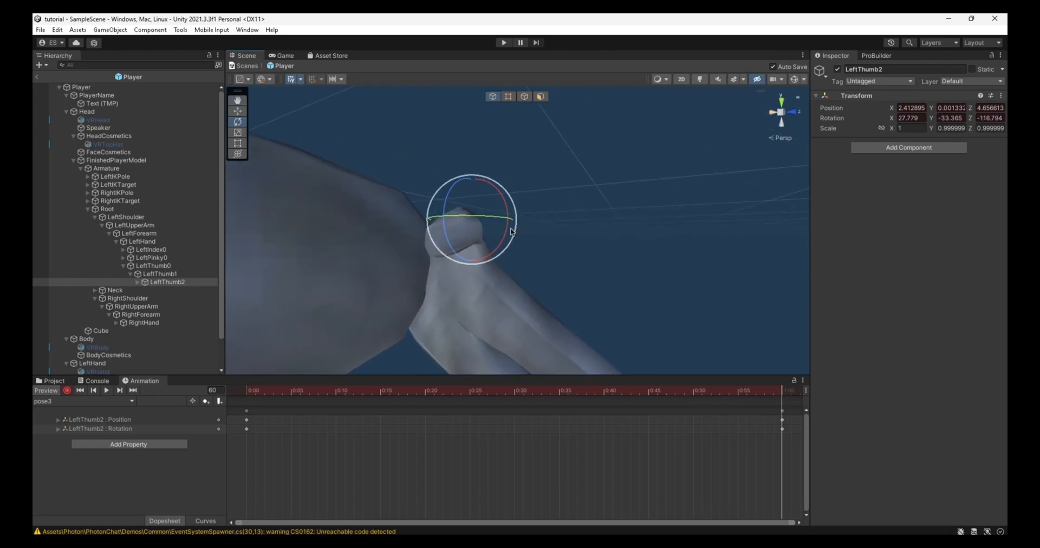
pyautogui.moveTo(510, 232); pyautogui.dragTo(441, 265)
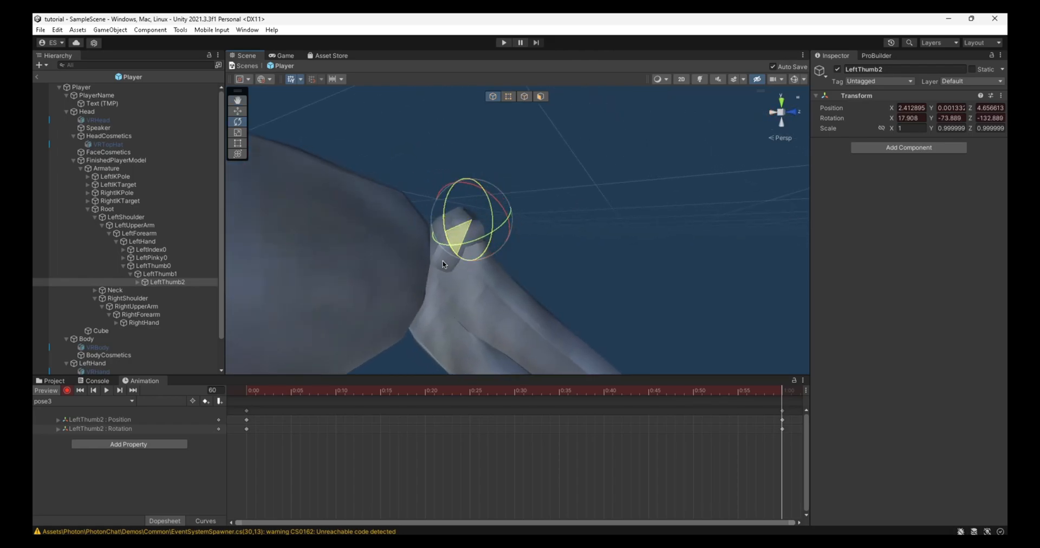
pyautogui.moveTo(465, 226); pyautogui.dragTo(500, 312)
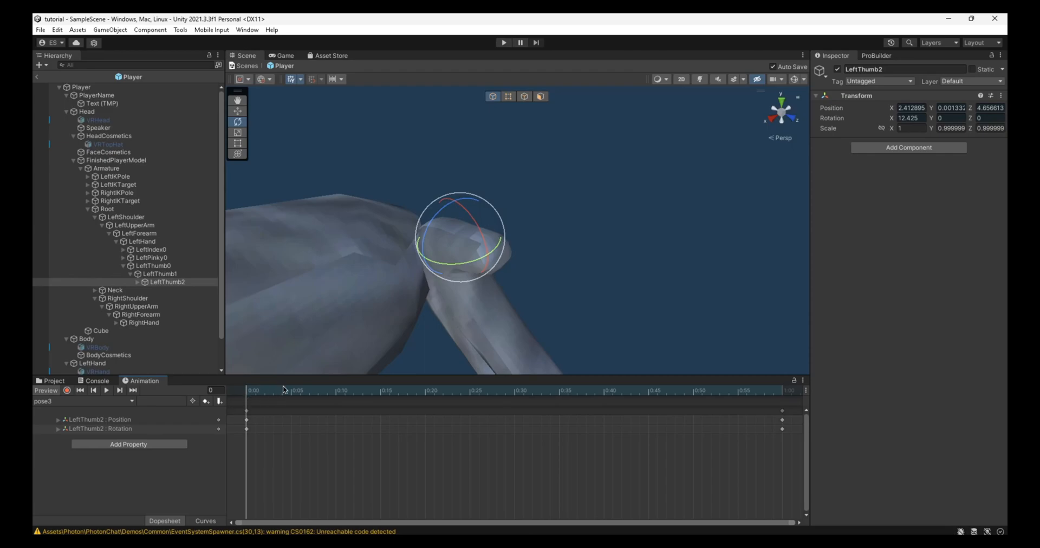
# - In Assets/Animations, turn off Loop Time on the LeftHandAnimations clip
pyautogui.click(53, 381)
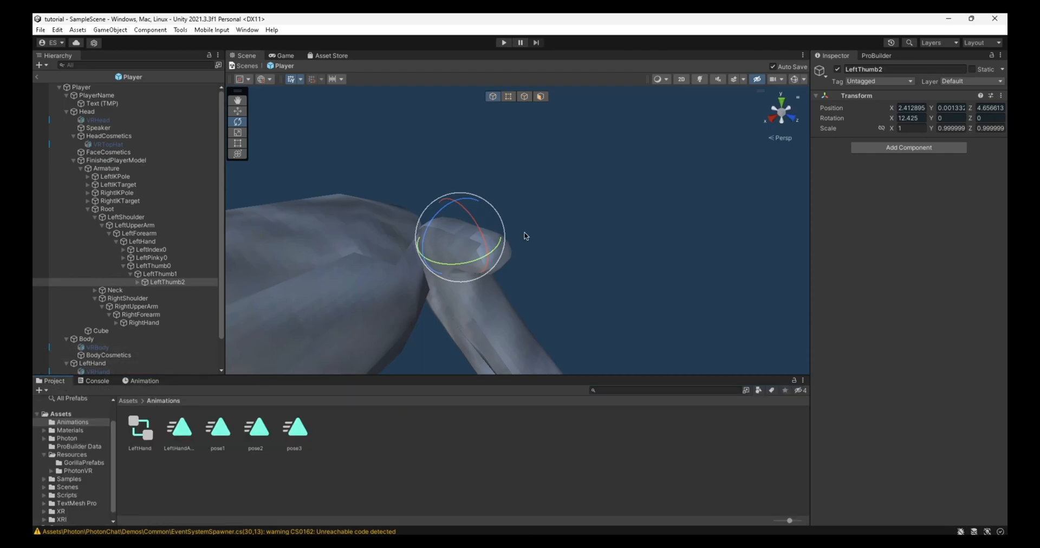
pyautogui.click(294, 428)
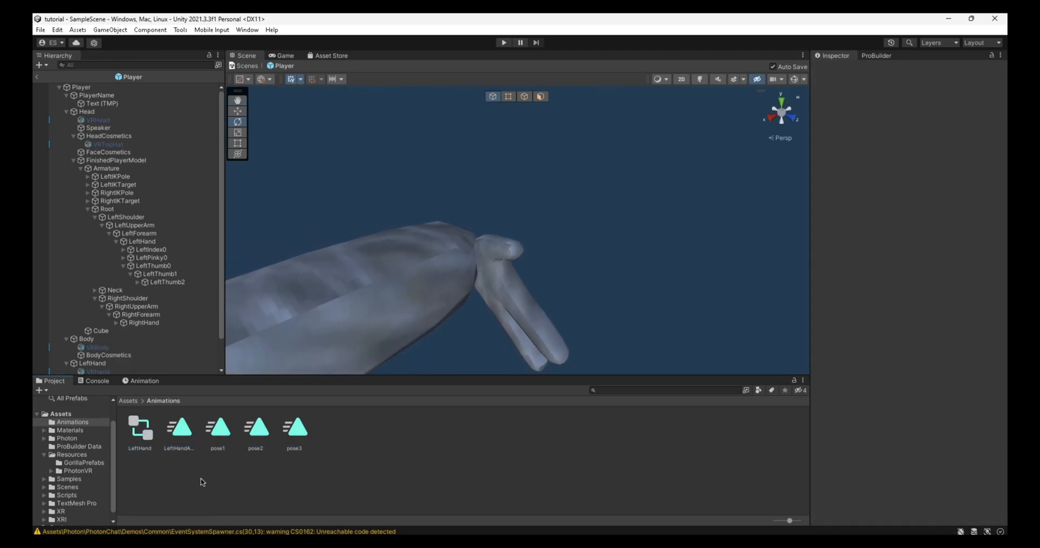
pyautogui.moveTo(177, 440)
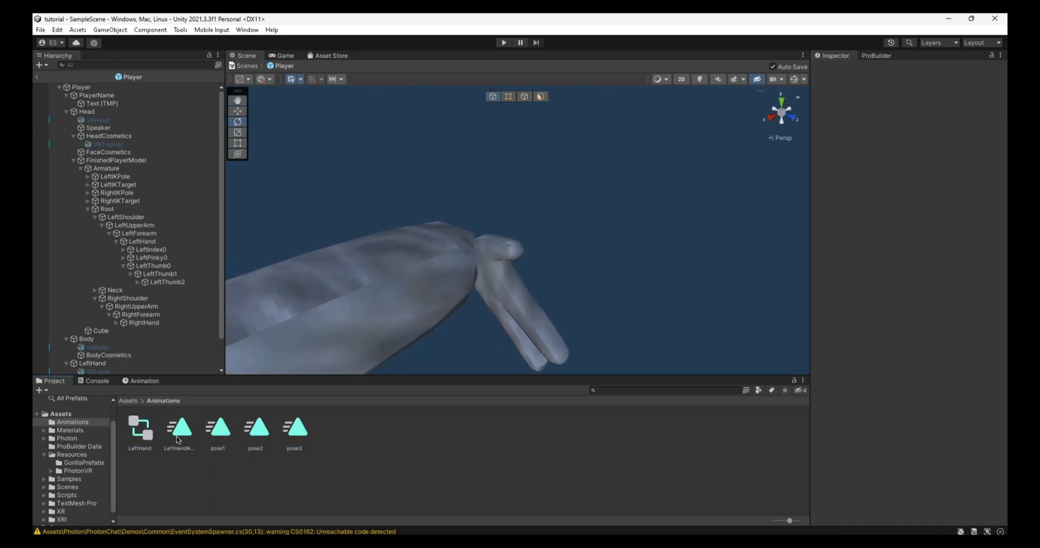
pyautogui.click(179, 428)
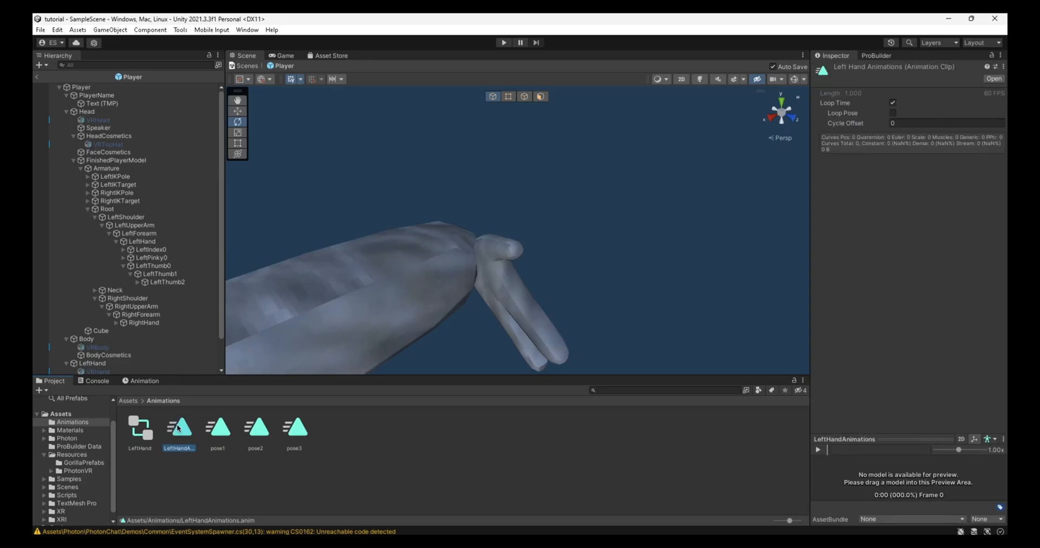
pyautogui.click(892, 103)
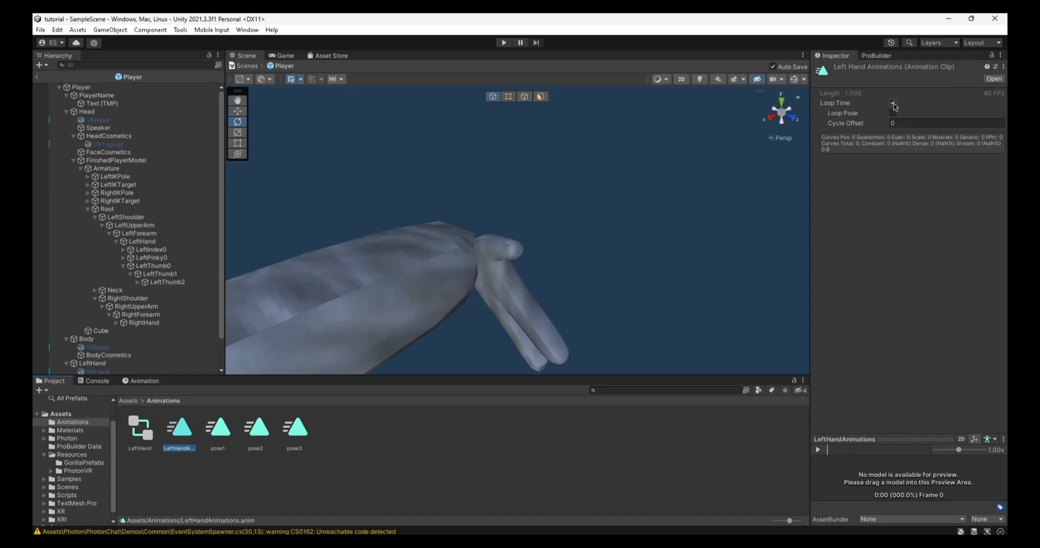
pyautogui.click(893, 103)
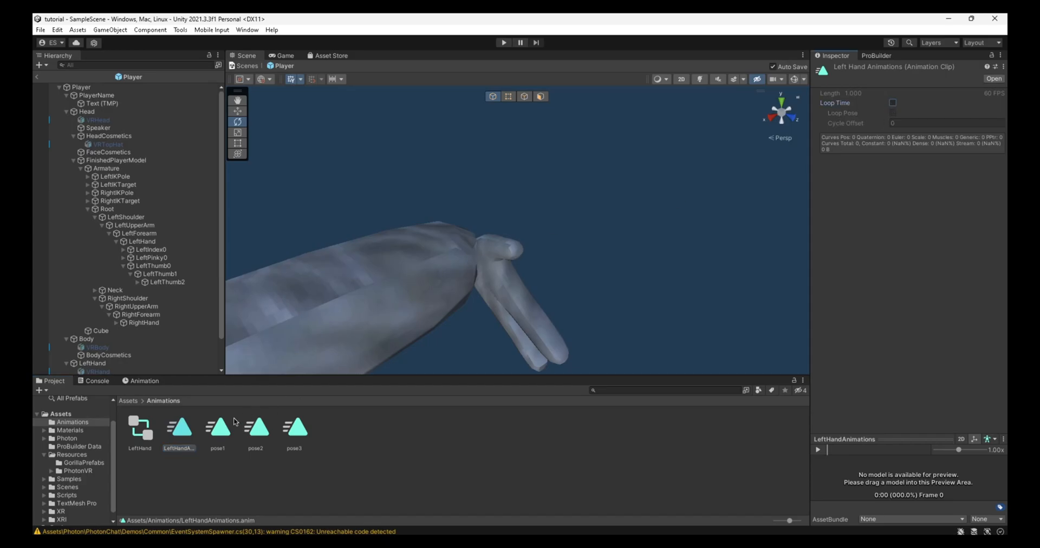
# - Turn off Loop Time on pose1 and pose3, recheck the clips, then select the LeftHand controller
pyautogui.click(218, 431)
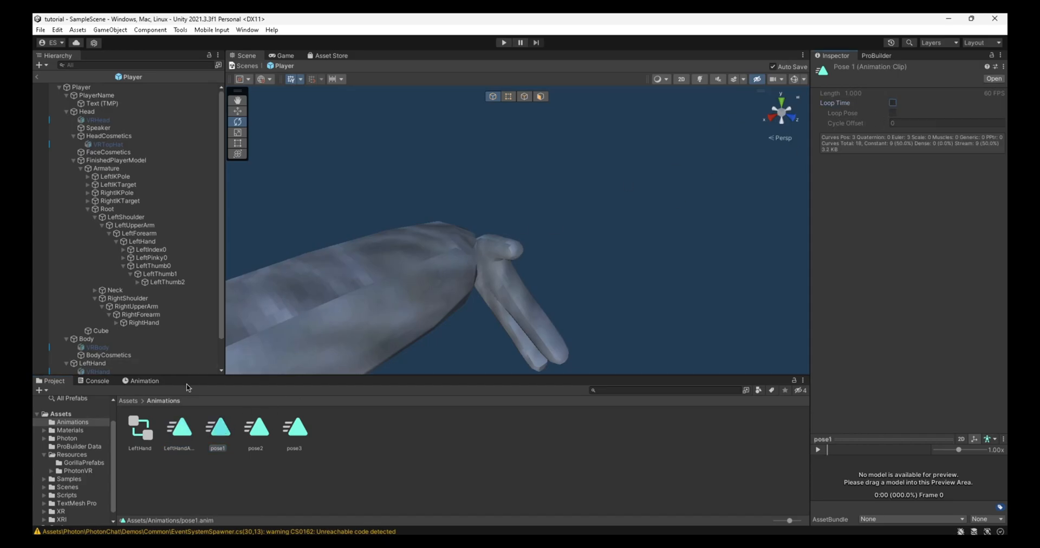
pyautogui.click(255, 428)
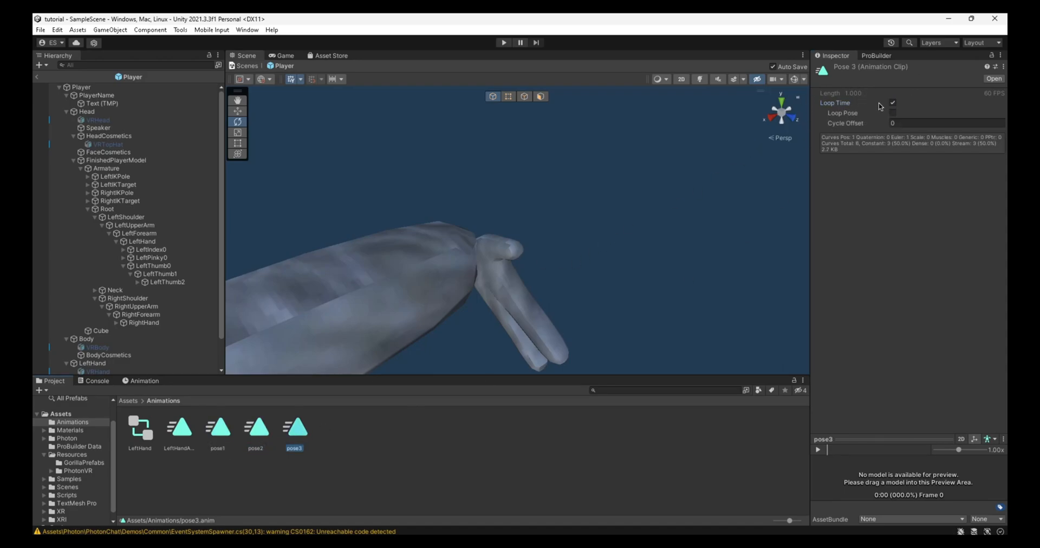
pyautogui.click(892, 103)
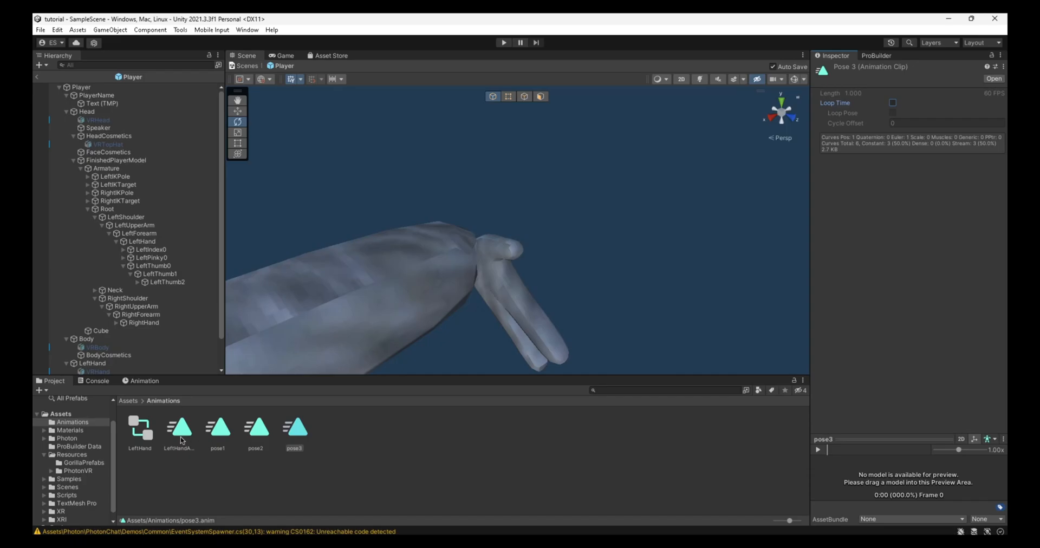
pyautogui.click(218, 428)
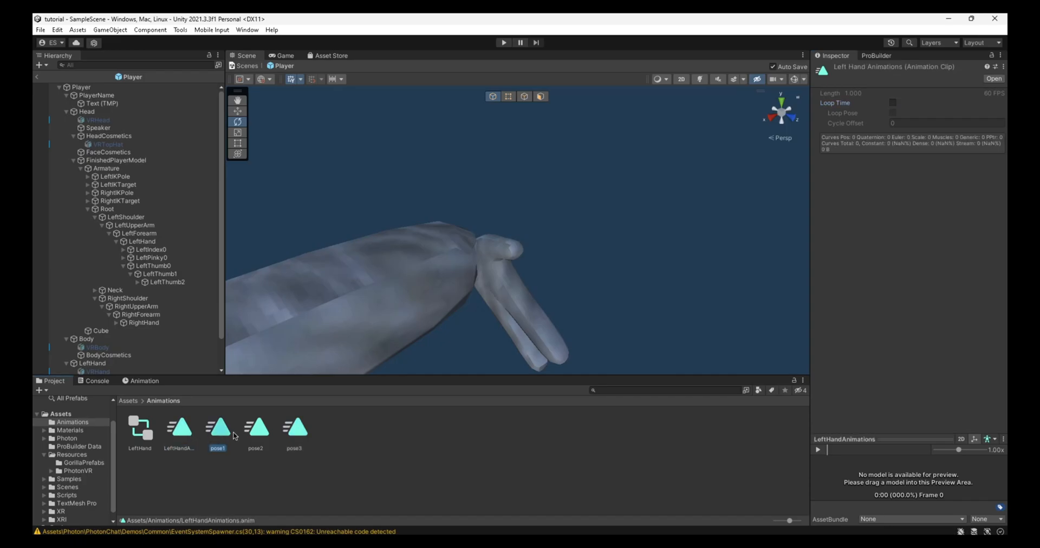
pyautogui.click(294, 428)
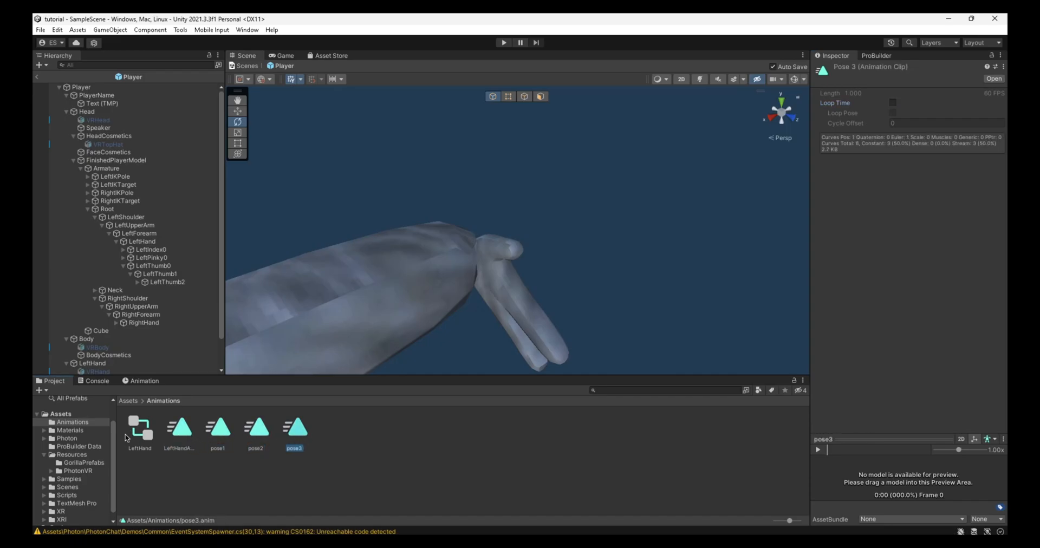
pyautogui.click(140, 428)
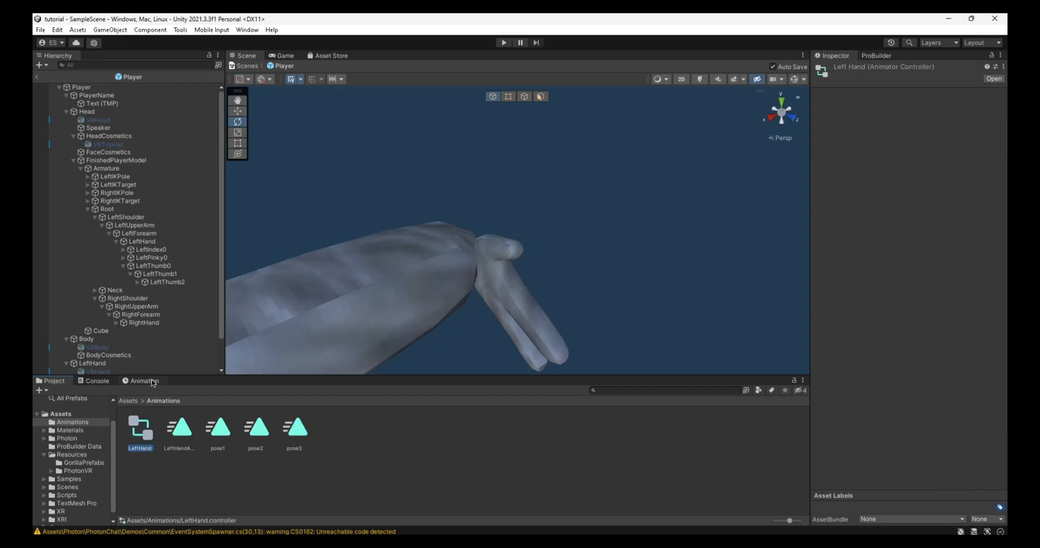
pyautogui.moveTo(251, 39)
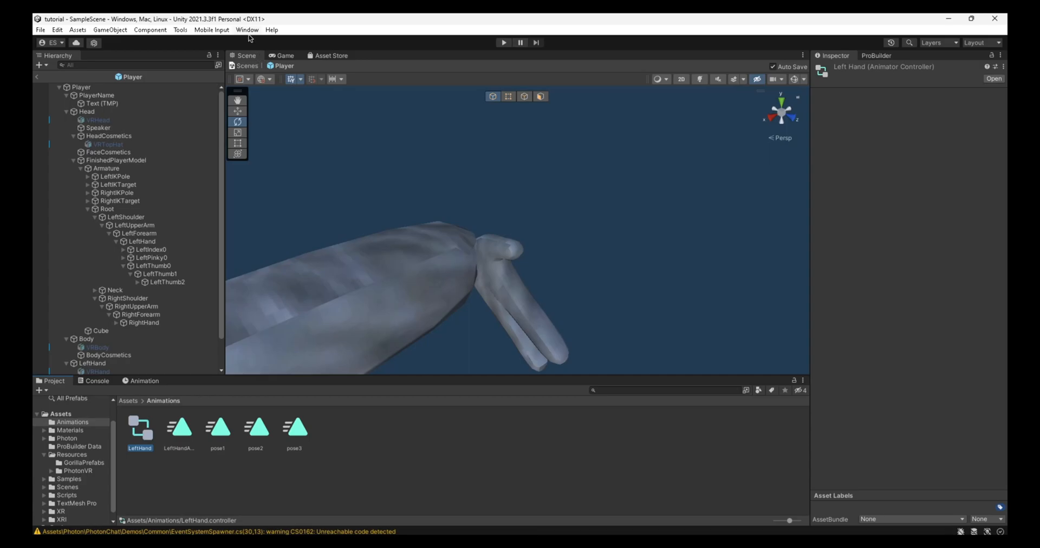
# - Bring up the Animator window for the LeftHand controller and show its Parameters list
pyautogui.click(248, 30)
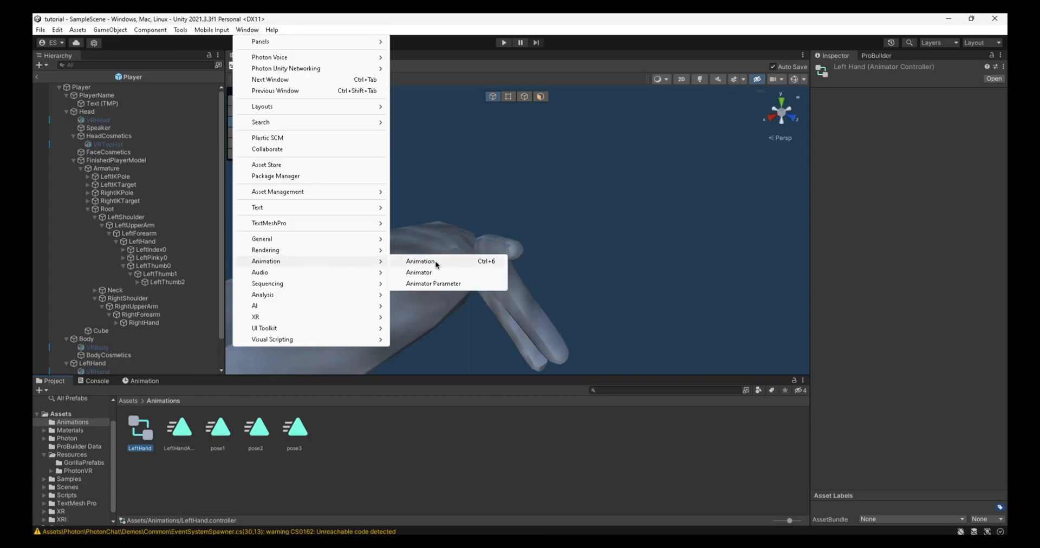
pyautogui.click(418, 272)
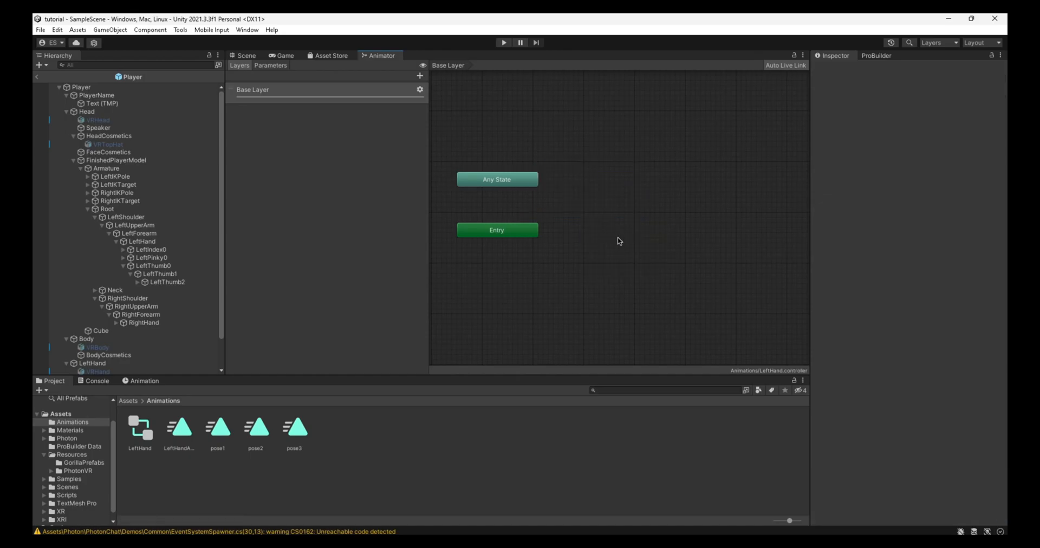
pyautogui.click(270, 65)
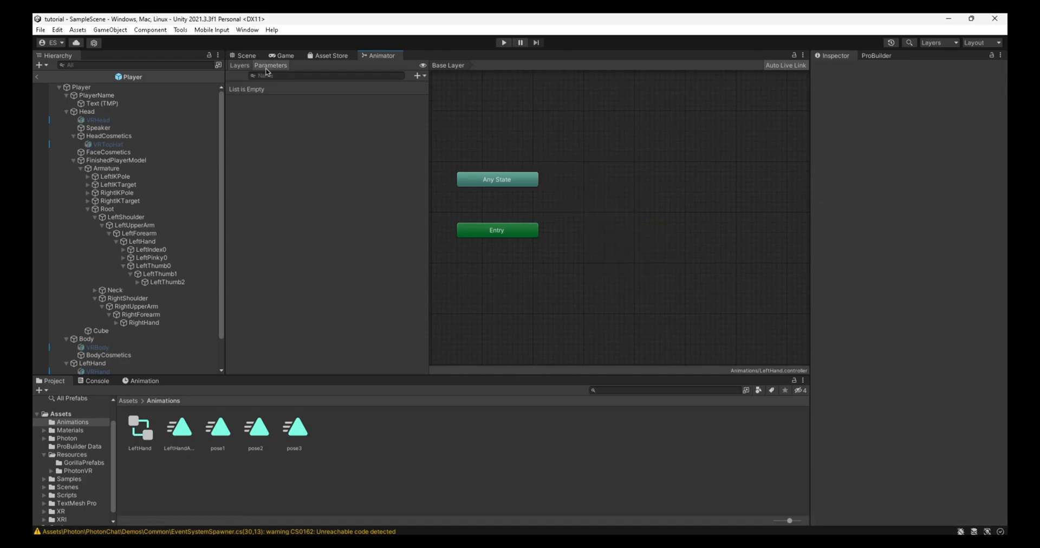
pyautogui.click(418, 75)
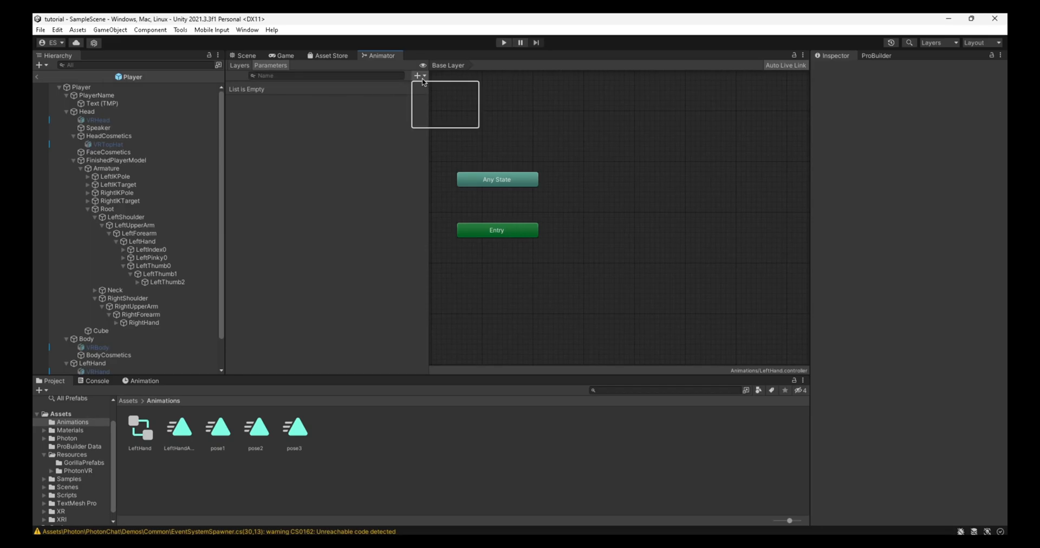
# - Add three Float parameters named pose1, pose2 and pose3
pyautogui.click(419, 76)
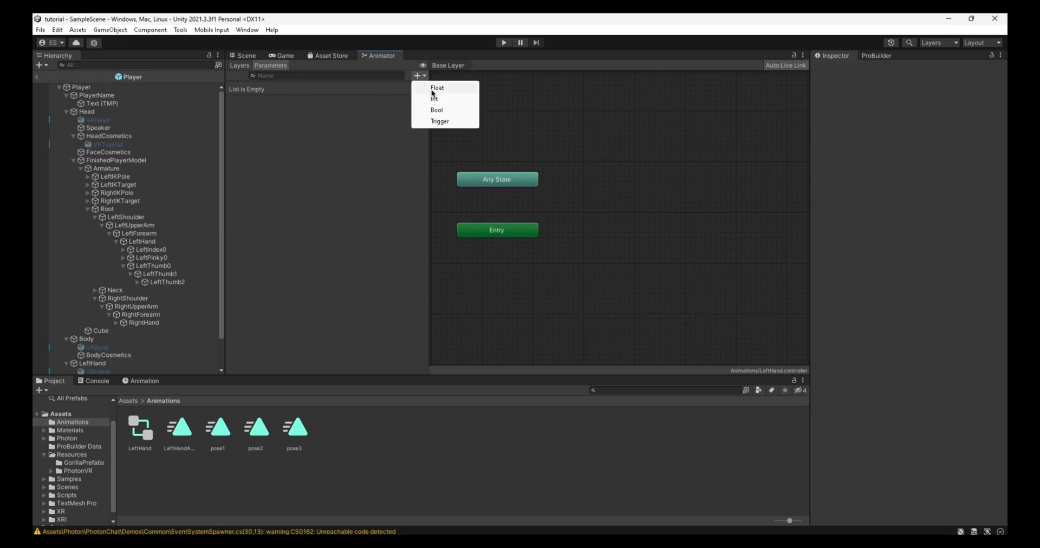
pyautogui.click(437, 88)
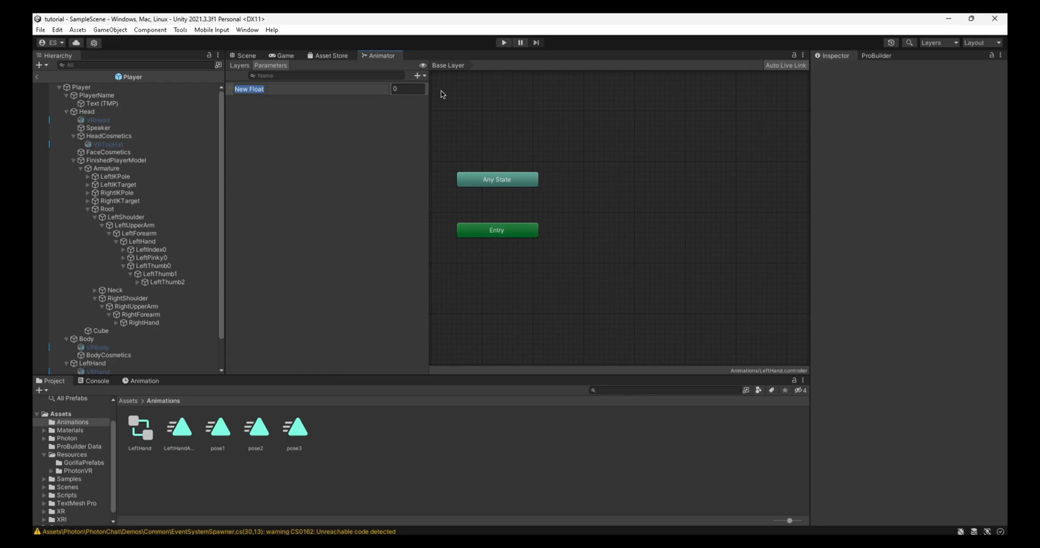
pyautogui.write('pose1')
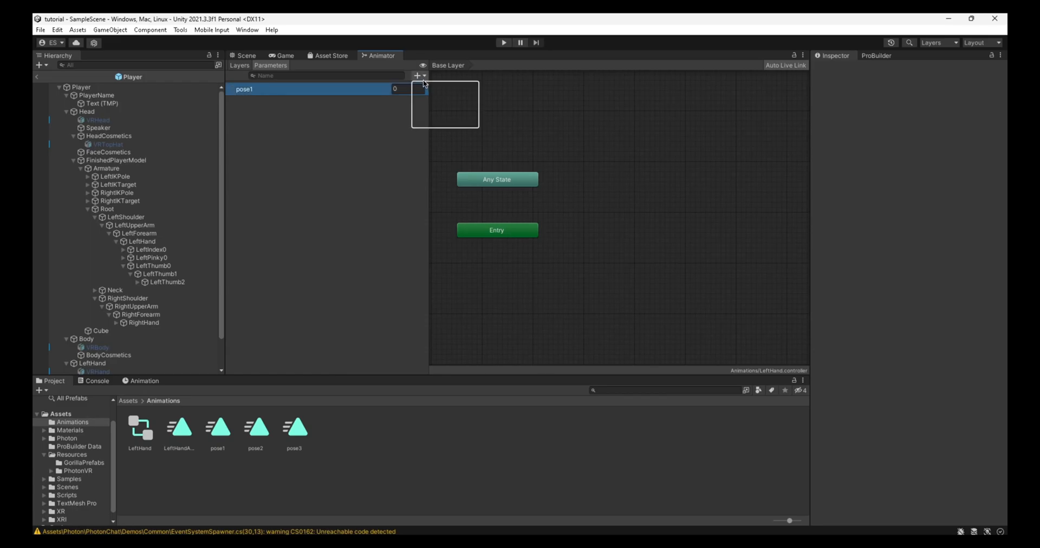
pyautogui.click(419, 75)
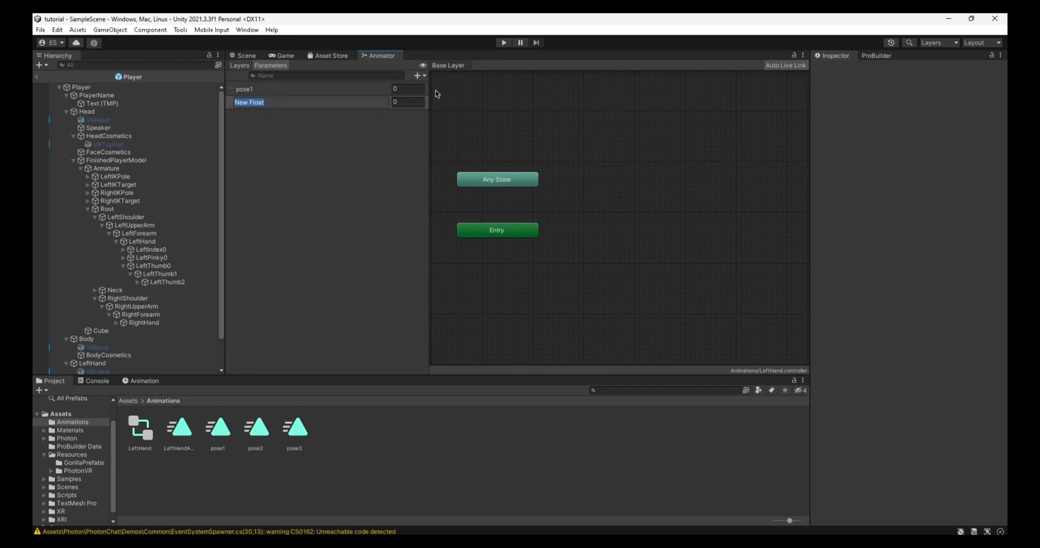
pyautogui.click(417, 76)
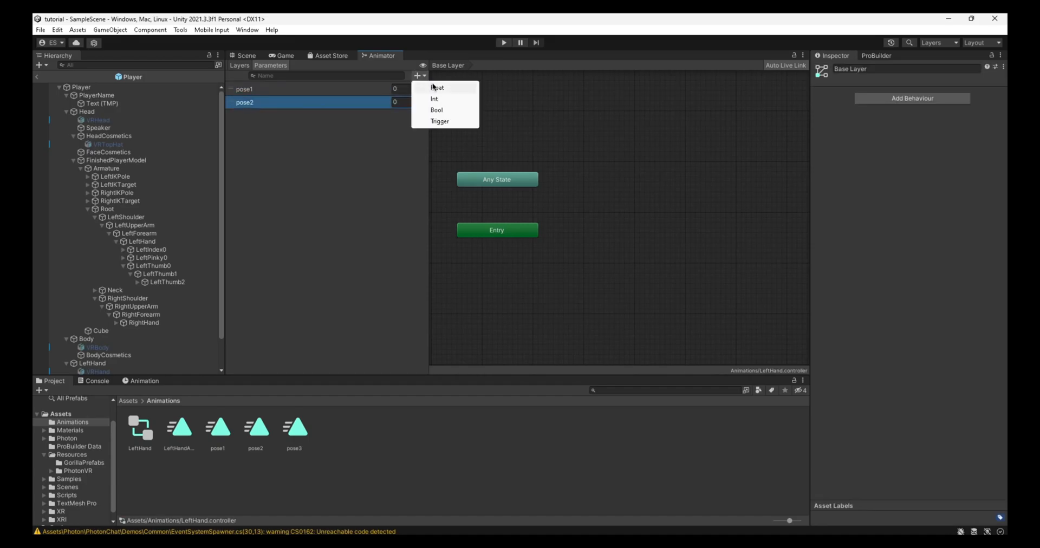
pyautogui.click(434, 98)
pyautogui.write('pose3')
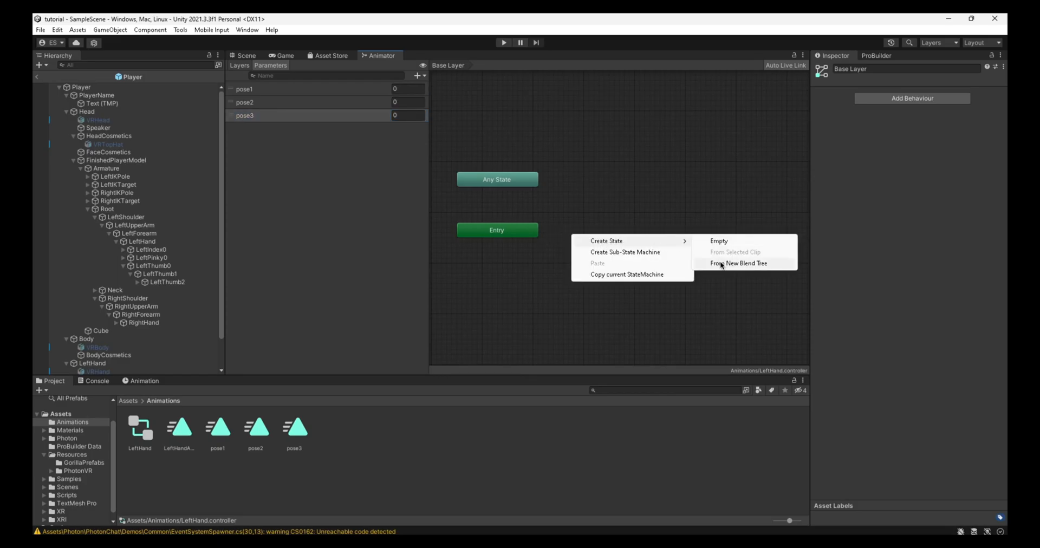
# - Create a state from a new blend tree, set it to Direct and add three motion fields
pyautogui.click(739, 263)
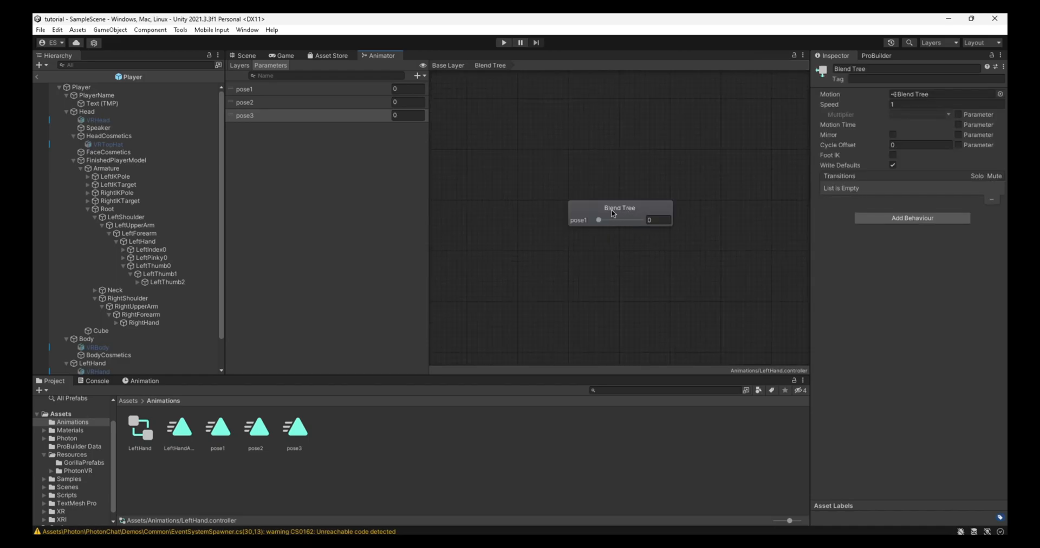
pyautogui.moveTo(597, 220); pyautogui.dragTo(603, 220)
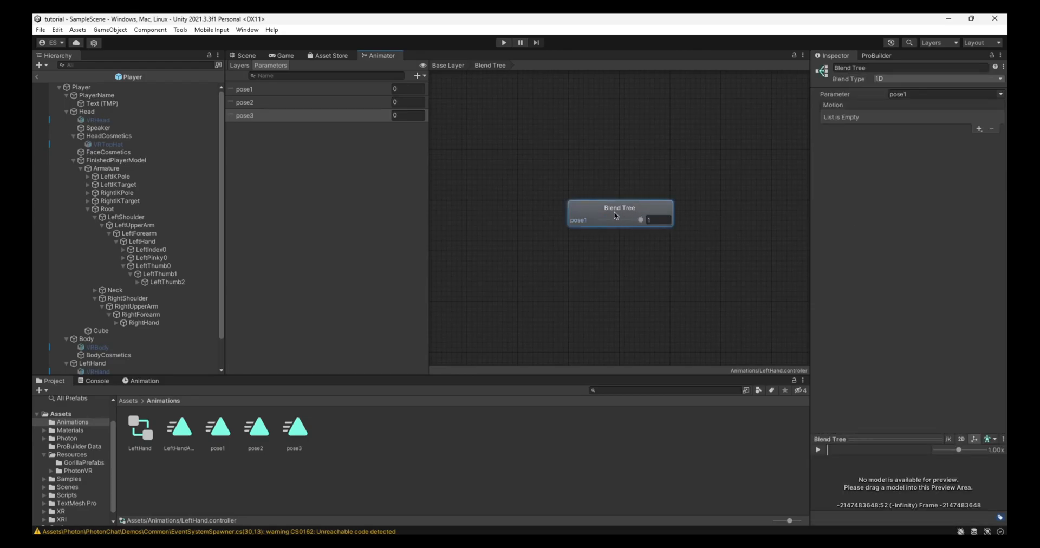
pyautogui.moveTo(879, 88)
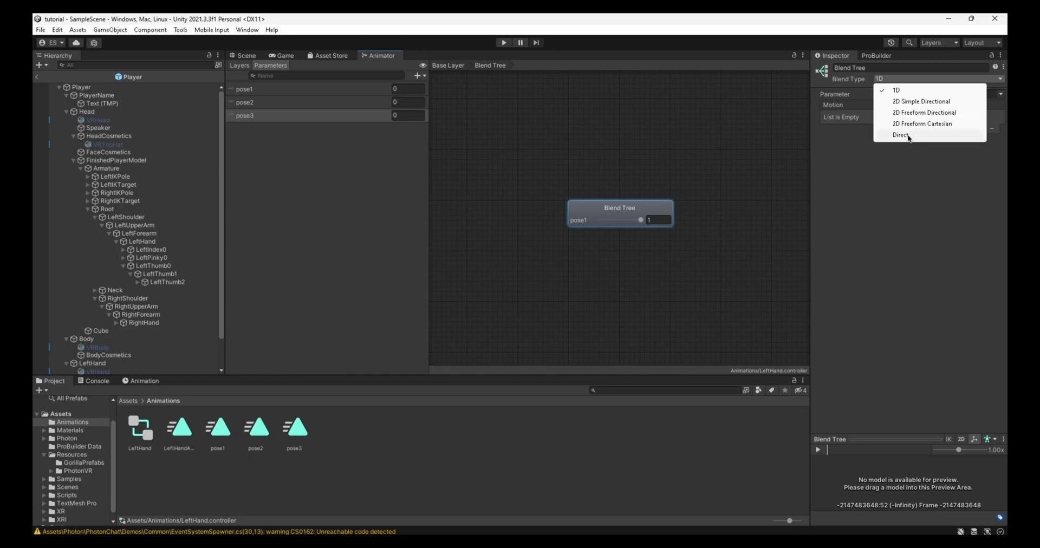
pyautogui.click(900, 136)
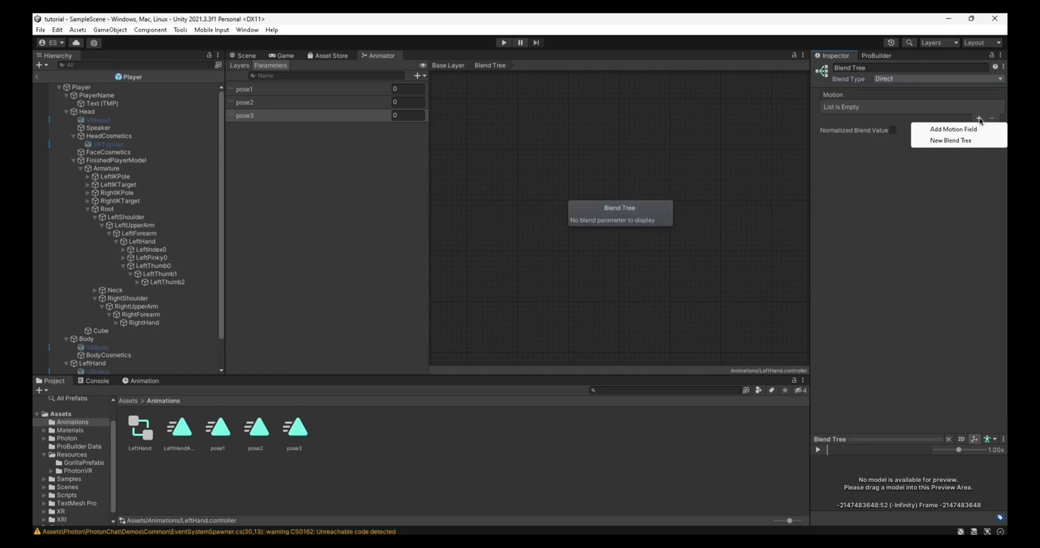
pyautogui.click(950, 129)
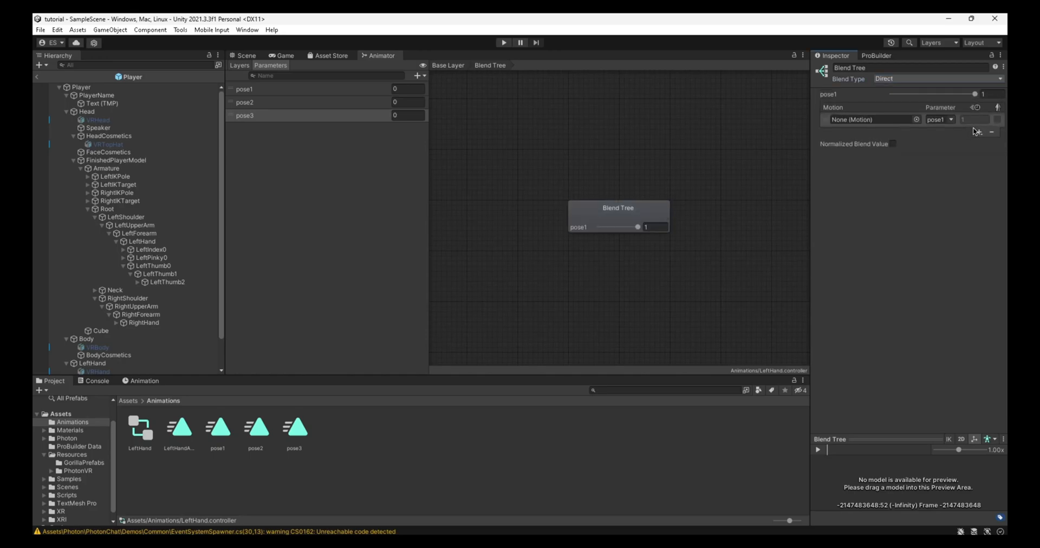
pyautogui.click(988, 131)
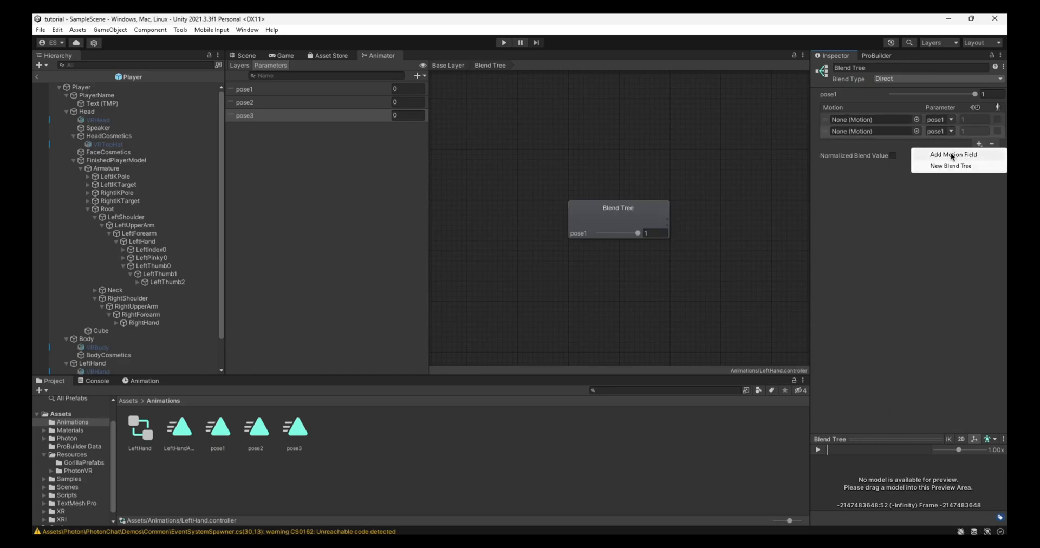
pyautogui.click(953, 154)
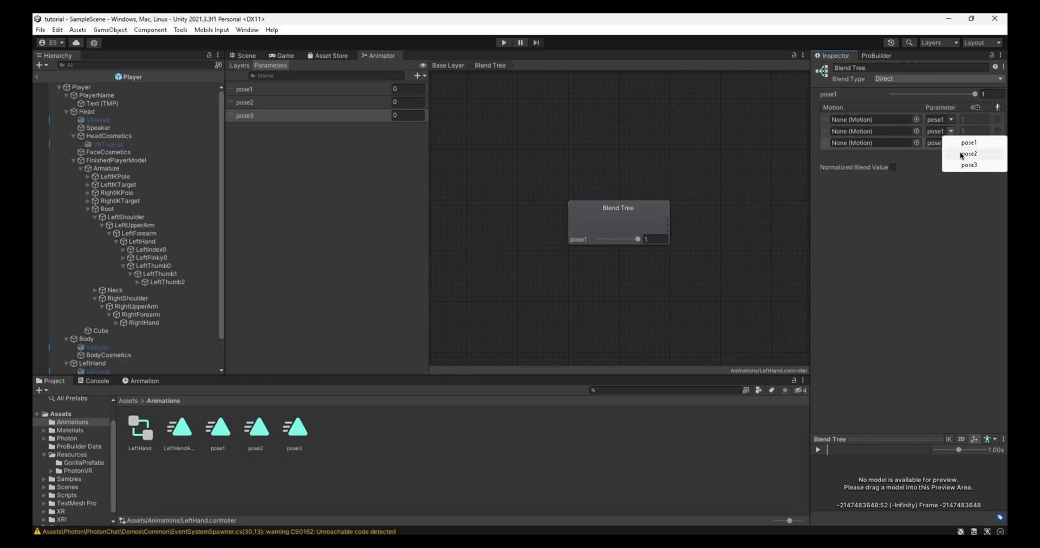
# - Assign the pose clips with matching pose1–pose3 parameters, blend values at 1, and return to the scene
pyautogui.click(969, 153)
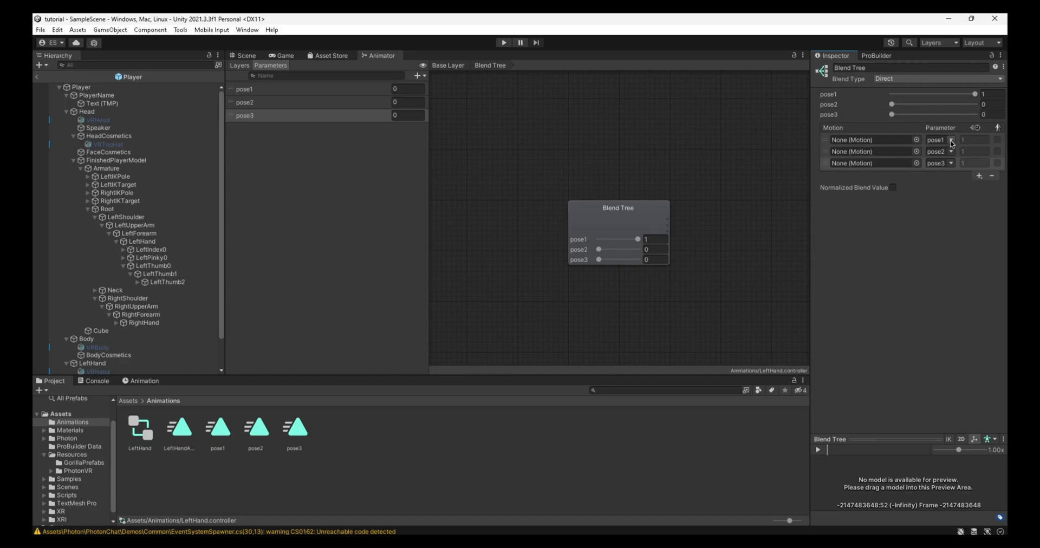
pyautogui.moveTo(894, 114); pyautogui.dragTo(1001, 114)
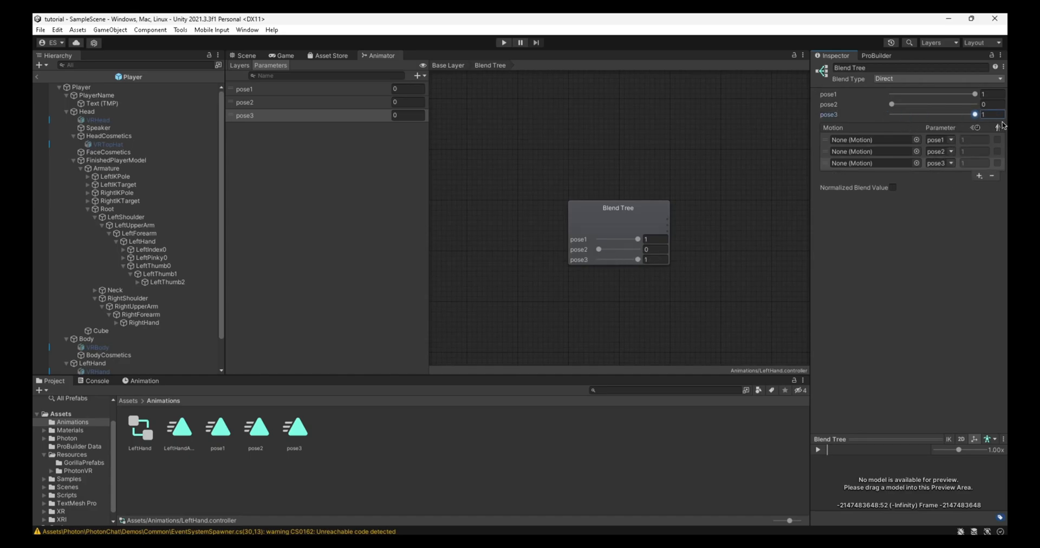
pyautogui.moveTo(892, 104); pyautogui.dragTo(992, 104)
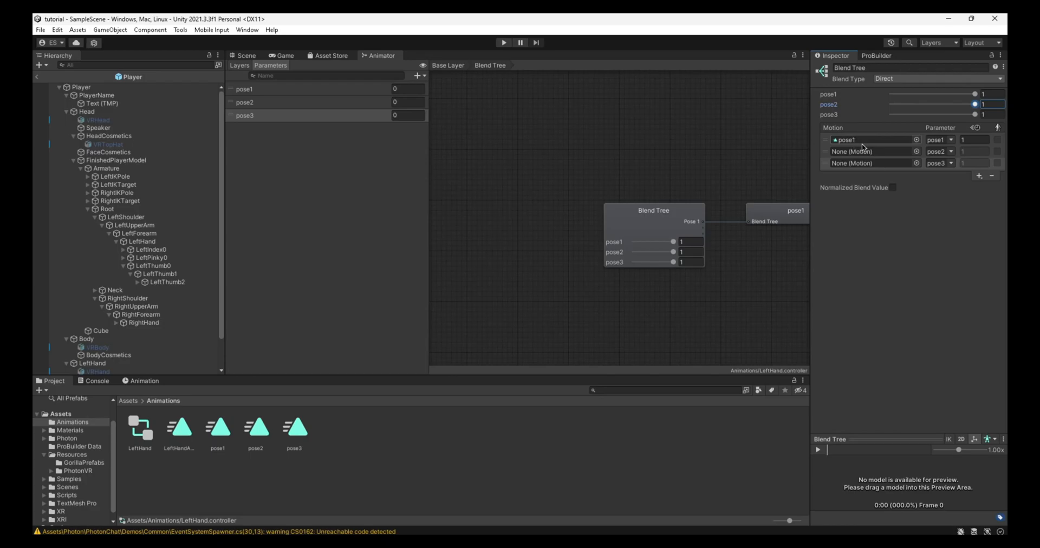
pyautogui.click(870, 140)
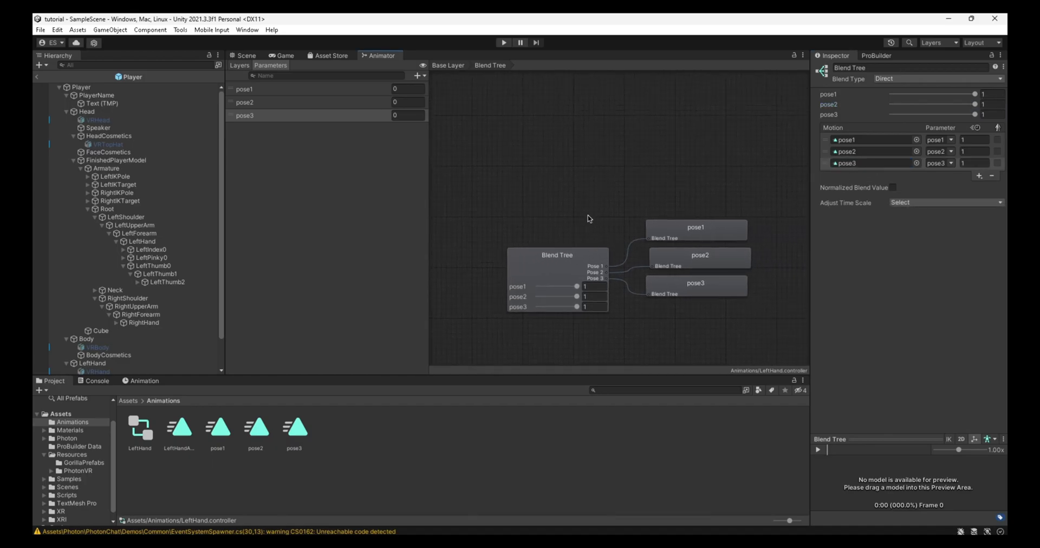
pyautogui.click(246, 55)
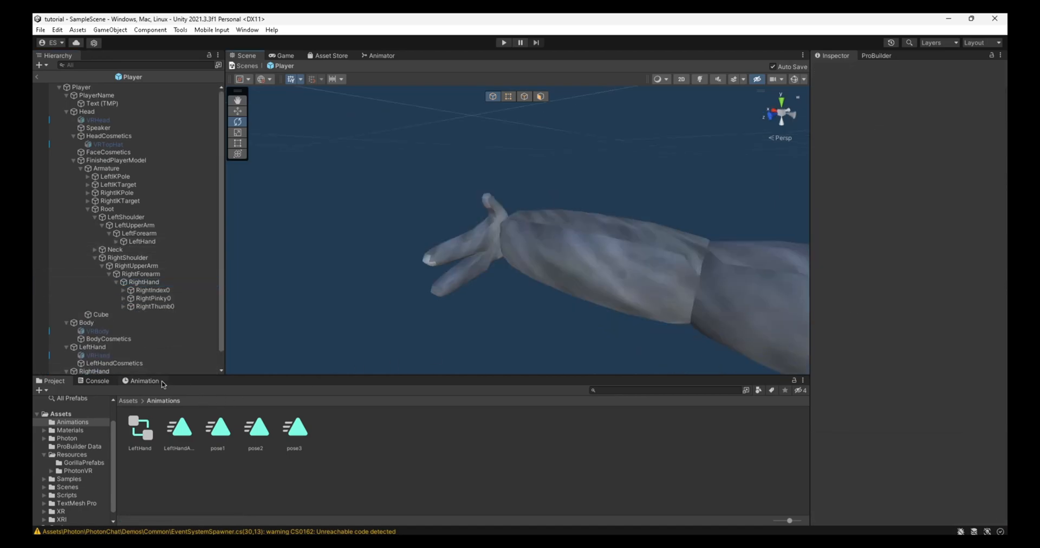
# - Create RightHandAnimations.anim for RightHand, then start a new clip named pose4
pyautogui.click(143, 282)
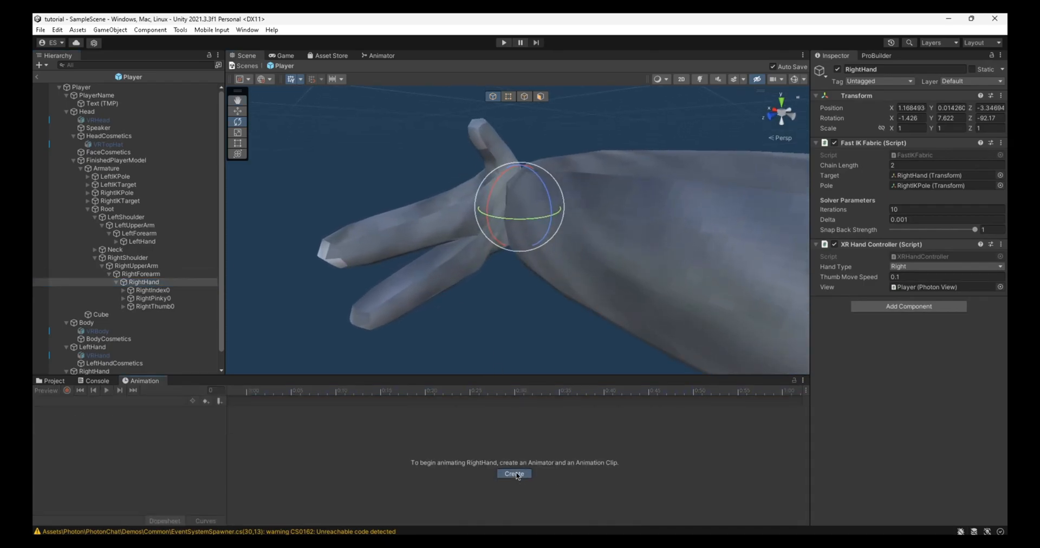
pyautogui.click(514, 473)
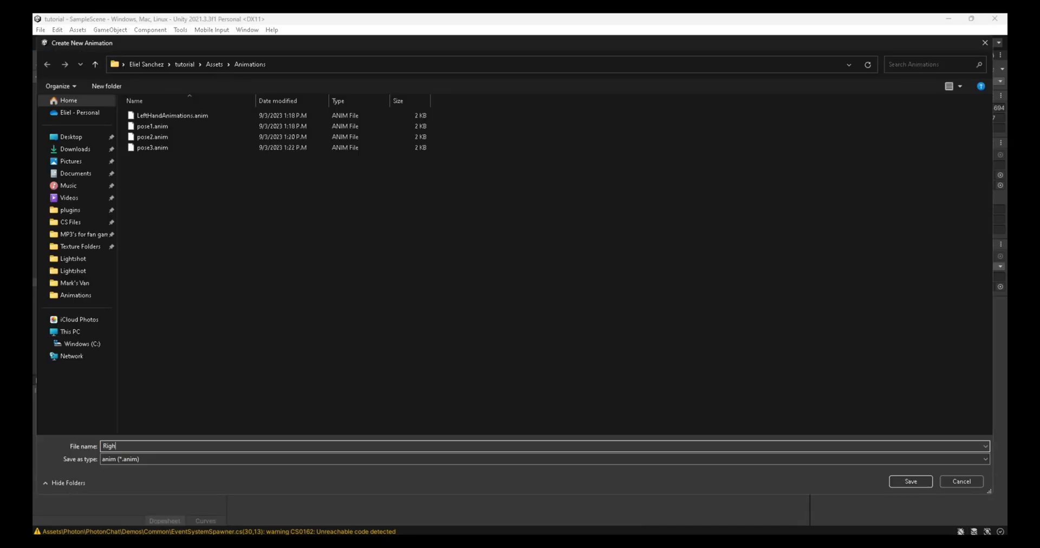
pyautogui.click(910, 481)
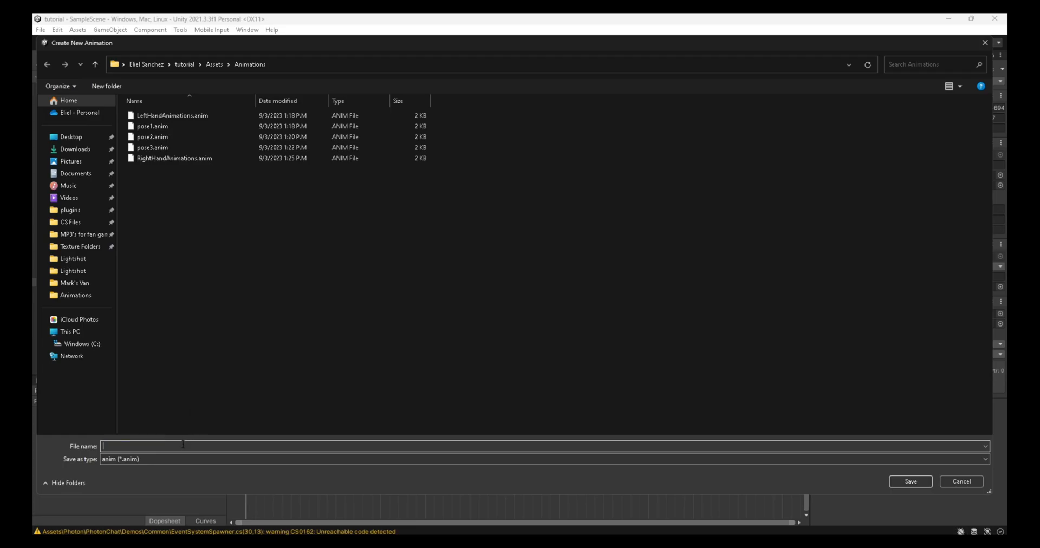
pyautogui.write('pose')
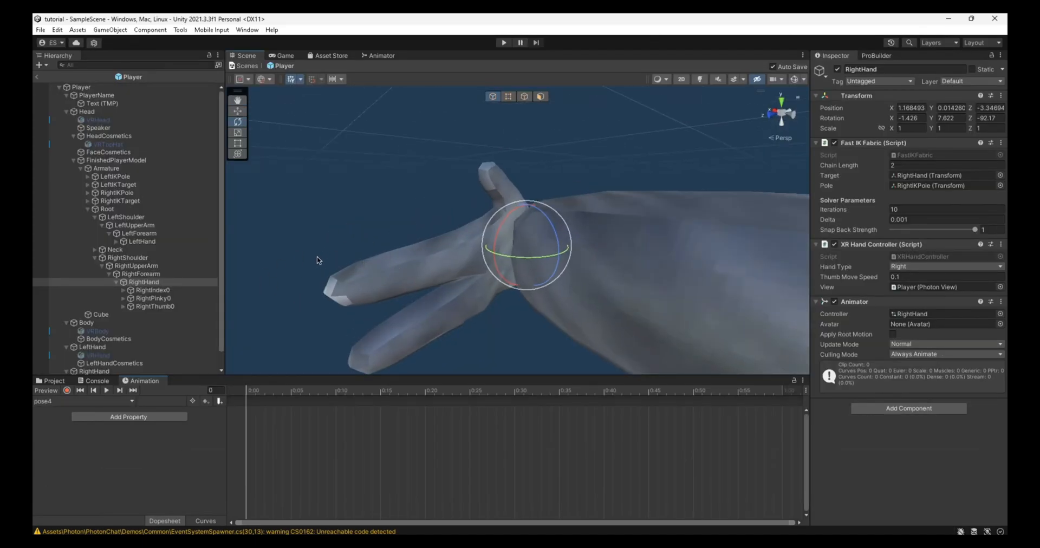
# - Record pose4 by curling the RightIndex finger bones
pyautogui.click(122, 291)
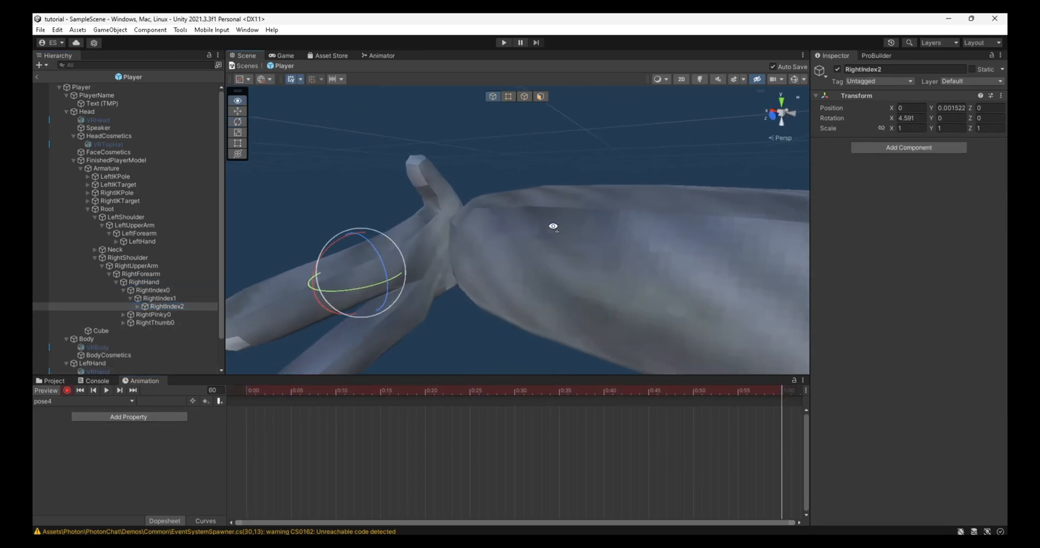
pyautogui.click(158, 298)
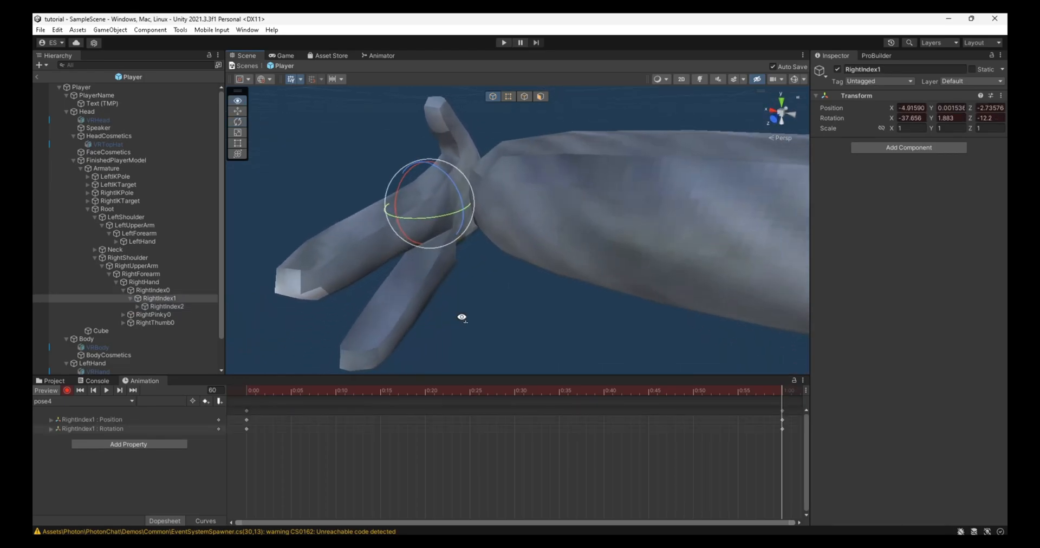
pyautogui.click(175, 314)
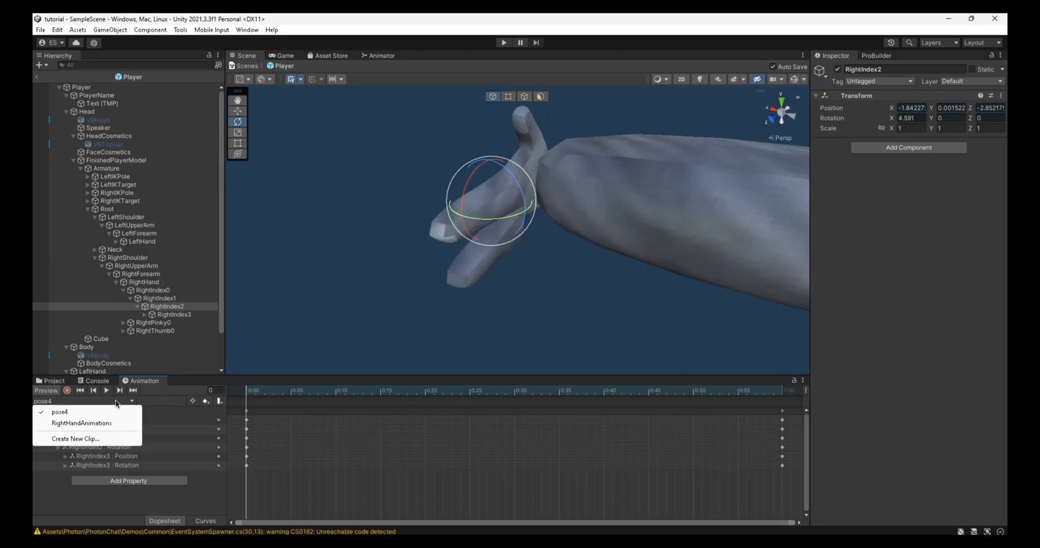
# - Create the next pose clips and expand the right pinky and thumb bones for posing
pyautogui.click(75, 439)
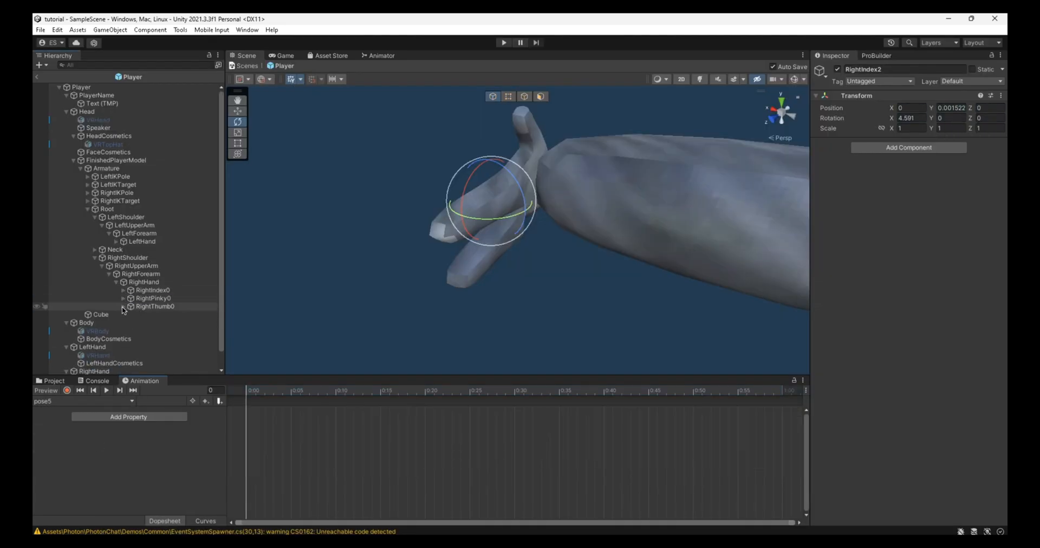
pyautogui.click(133, 299)
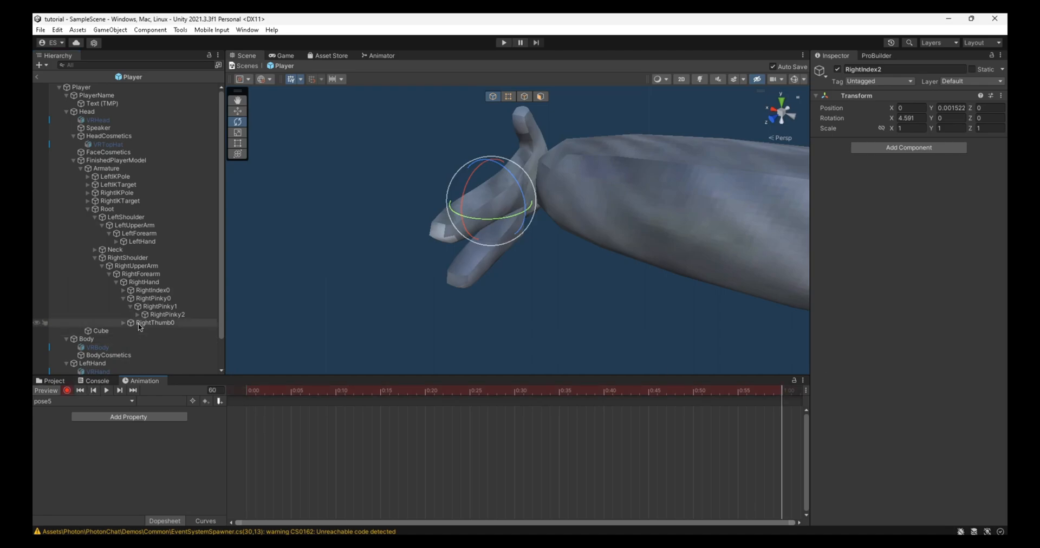
pyautogui.click(165, 315)
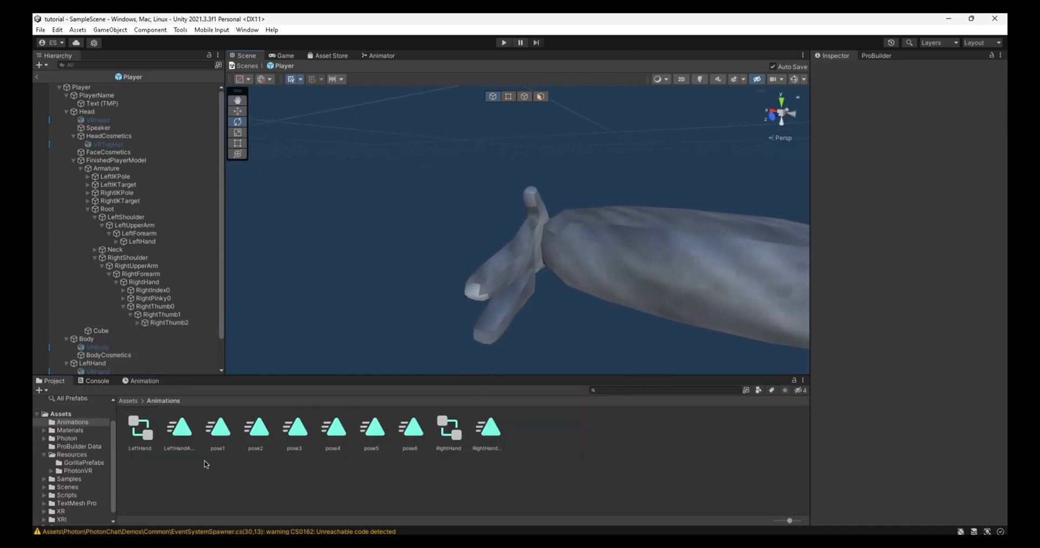
# - Turn off Loop Time on the pose4 clip
pyautogui.click(449, 428)
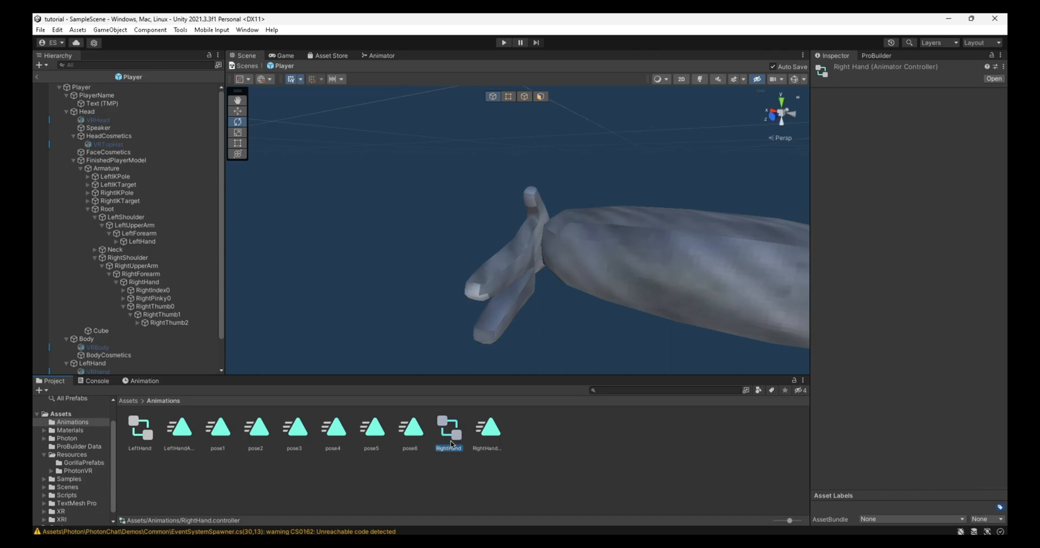
pyautogui.click(334, 430)
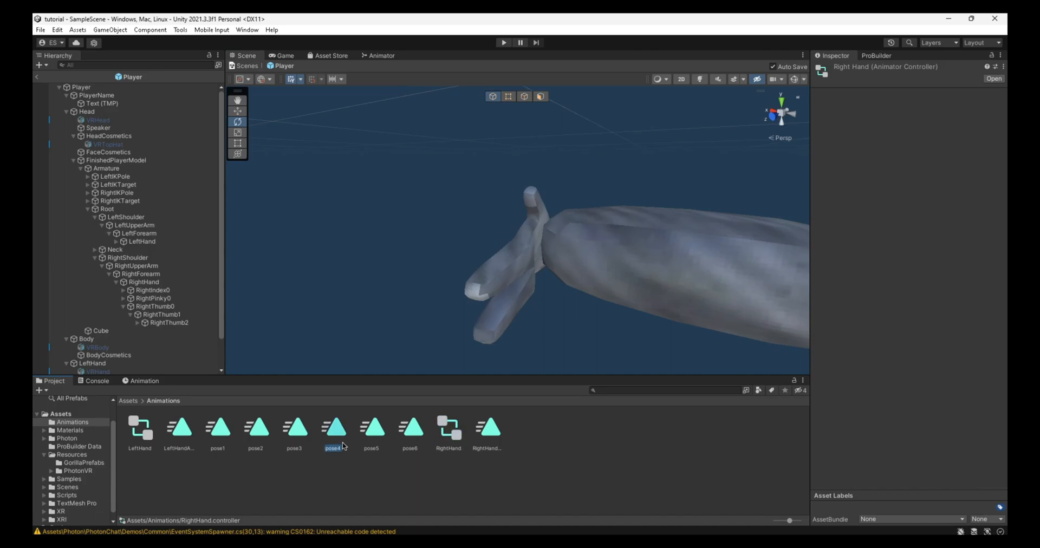
pyautogui.click(333, 428)
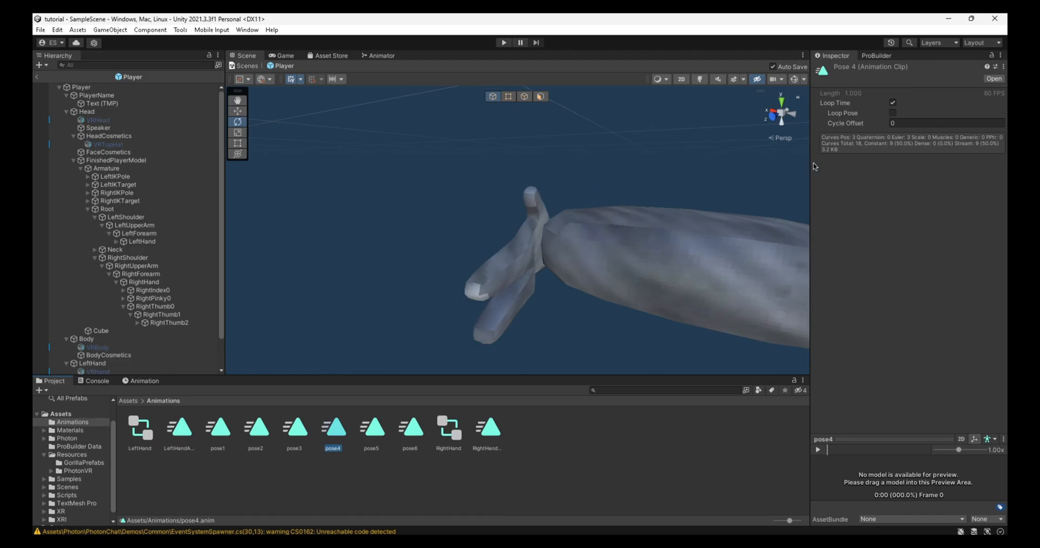
pyautogui.click(892, 102)
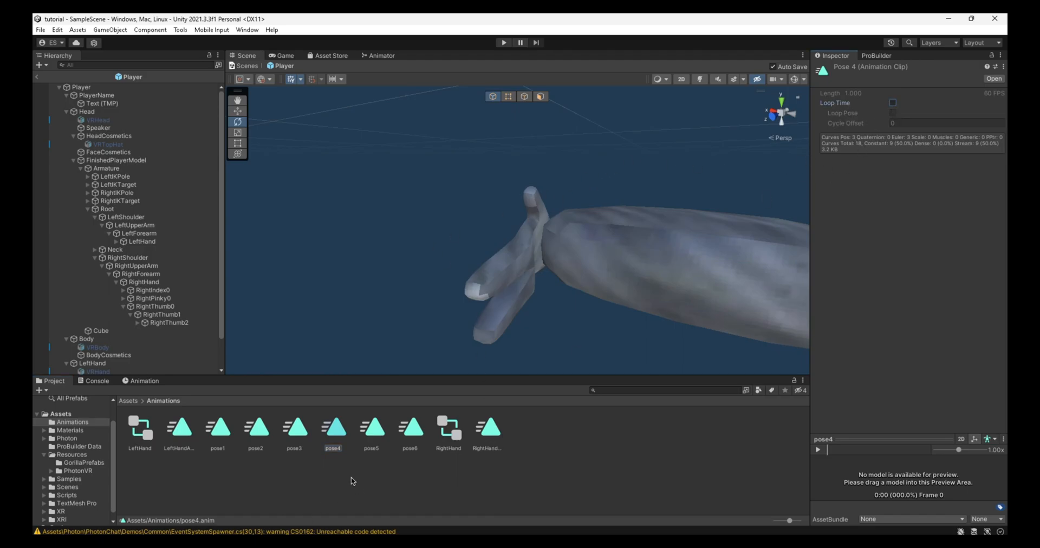
# - Select the RightHand controller and show its state graph in the Animator
pyautogui.click(448, 428)
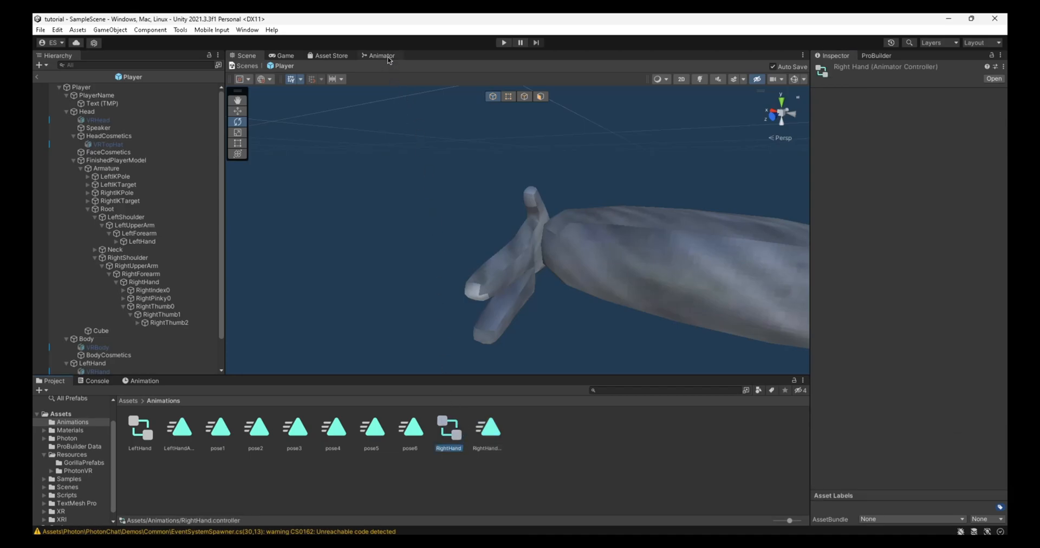
pyautogui.click(382, 56)
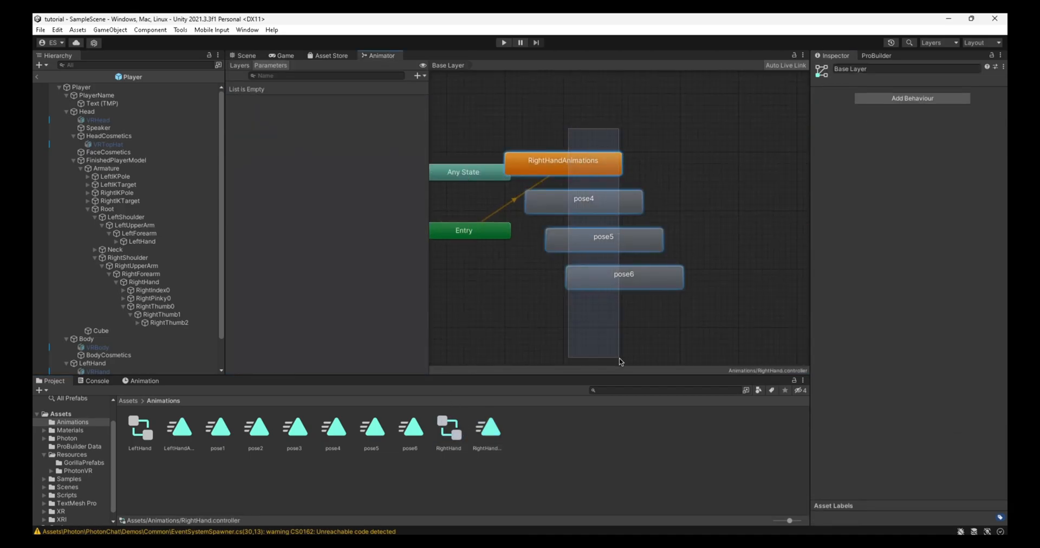
# - Add Float parameters pose4, pose5 and pose6 to the RightHand controller
pyautogui.click(271, 65)
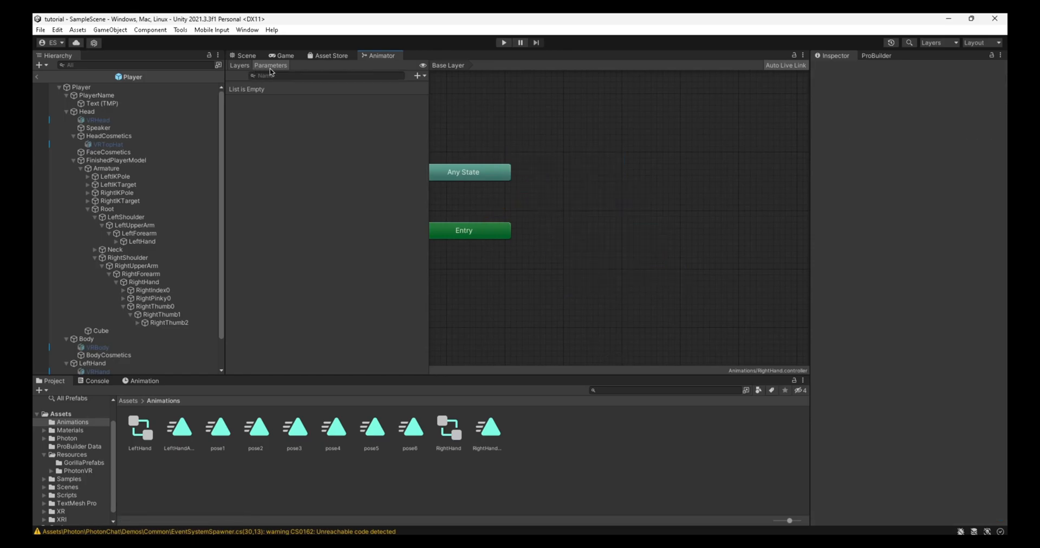
pyautogui.moveTo(401, 87)
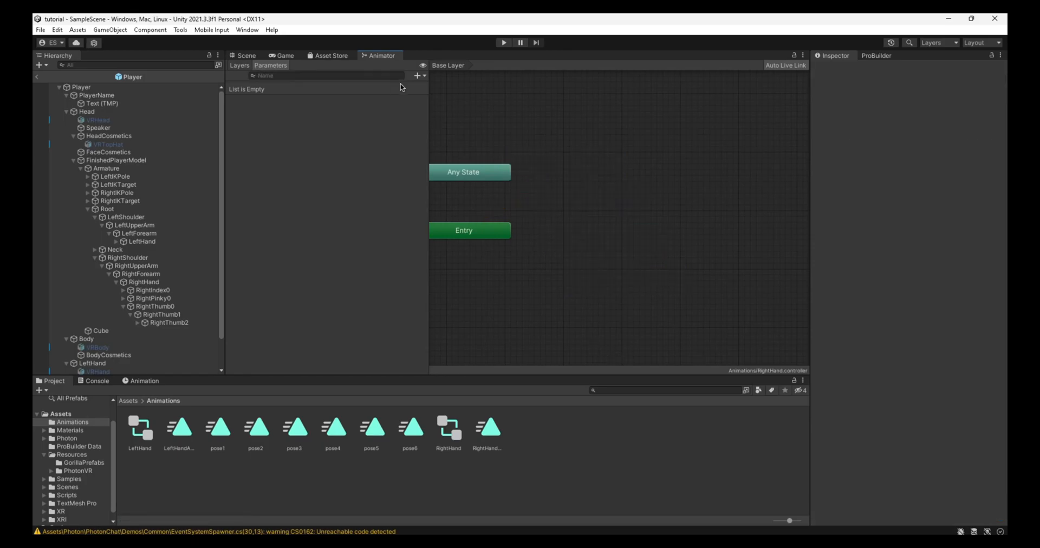
pyautogui.click(418, 75)
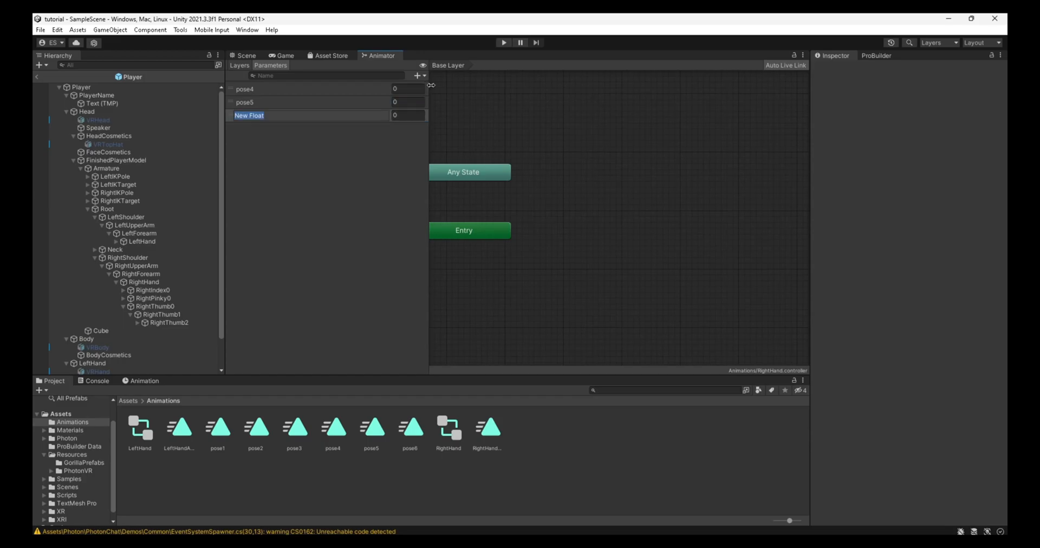
pyautogui.write('pose6')
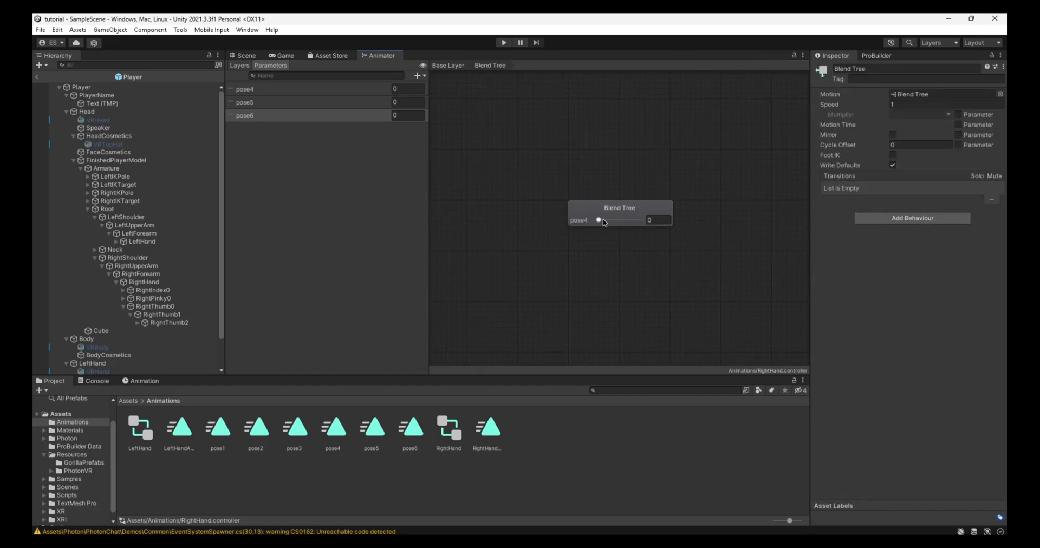
# - Set the blend tree to Direct with pose4, pose5 and pose6 clips driven by matching parameters, then return to the scene
pyautogui.click(938, 78)
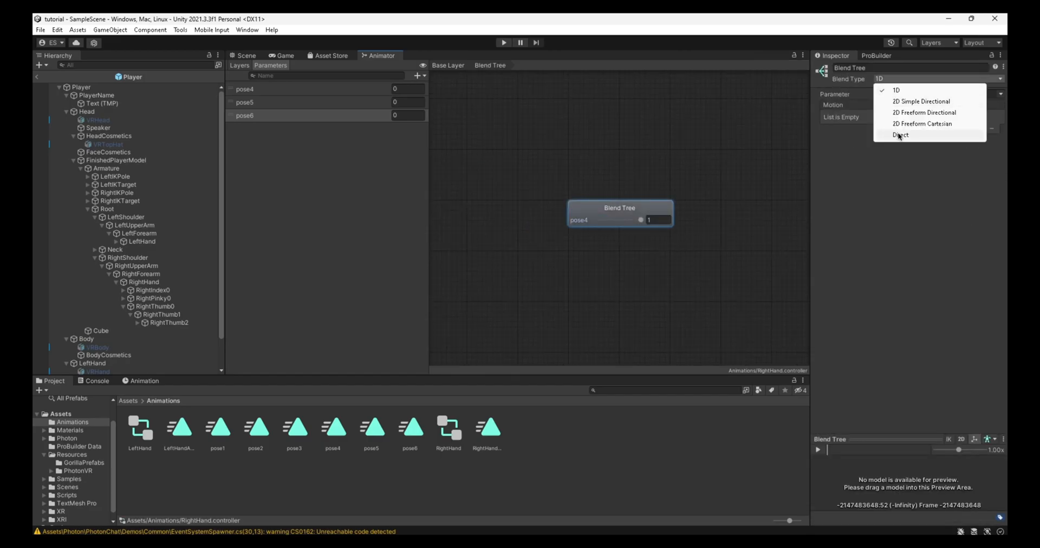
pyautogui.click(901, 134)
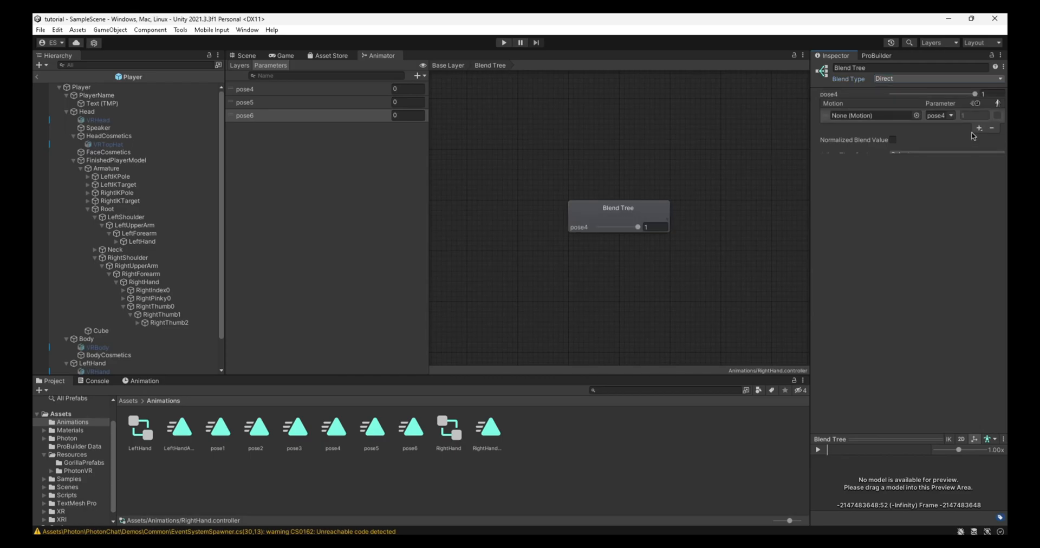
pyautogui.click(978, 128)
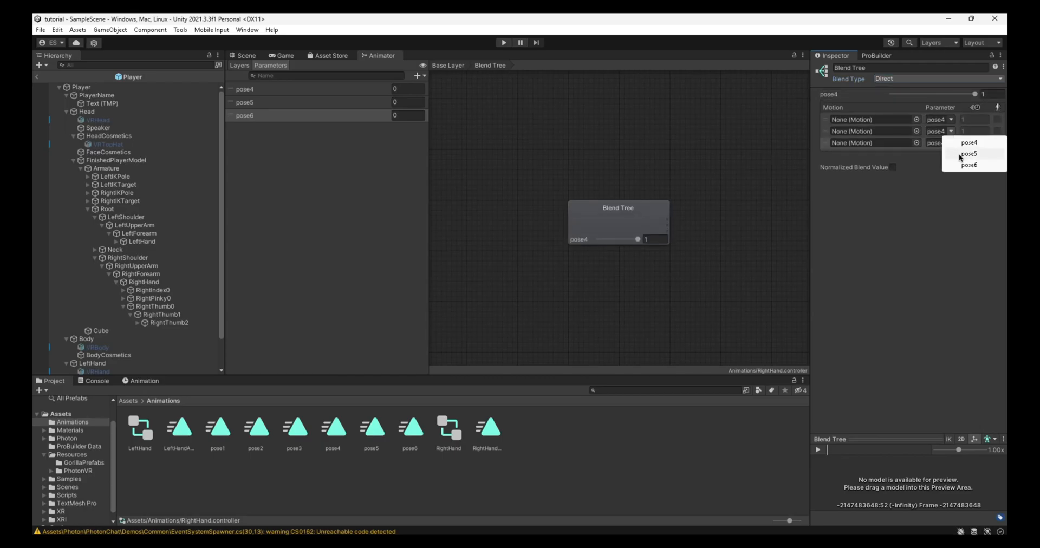
pyautogui.click(971, 164)
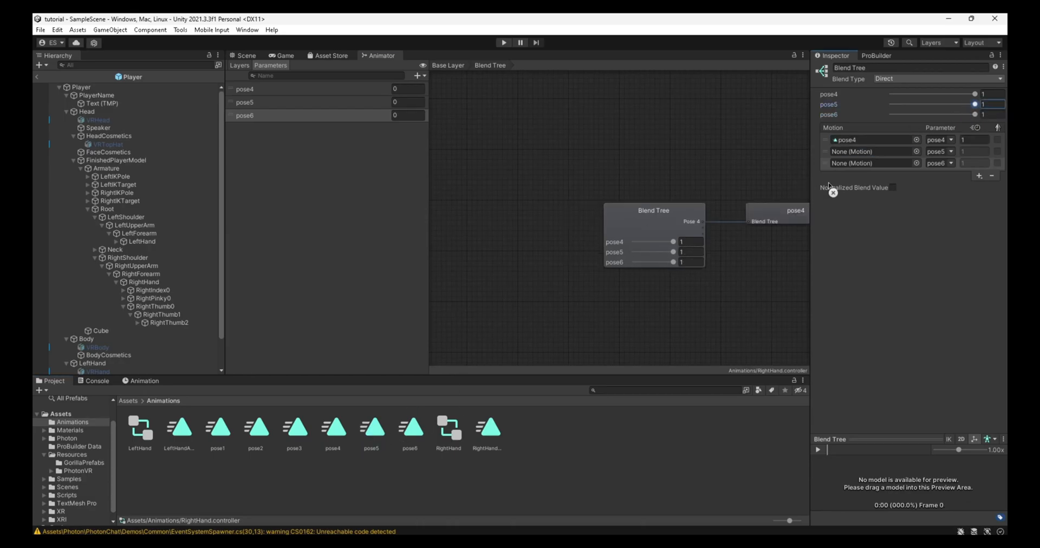
pyautogui.click(409, 430)
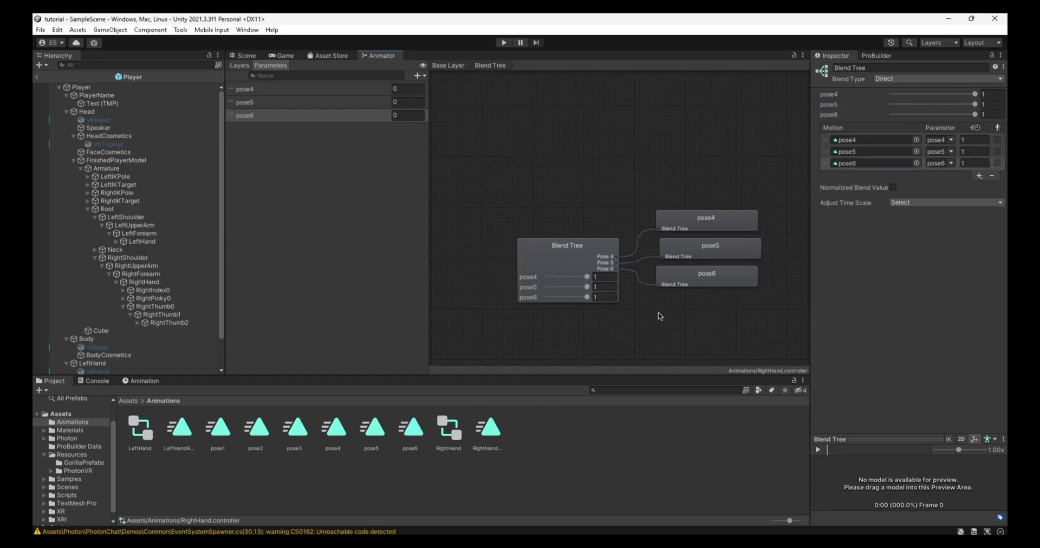
pyautogui.click(241, 56)
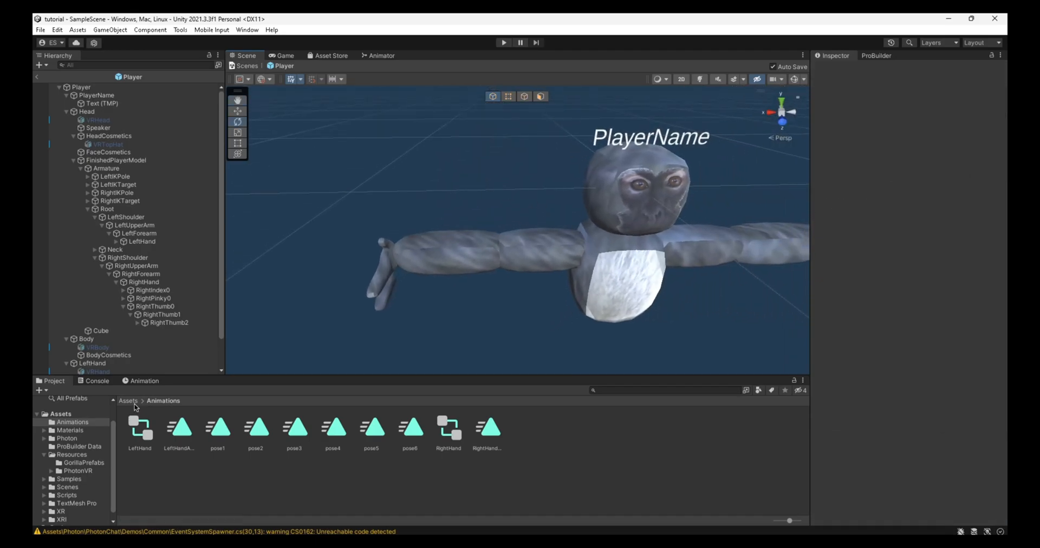
# - Go up to the Assets folder and select LeftHand to show its Animator and components
pyautogui.click(129, 401)
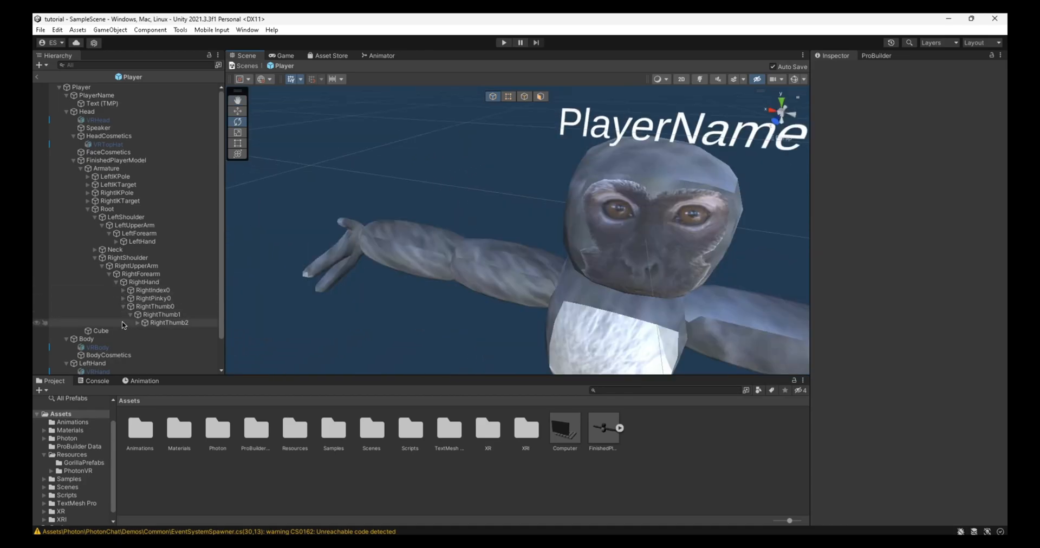
pyautogui.click(93, 323)
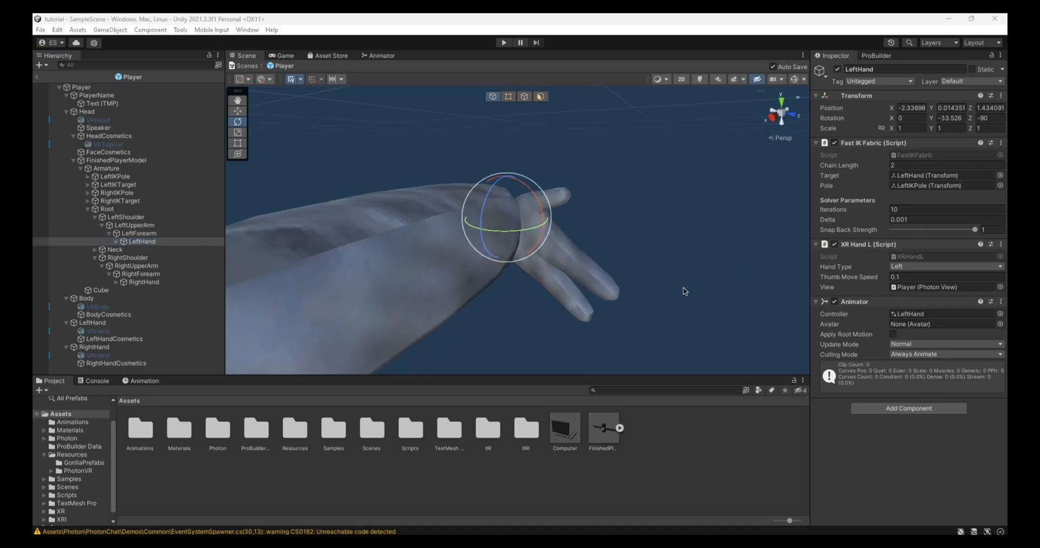
# - Add a Photon Animator View to the hand and set its pose parameters to synchronize discretely
pyautogui.write('photon')
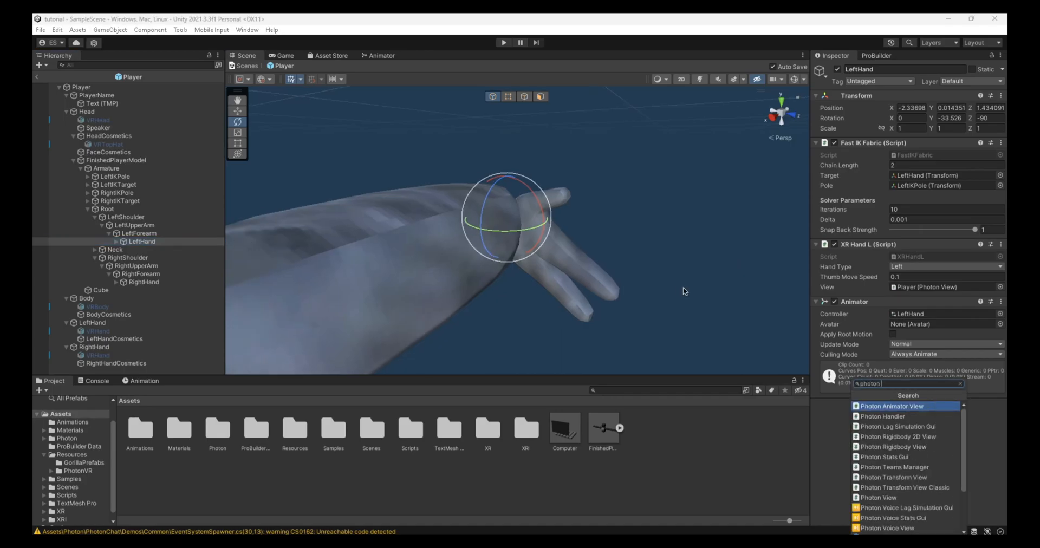
pyautogui.click(893, 406)
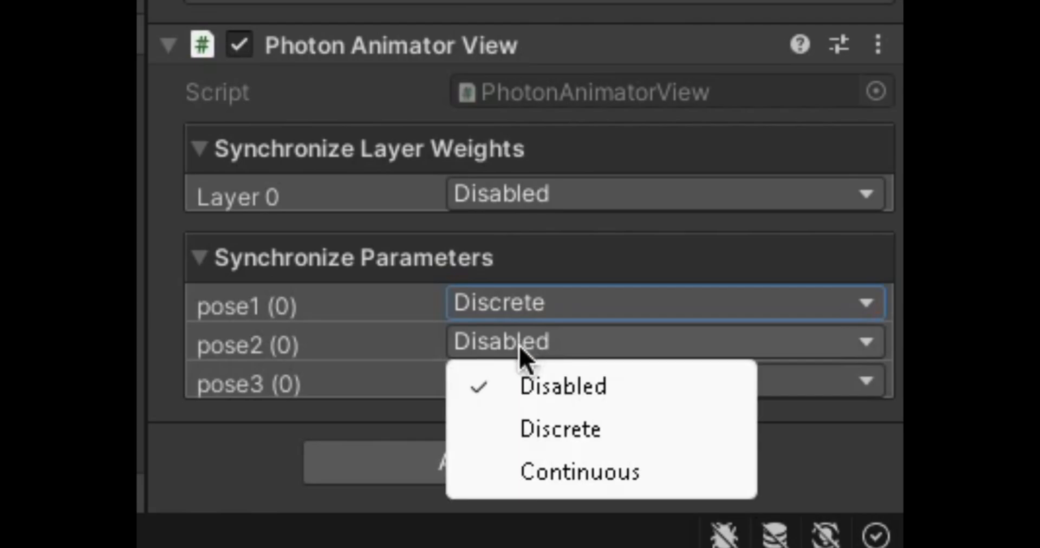
pyautogui.click(559, 429)
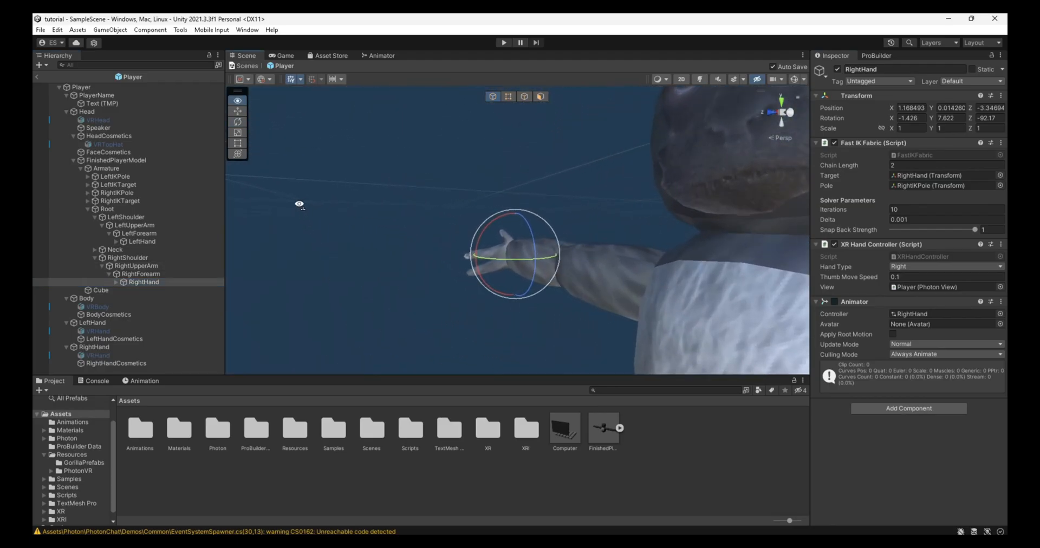
pyautogui.click(941, 491)
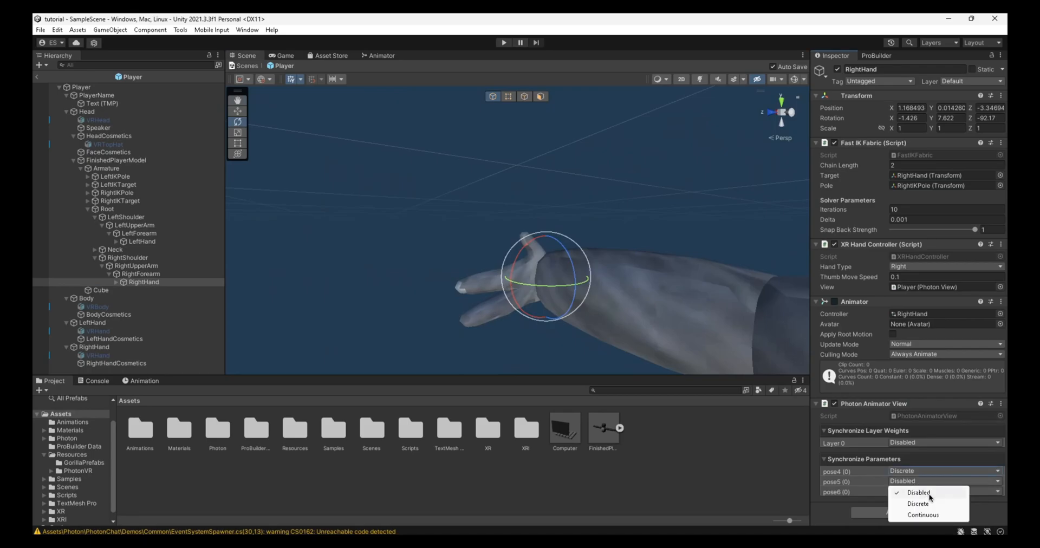